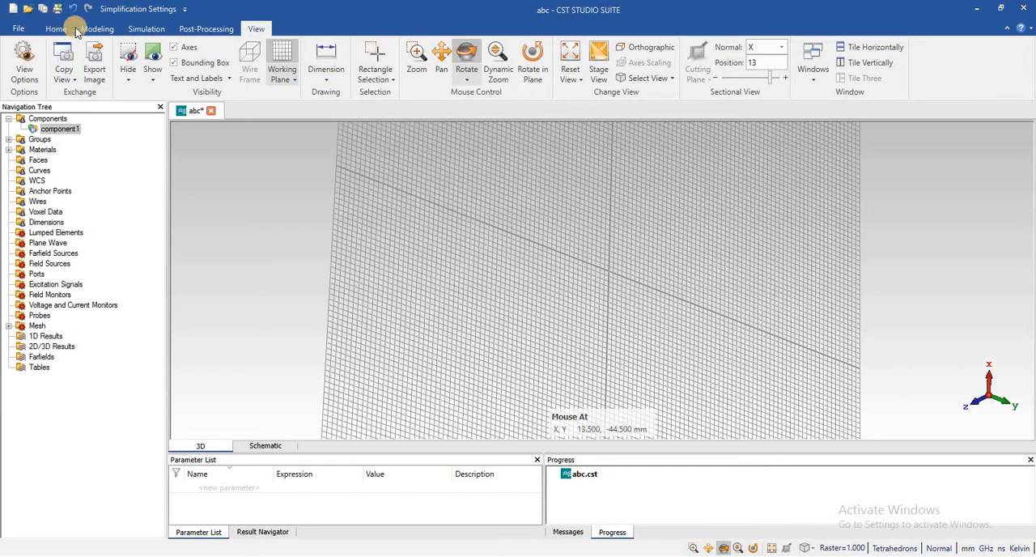
# Step: Browse the Home and View ribbons before starting the Brick tool from Modeling
pyautogui.click(63, 29)
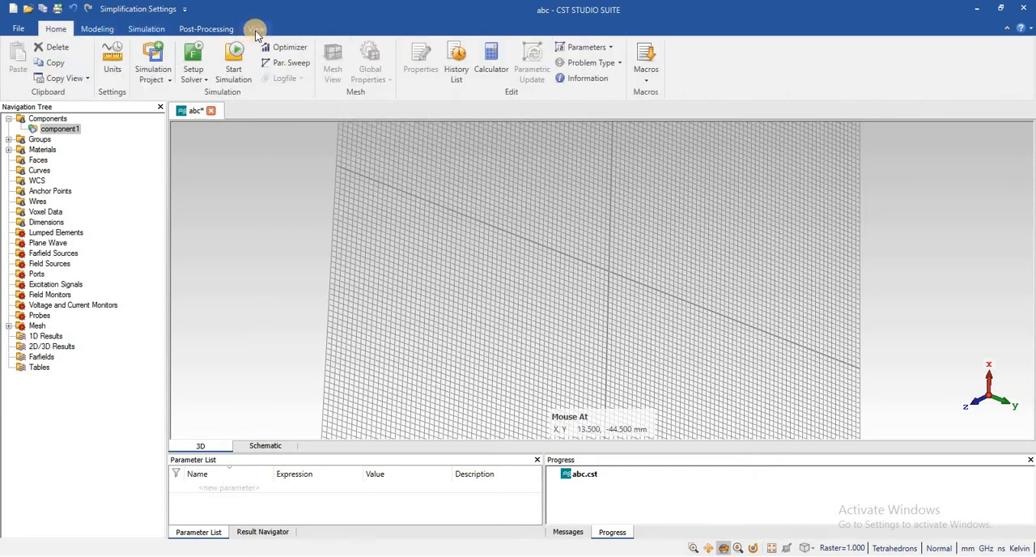
pyautogui.click(258, 29)
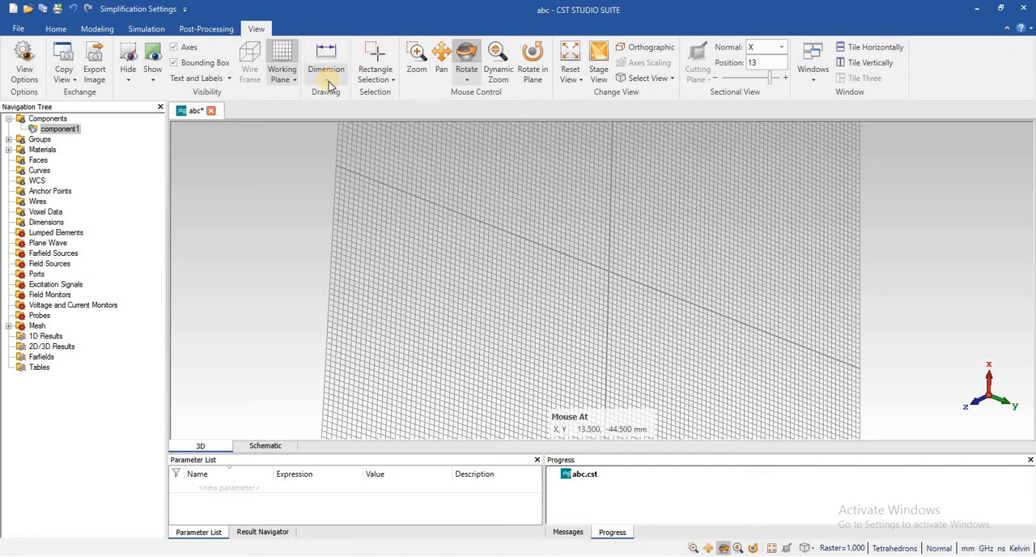
pyautogui.click(327, 65)
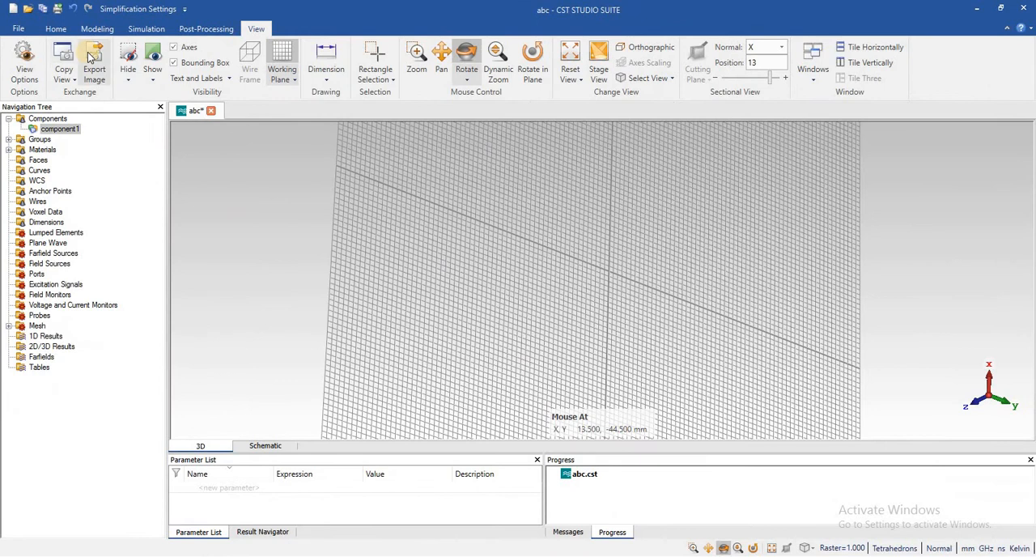
pyautogui.click(97, 29)
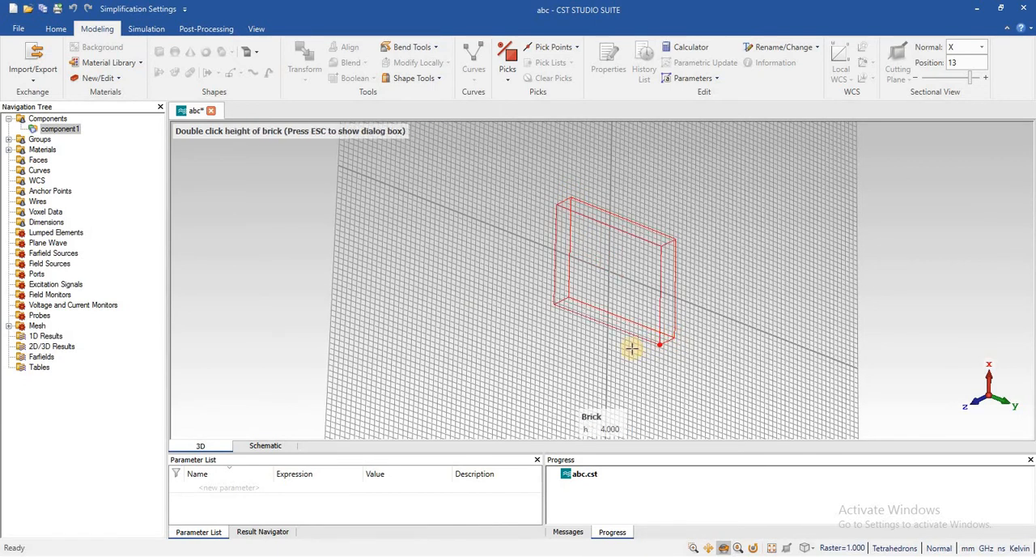
# Step: Finish the brick's height and confirm it as vacuum solid1 under component1, then select it
pyautogui.doubleClick(632, 348)
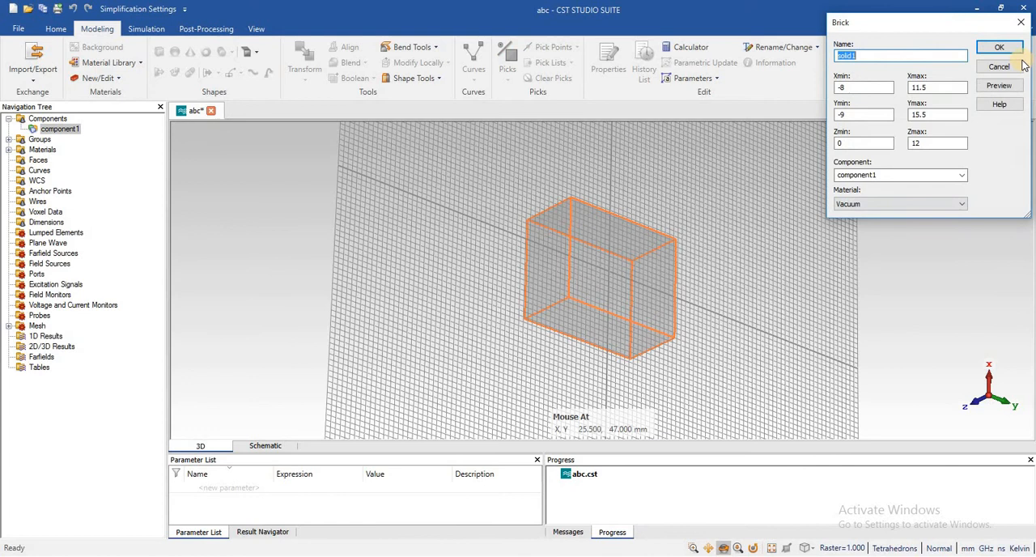
pyautogui.click(1001, 47)
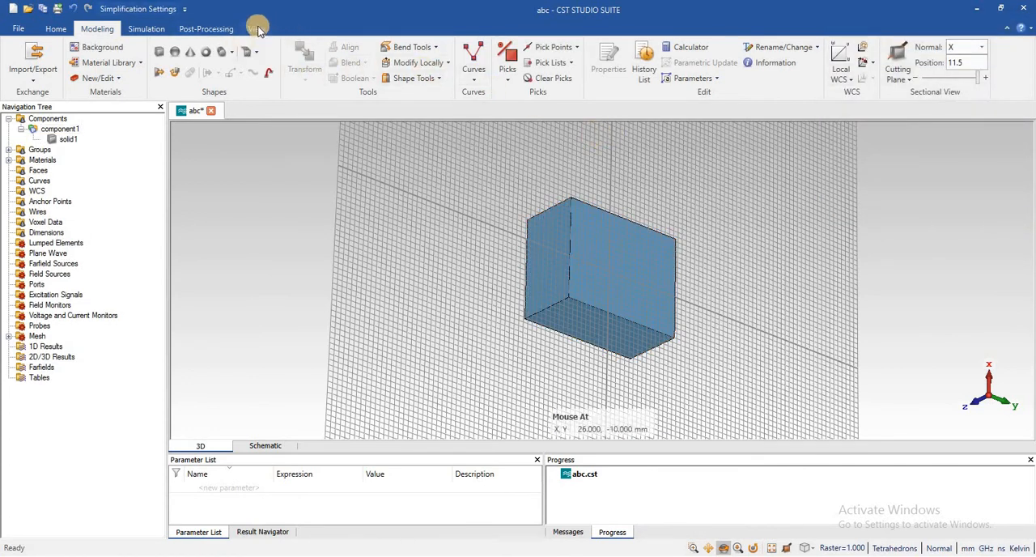
pyautogui.click(68, 139)
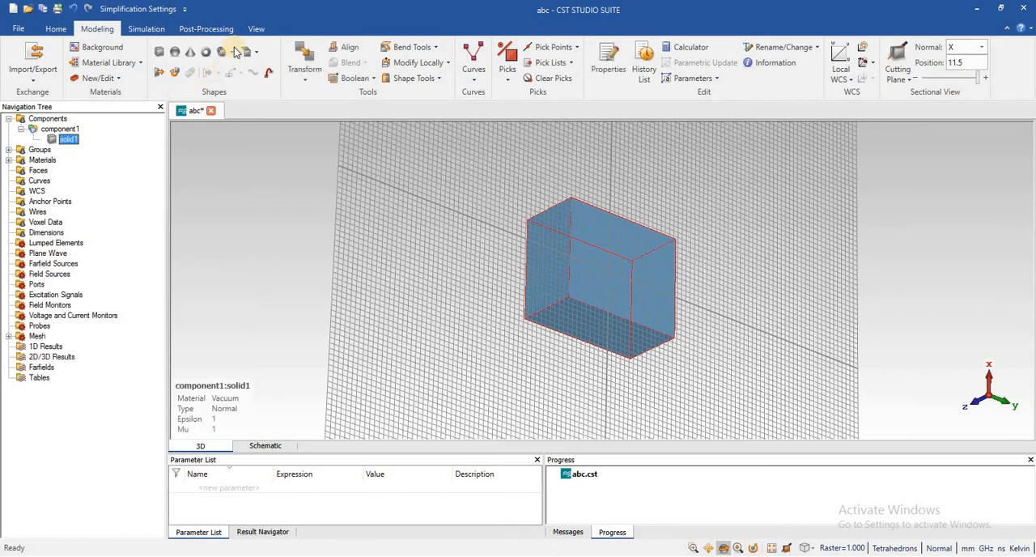
pyautogui.click(256, 29)
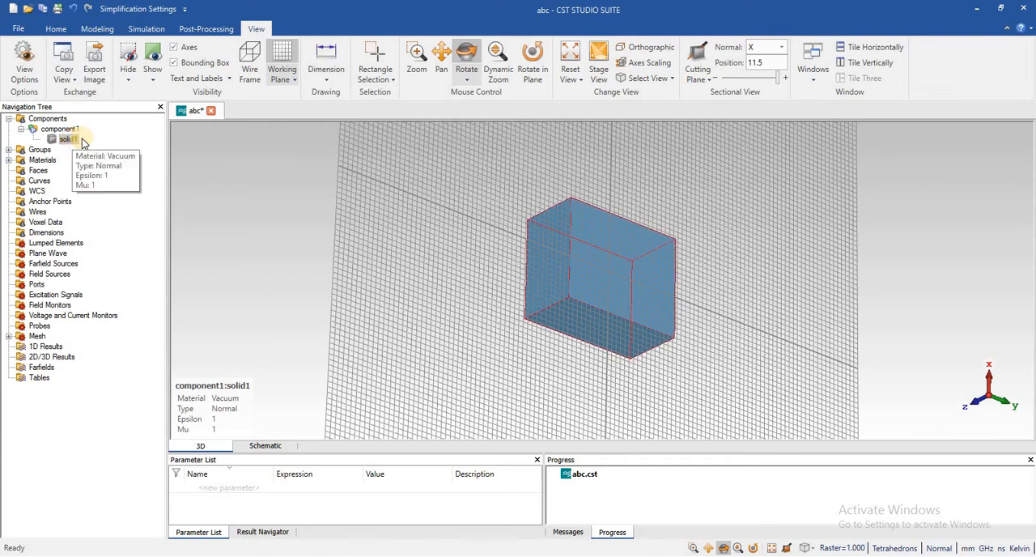
# Step: Start a distance dimension from the brick's top corner along its top edge
pyautogui.click(325, 63)
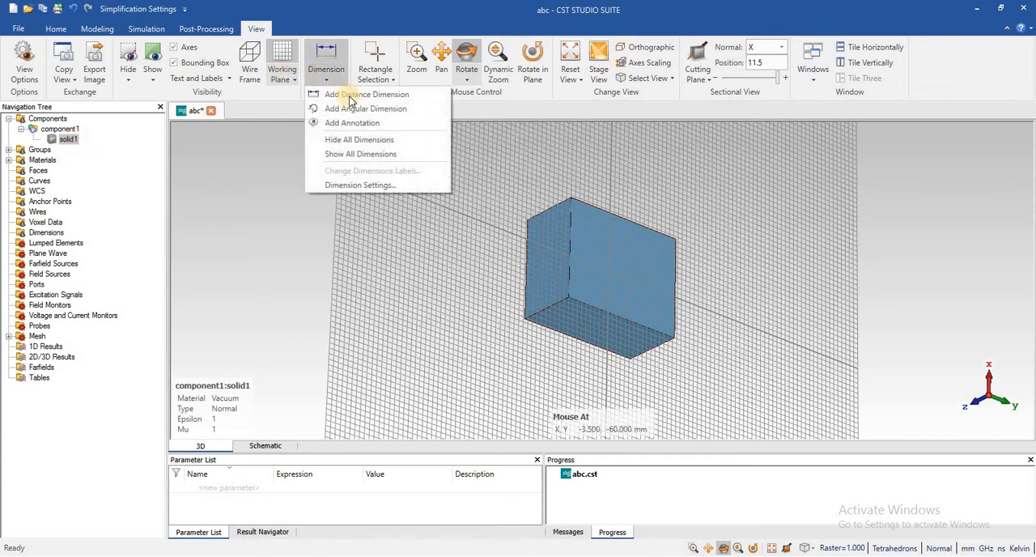
pyautogui.click(365, 94)
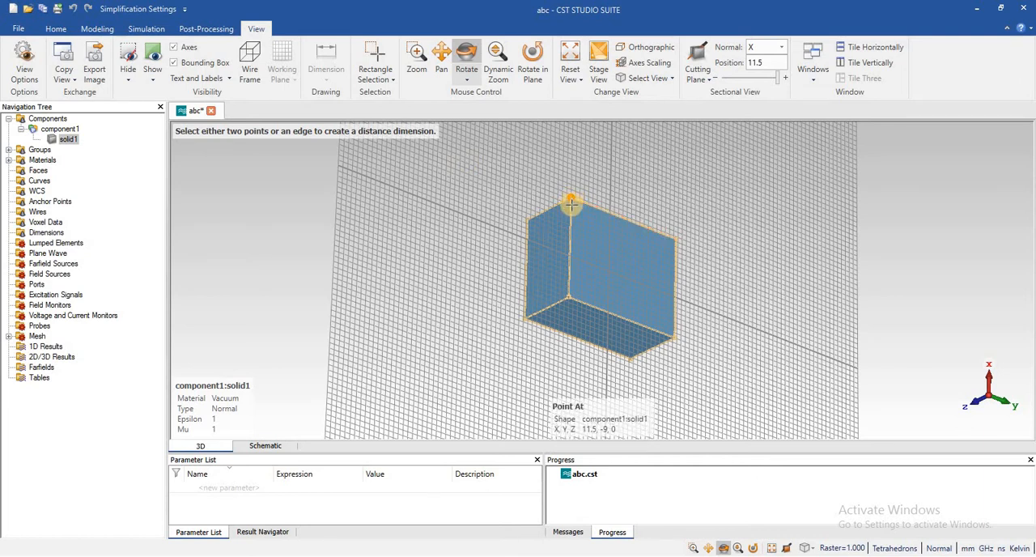
pyautogui.click(570, 207)
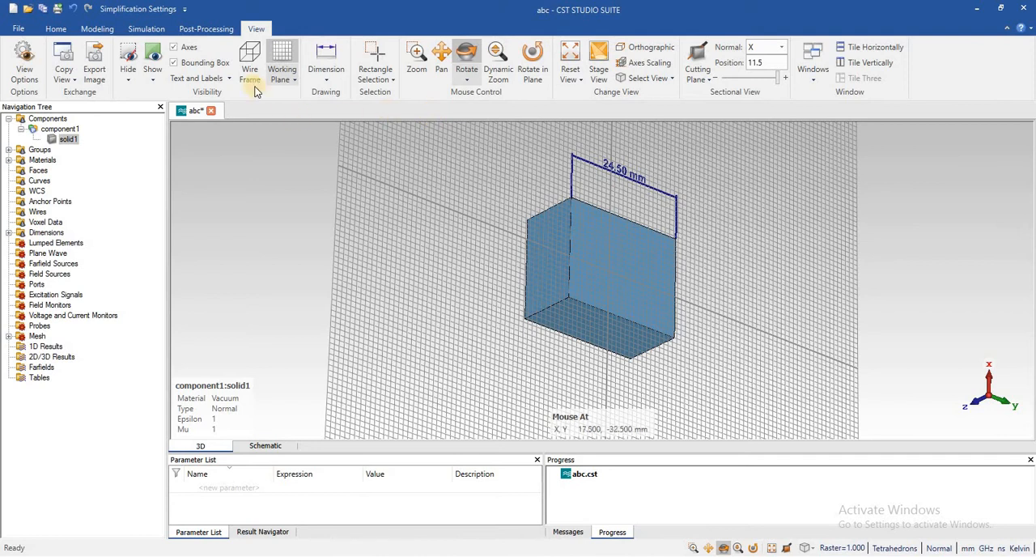
# Step: Toggle grid-coordinate snapping in the working plane options for the second edge dimension
pyautogui.click(282, 56)
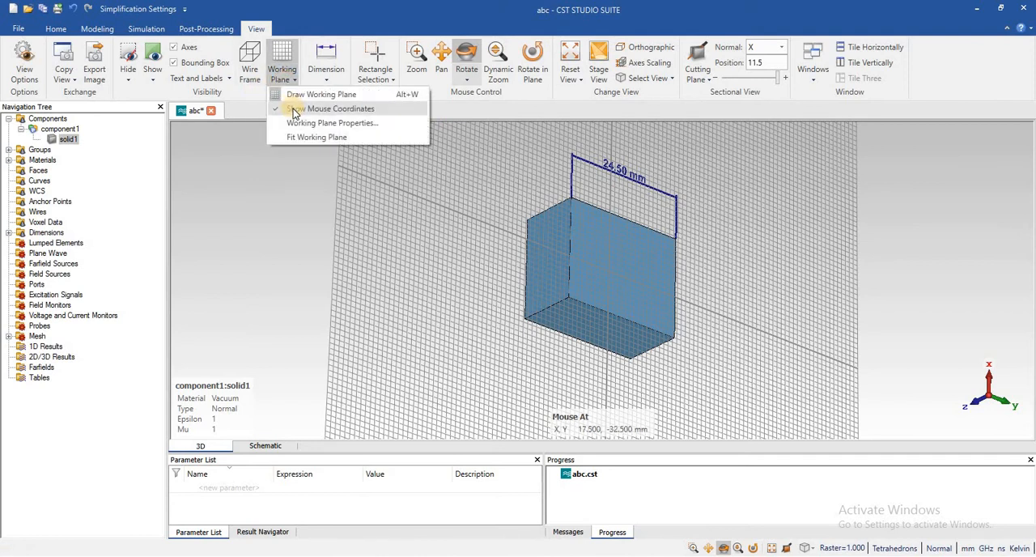
pyautogui.click(327, 108)
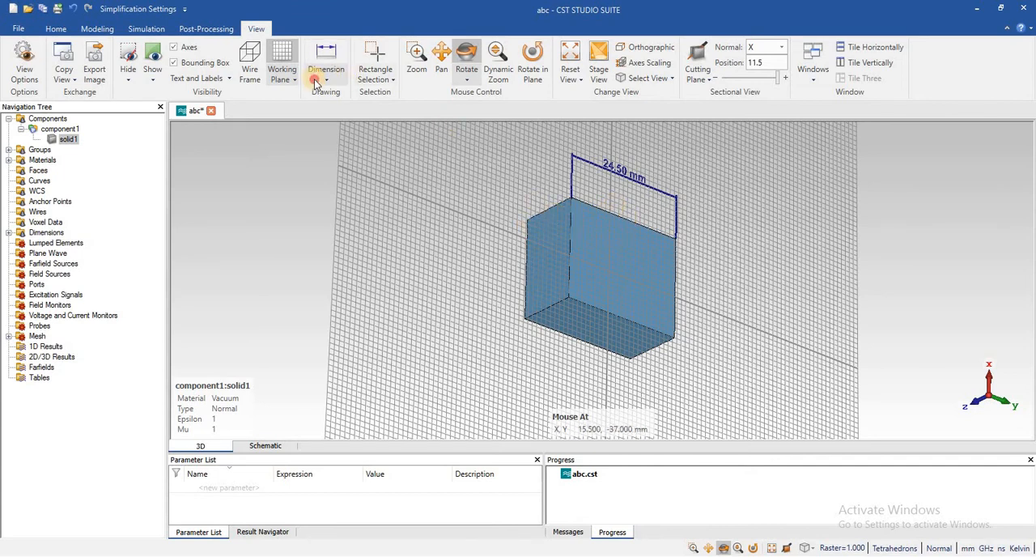
pyautogui.click(326, 63)
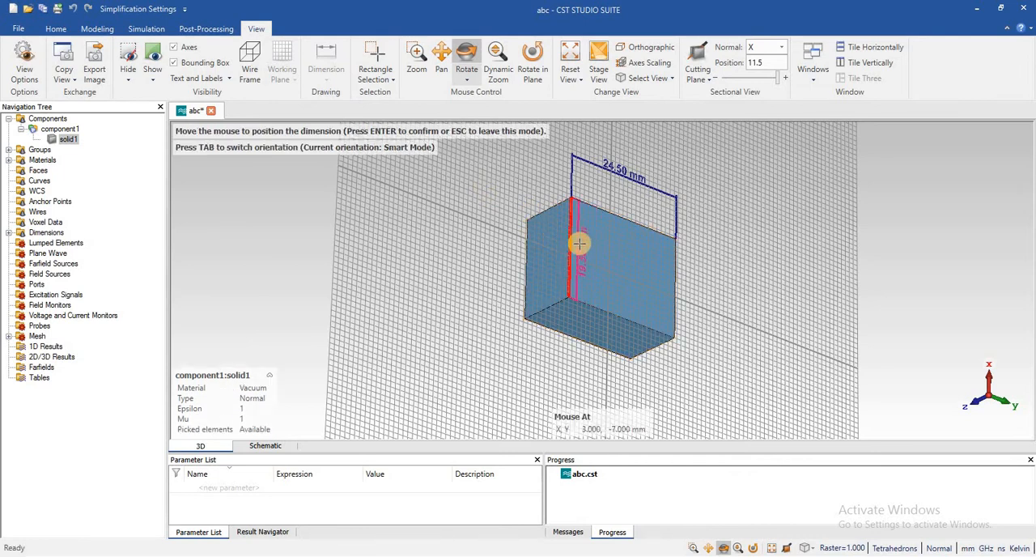
pyautogui.moveTo(547, 236)
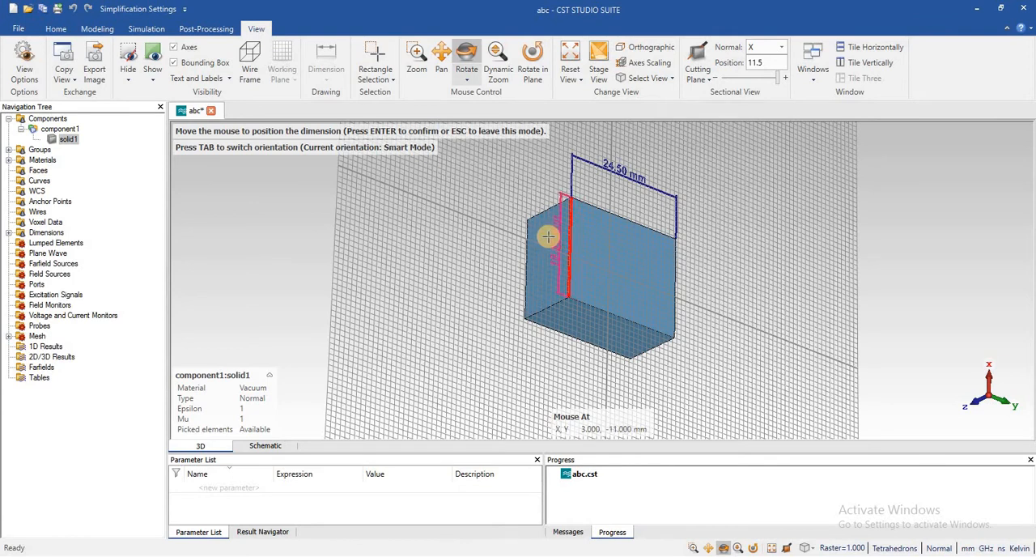
pyautogui.moveTo(480, 229)
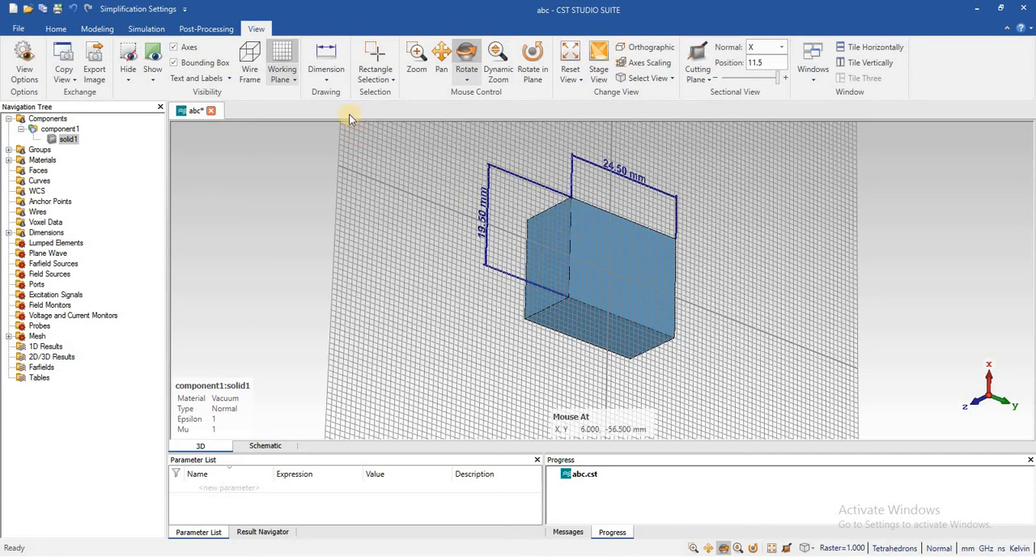
# Step: Bring up the Dimension Settings dialog and move it off the brick
pyautogui.click(325, 58)
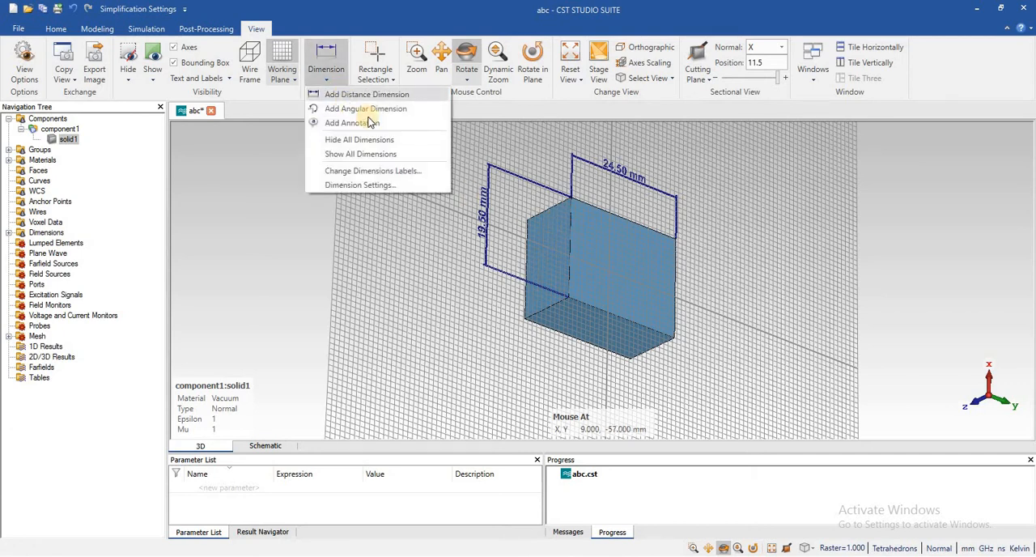
pyautogui.moveTo(369, 154)
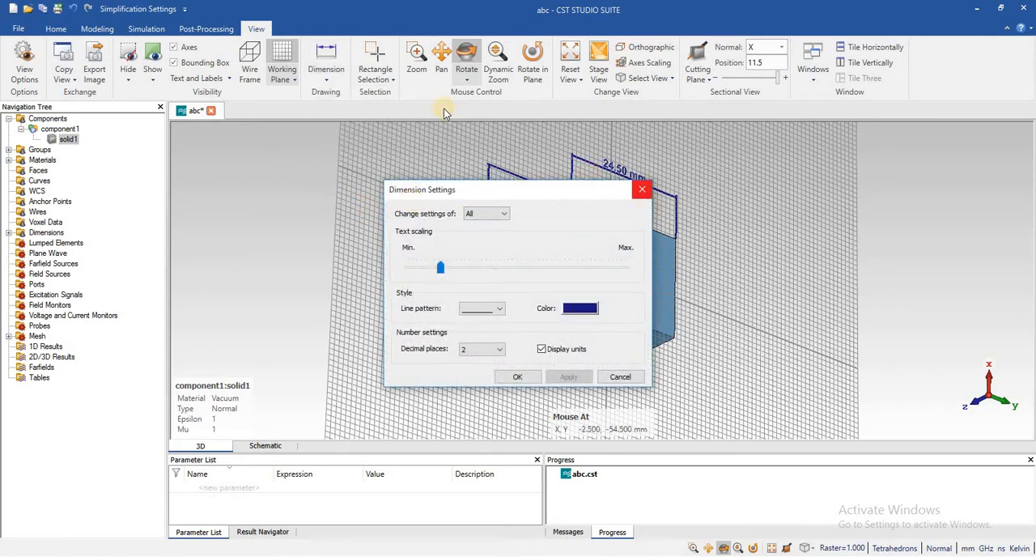
pyautogui.click(325, 61)
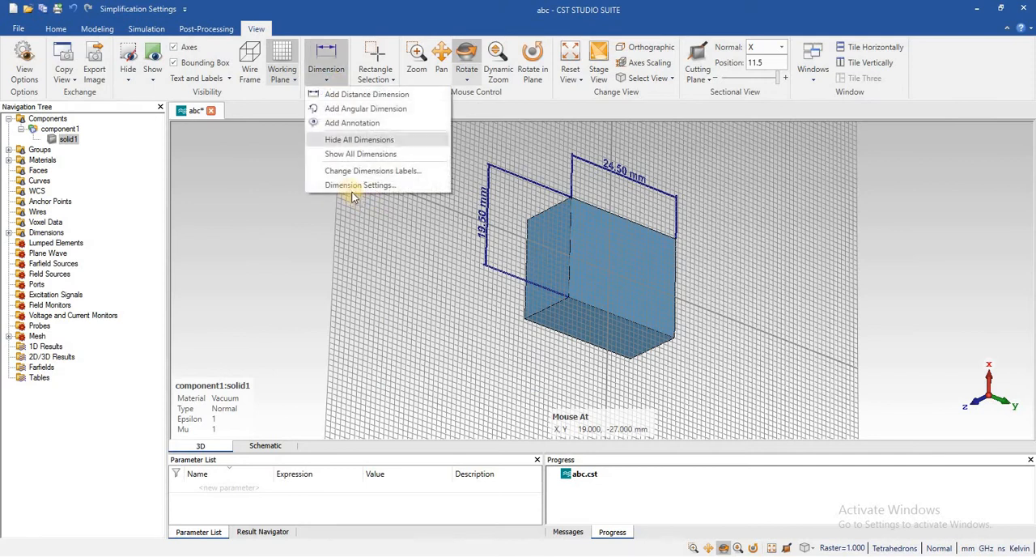
pyautogui.click(360, 185)
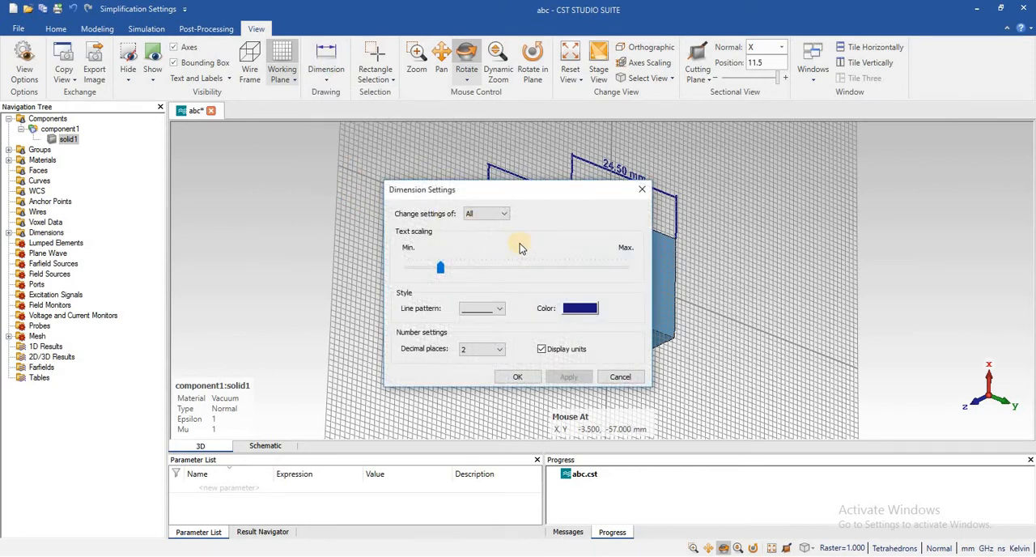
pyautogui.moveTo(532, 191)
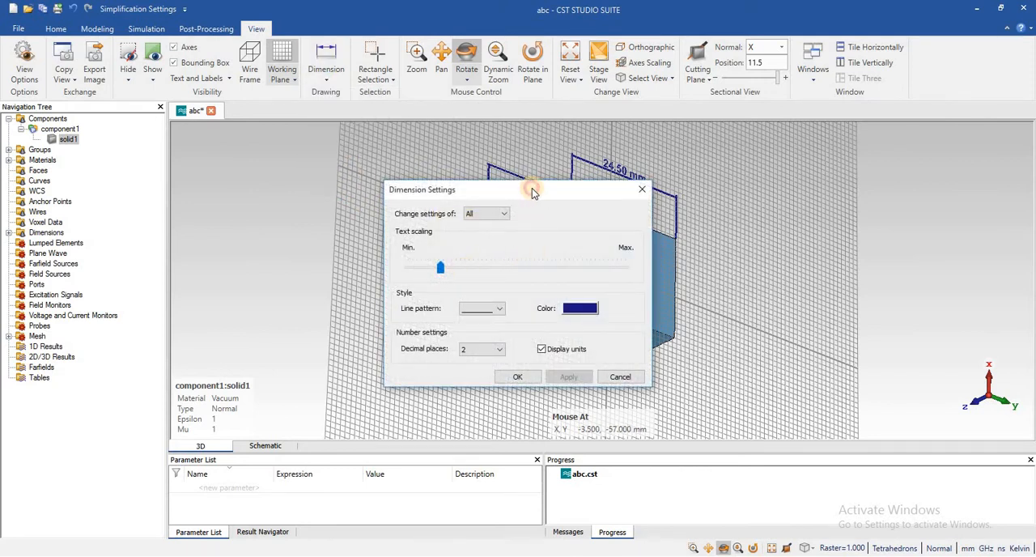
pyautogui.moveTo(531, 192); pyautogui.dragTo(305, 134)
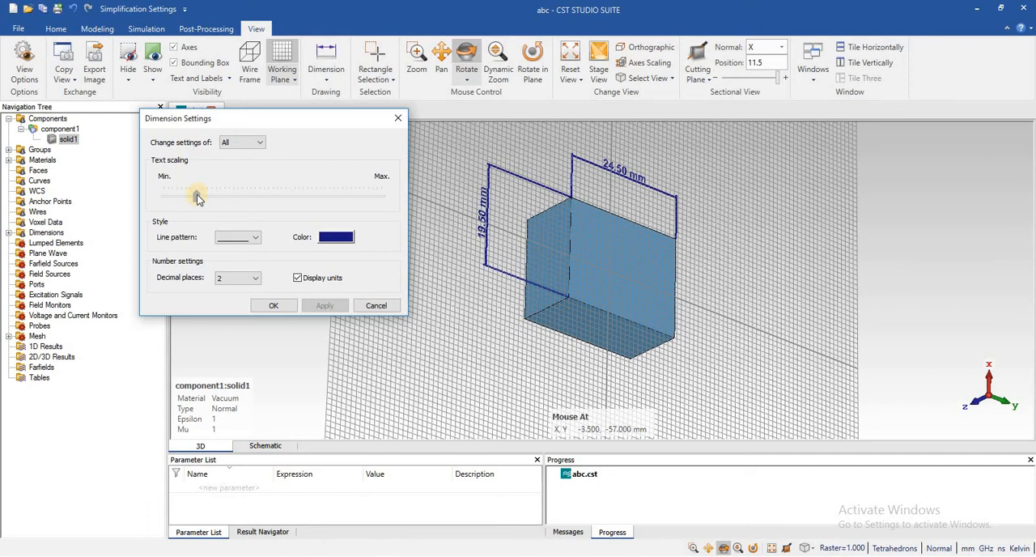
# Step: Try the Text scaling slider both ways and leave the dimension text near Min
pyautogui.moveTo(198, 194); pyautogui.dragTo(238, 198)
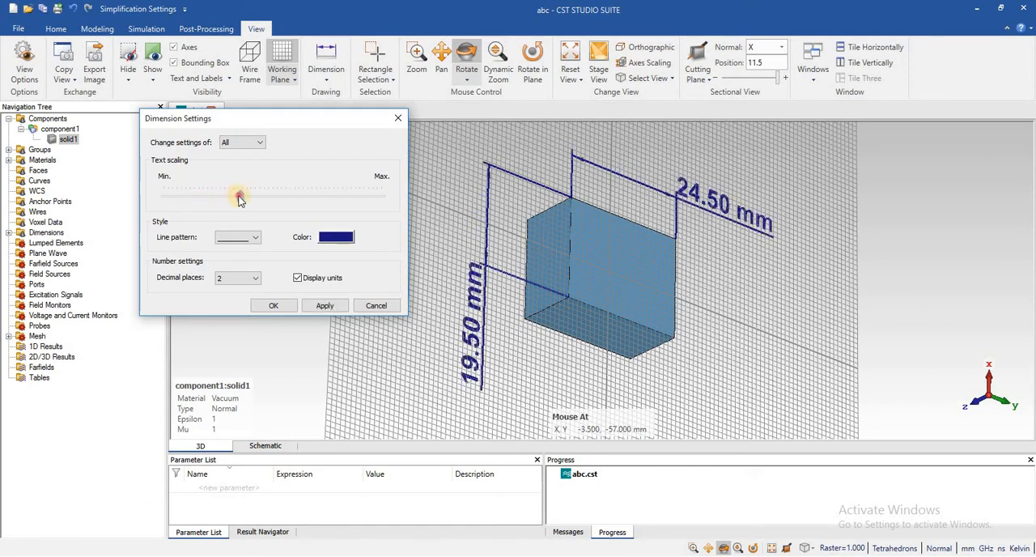
pyautogui.moveTo(240, 194); pyautogui.dragTo(181, 194)
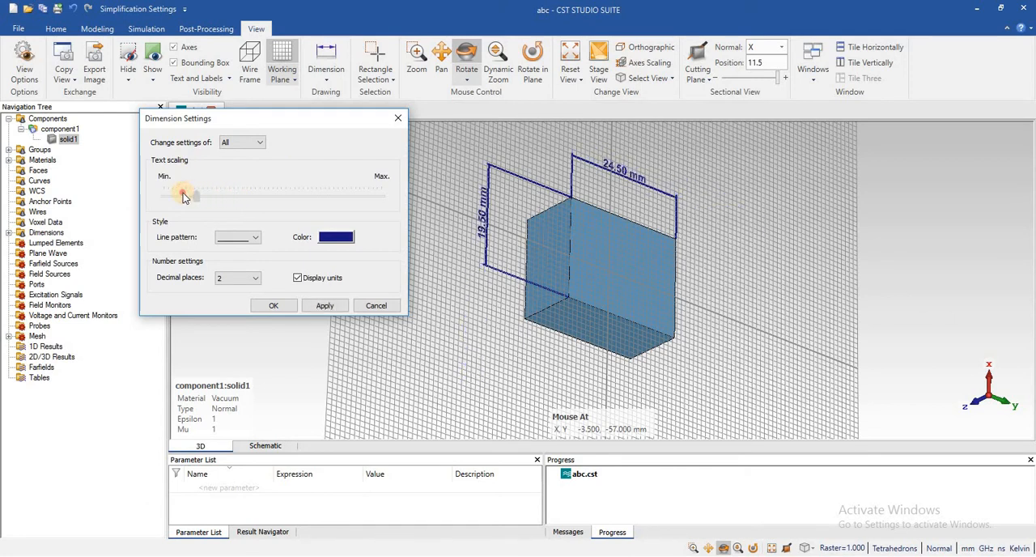
pyautogui.moveTo(185, 194); pyautogui.dragTo(257, 197)
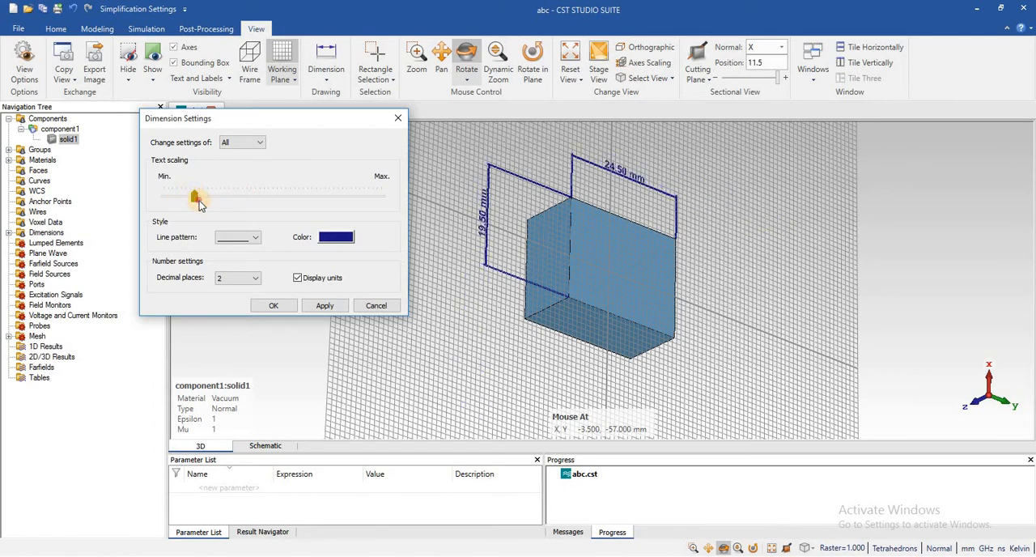
pyautogui.moveTo(197, 199); pyautogui.dragTo(183, 199)
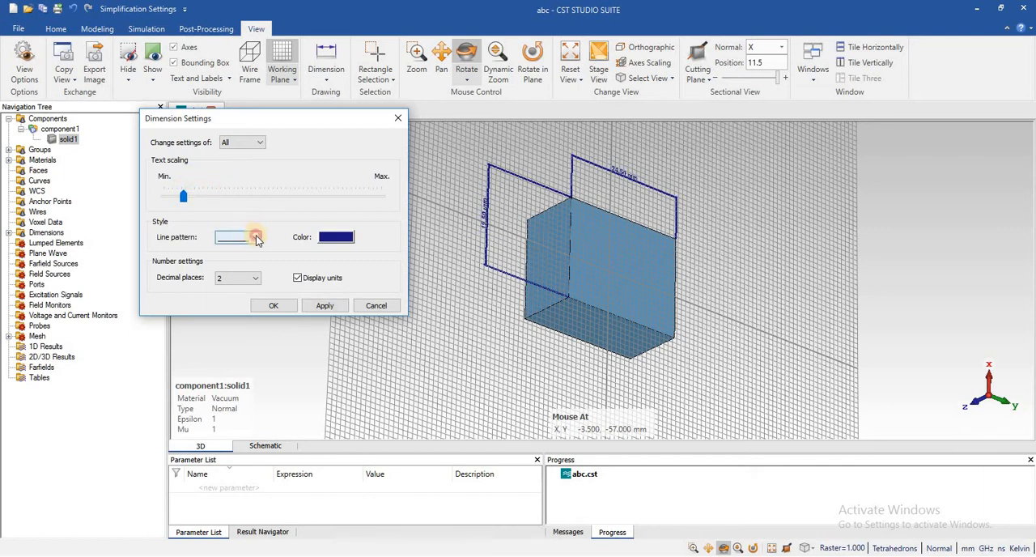
pyautogui.click(256, 237)
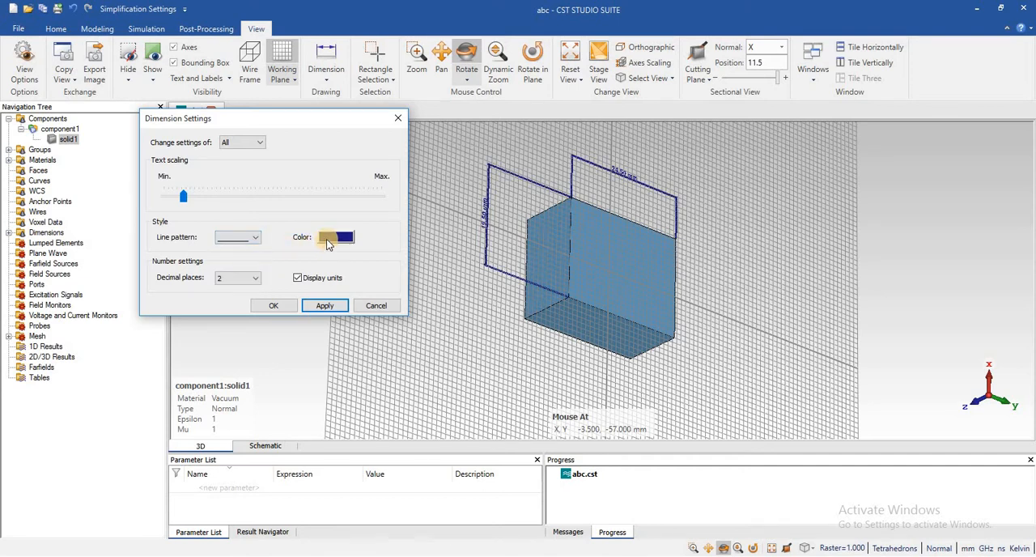
pyautogui.click(333, 236)
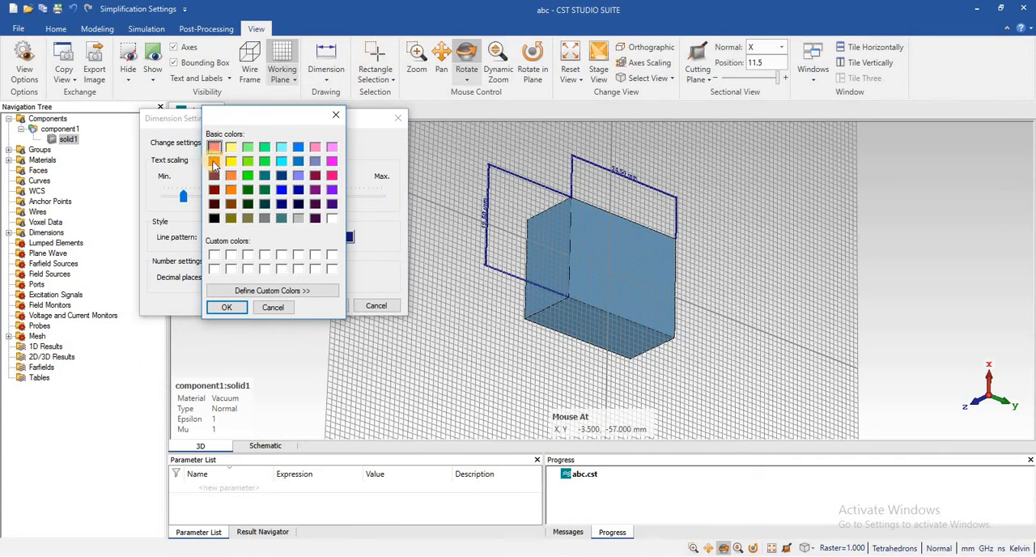
pyautogui.click(213, 162)
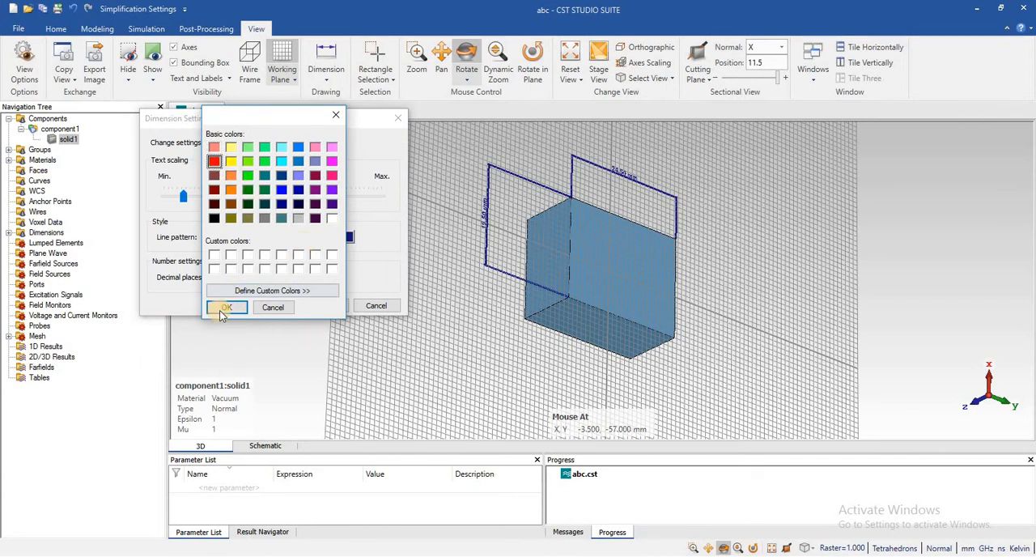
pyautogui.click(227, 307)
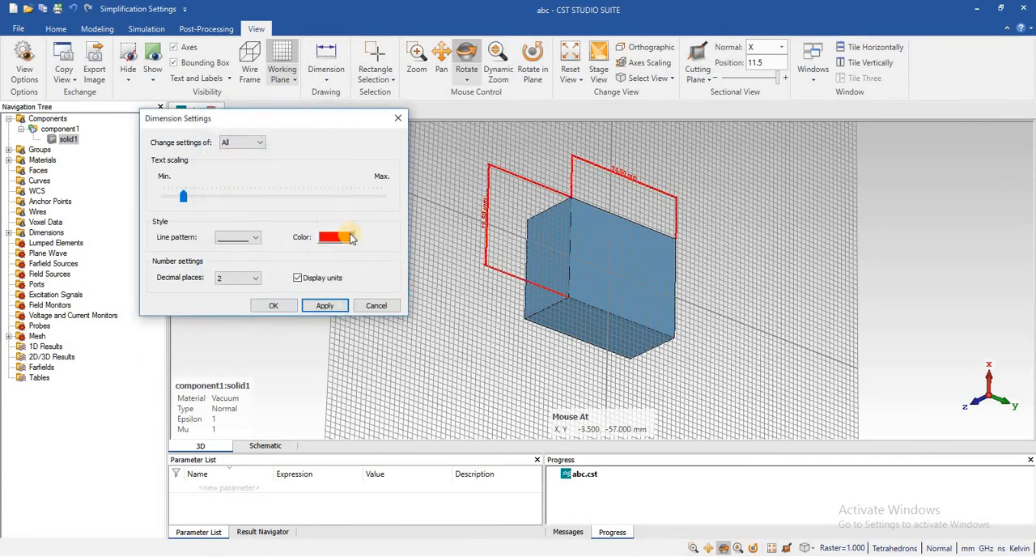
pyautogui.click(333, 236)
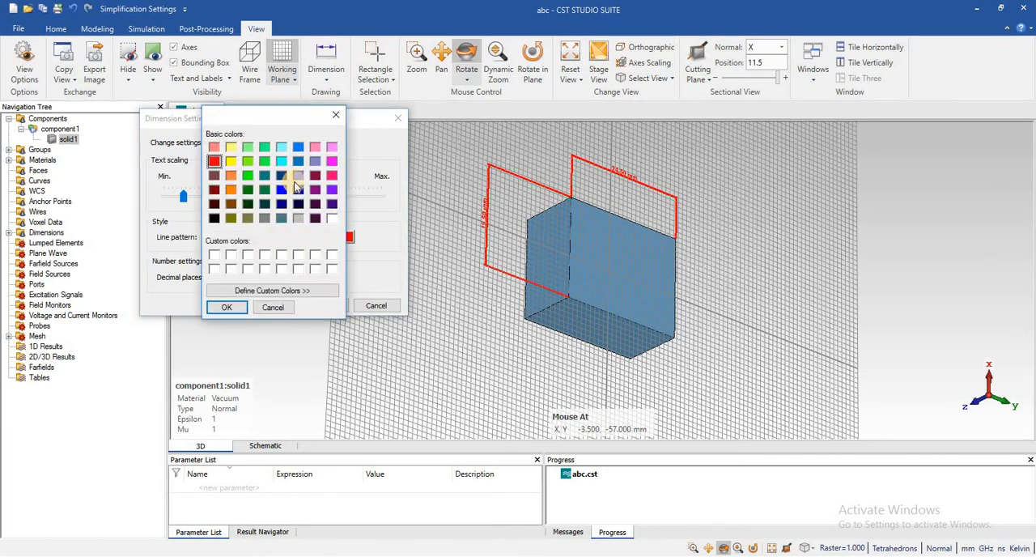
pyautogui.click(282, 189)
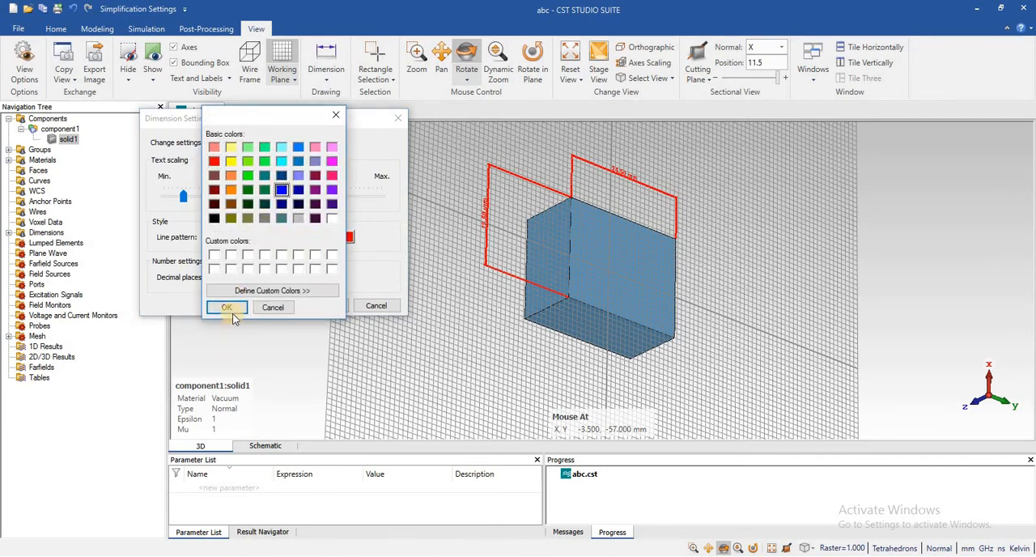
pyautogui.click(226, 307)
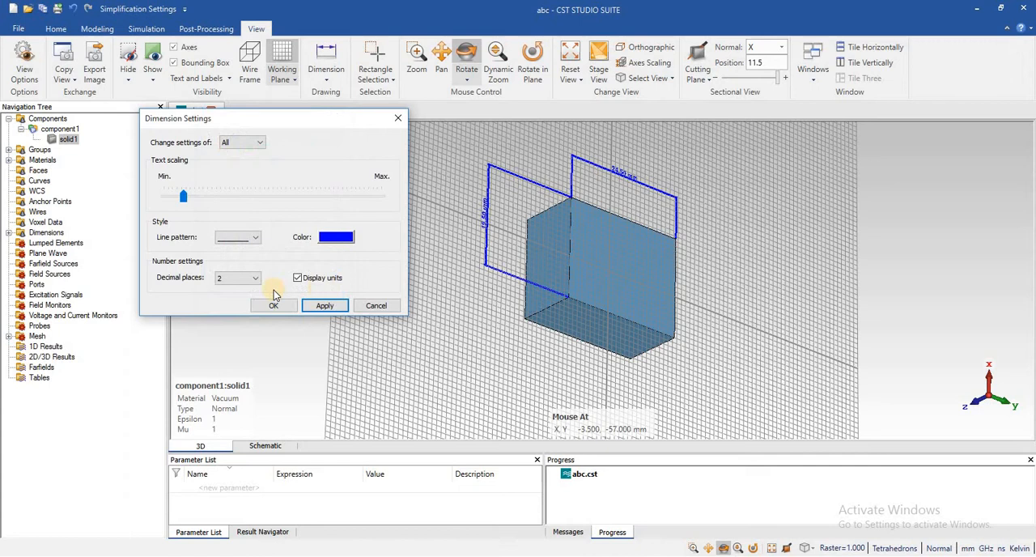
# Step: Cycle Decimal places through 4, 0 and 2, ending on 4 decimal places
pyautogui.click(252, 279)
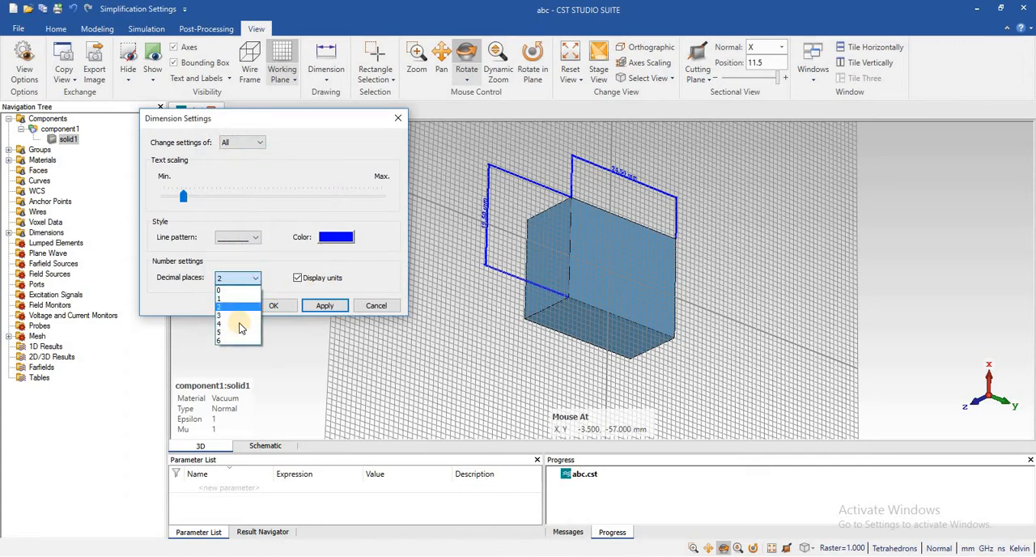
pyautogui.click(230, 324)
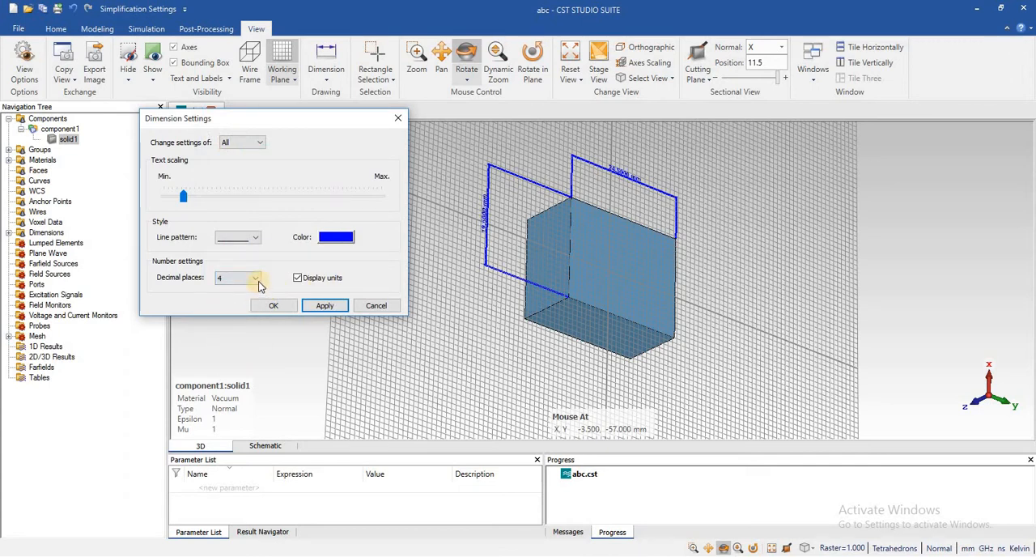
pyautogui.click(256, 278)
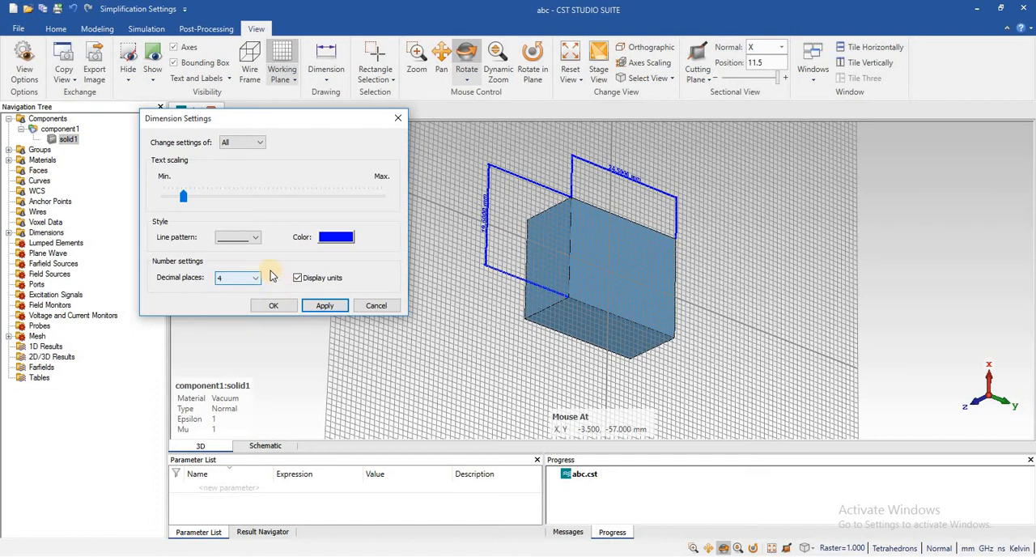
pyautogui.click(257, 279)
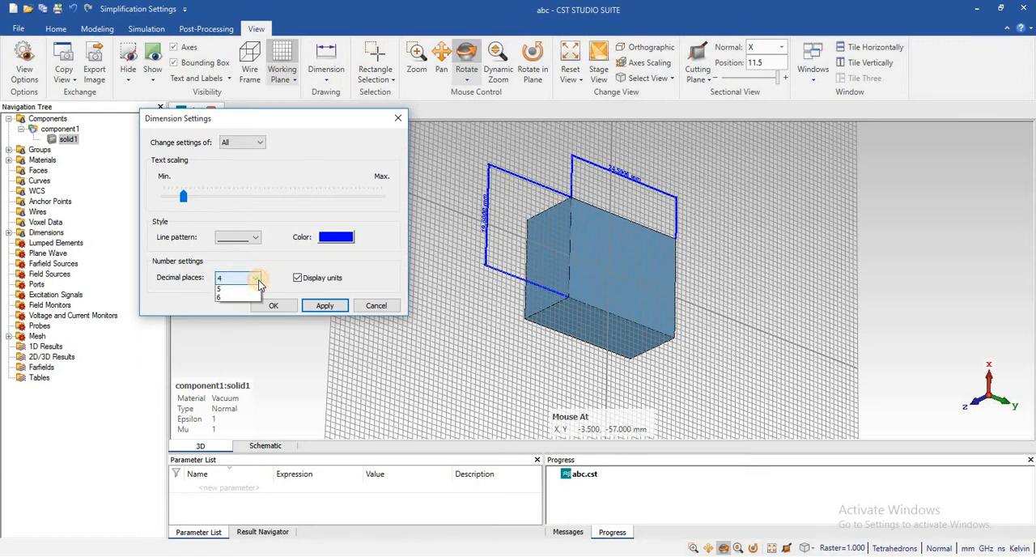
pyautogui.click(239, 278)
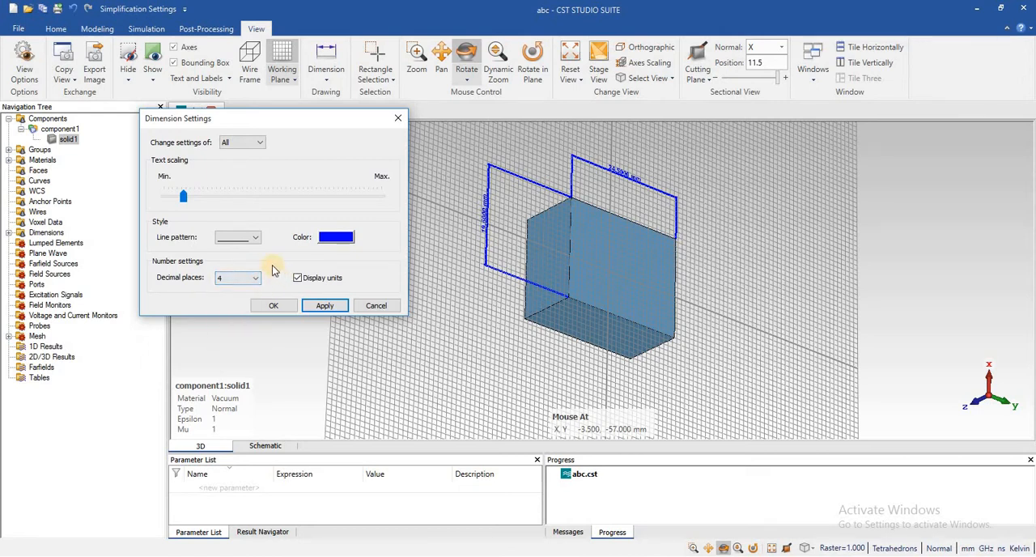
pyautogui.click(256, 278)
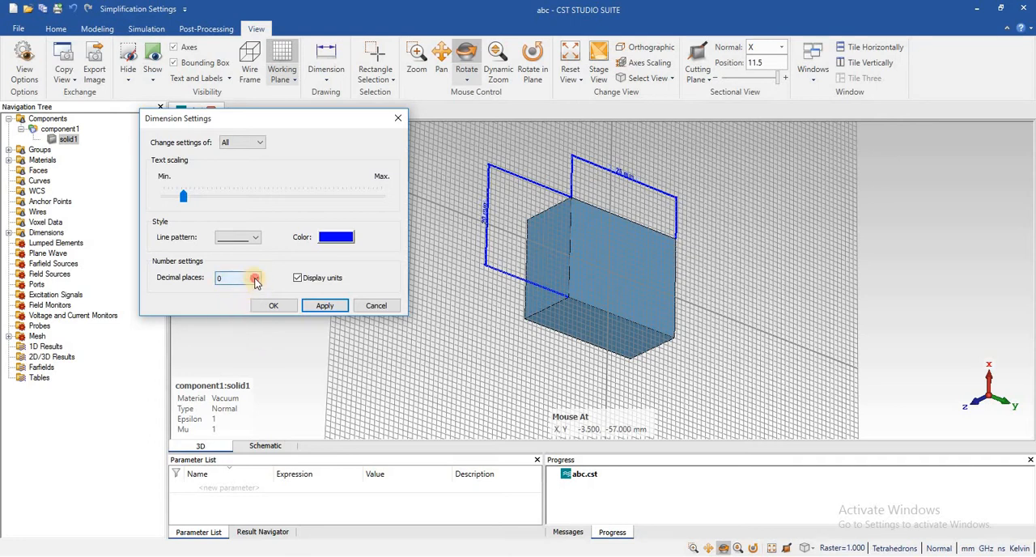
pyautogui.click(256, 278)
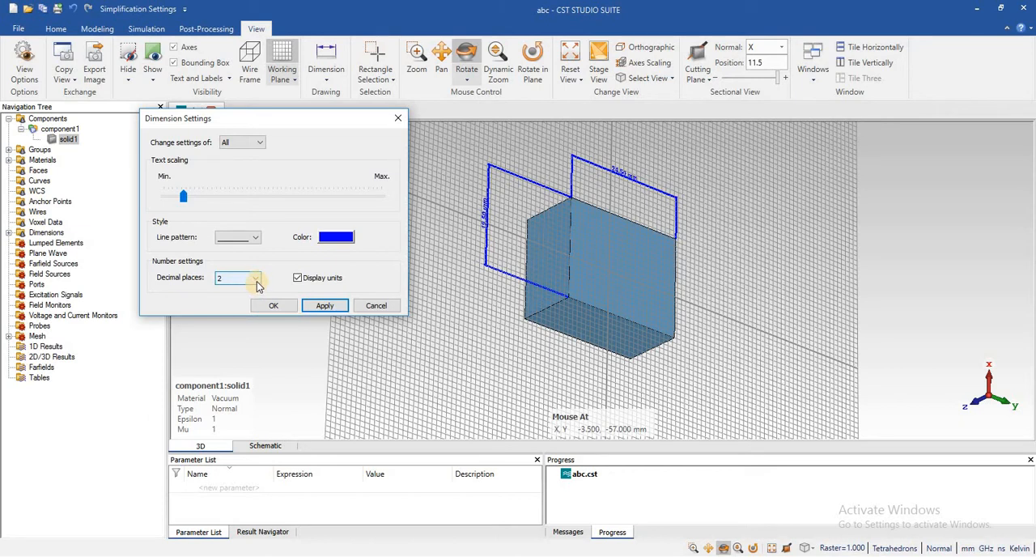
pyautogui.click(255, 278)
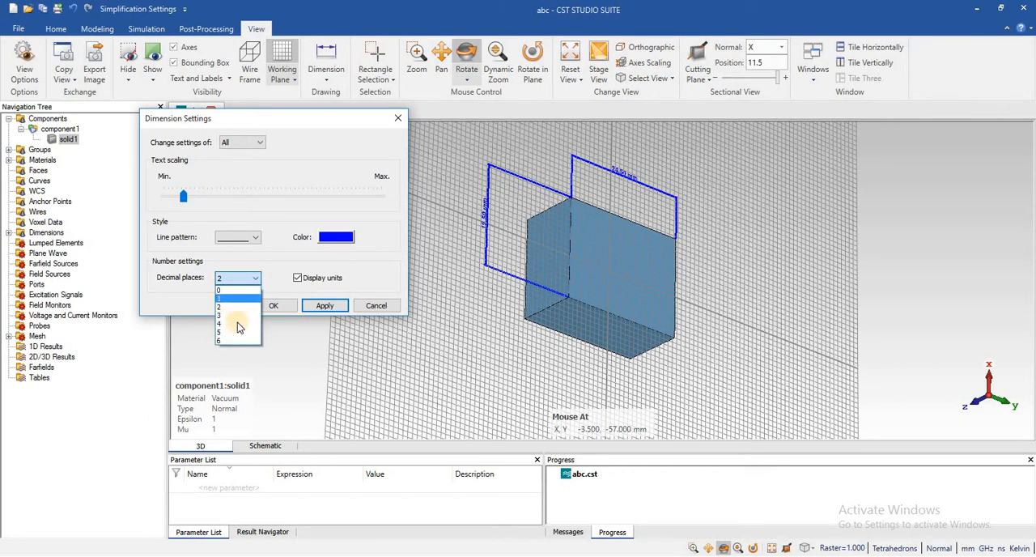
pyautogui.click(230, 324)
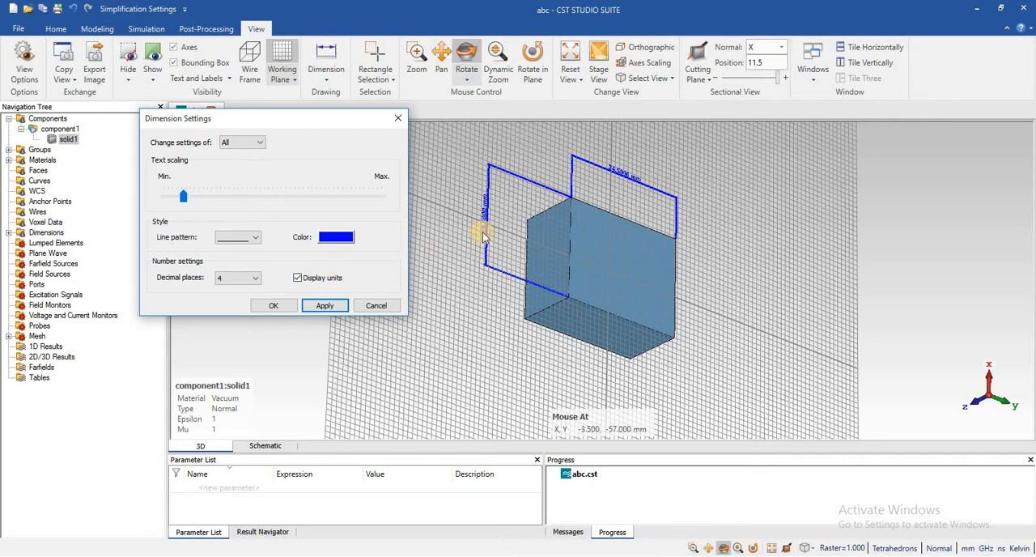
# Step: Enlarge the dimension text with Text scaling and settle Decimal places at 2
pyautogui.moveTo(182, 194); pyautogui.dragTo(188, 194)
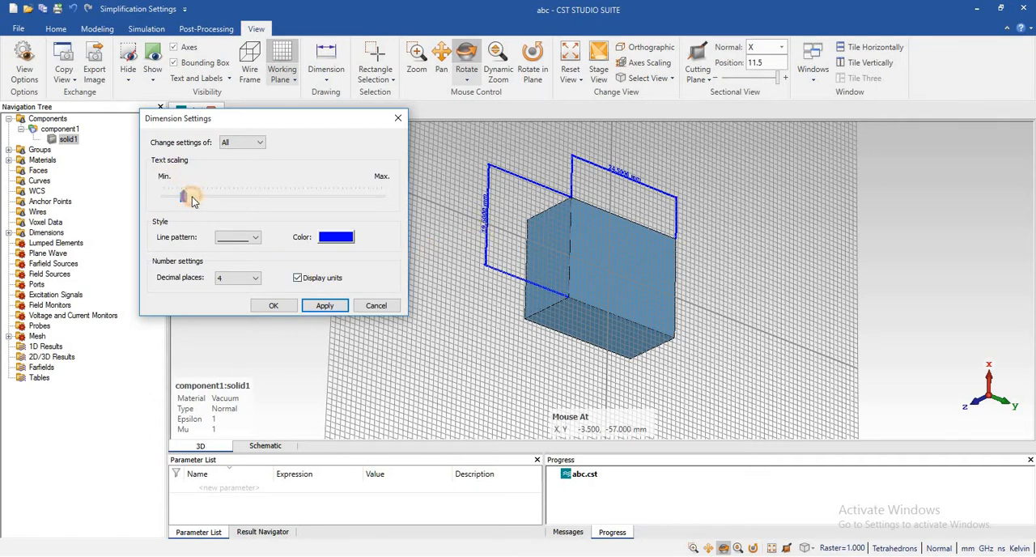
pyautogui.moveTo(192, 198); pyautogui.dragTo(227, 198)
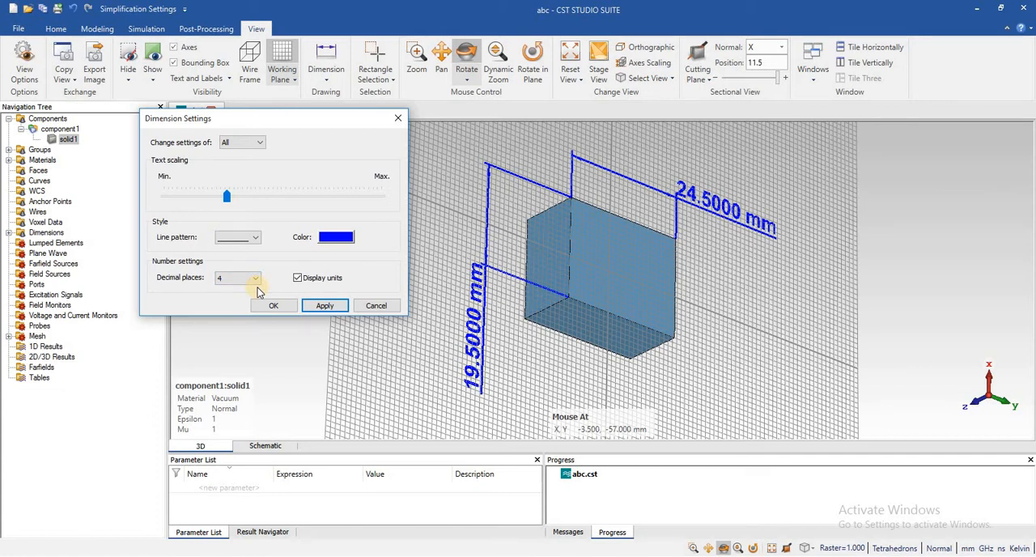
pyautogui.click(256, 277)
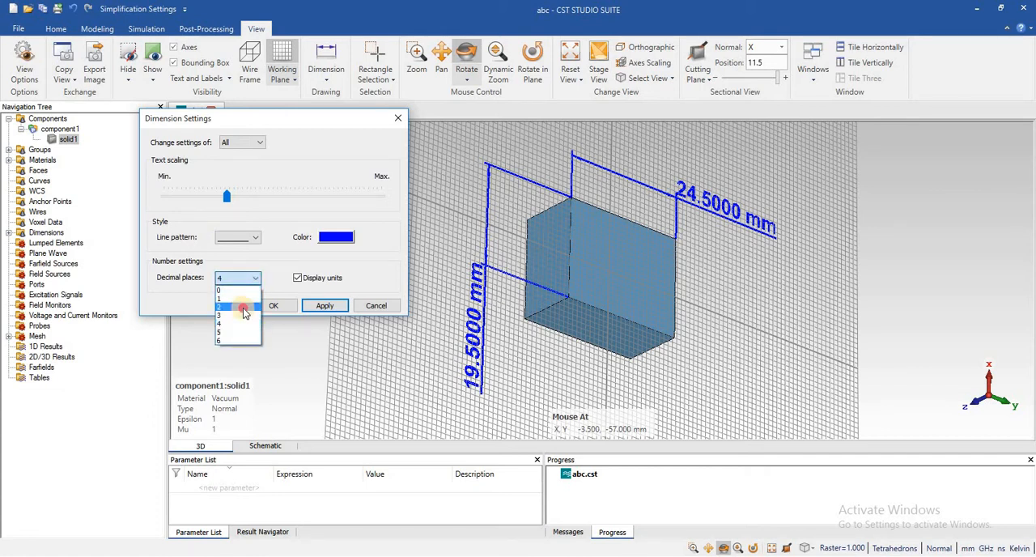
pyautogui.click(239, 304)
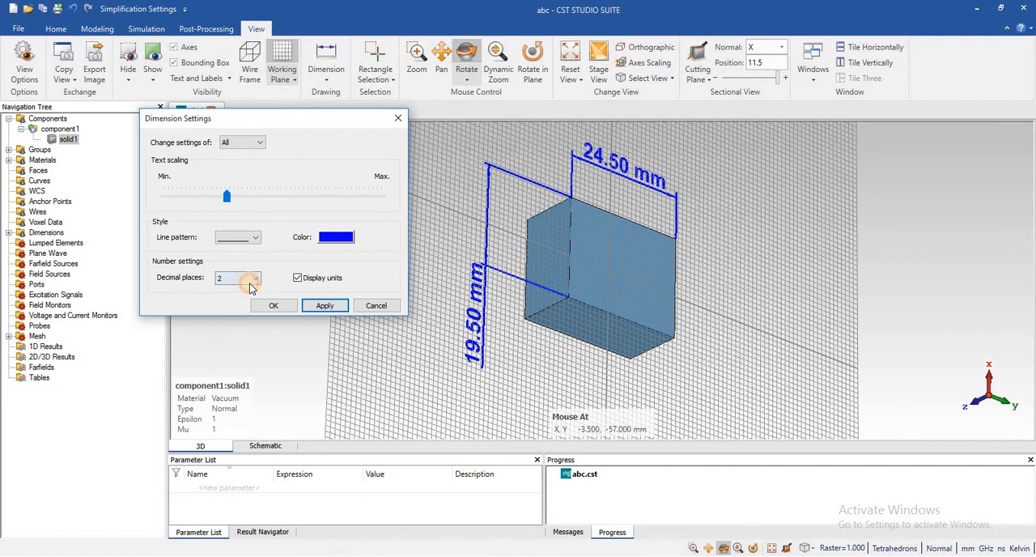
pyautogui.click(256, 278)
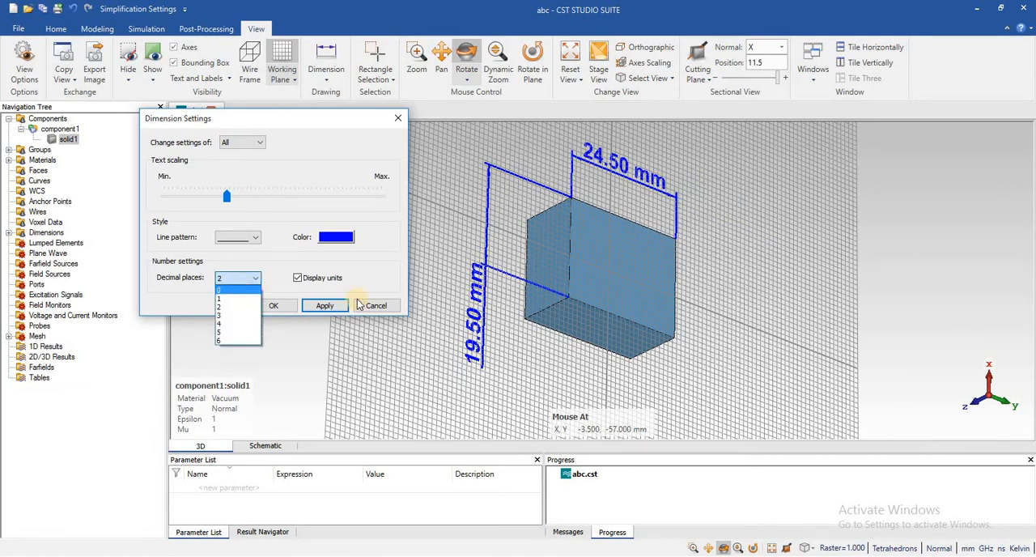
pyautogui.click(219, 288)
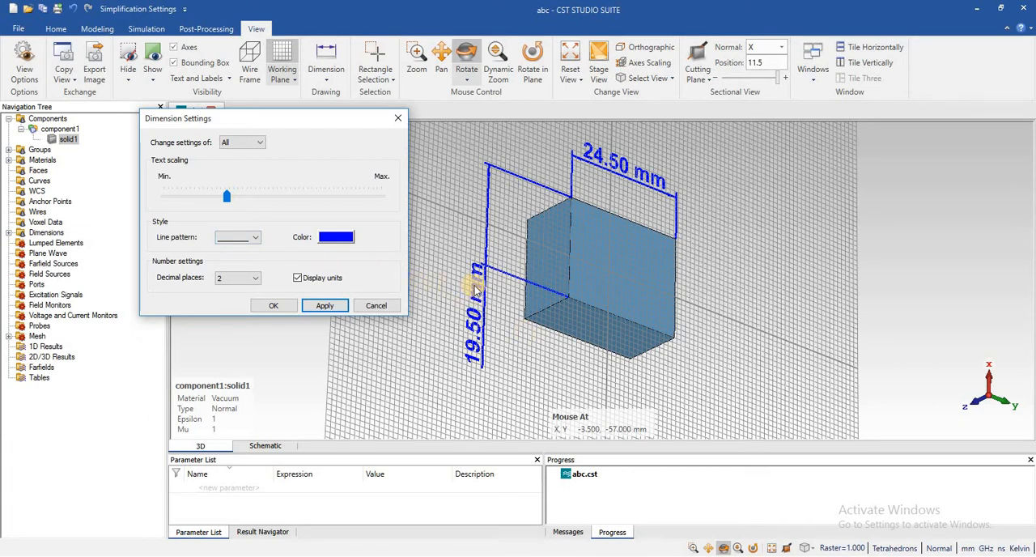
pyautogui.moveTo(445, 304)
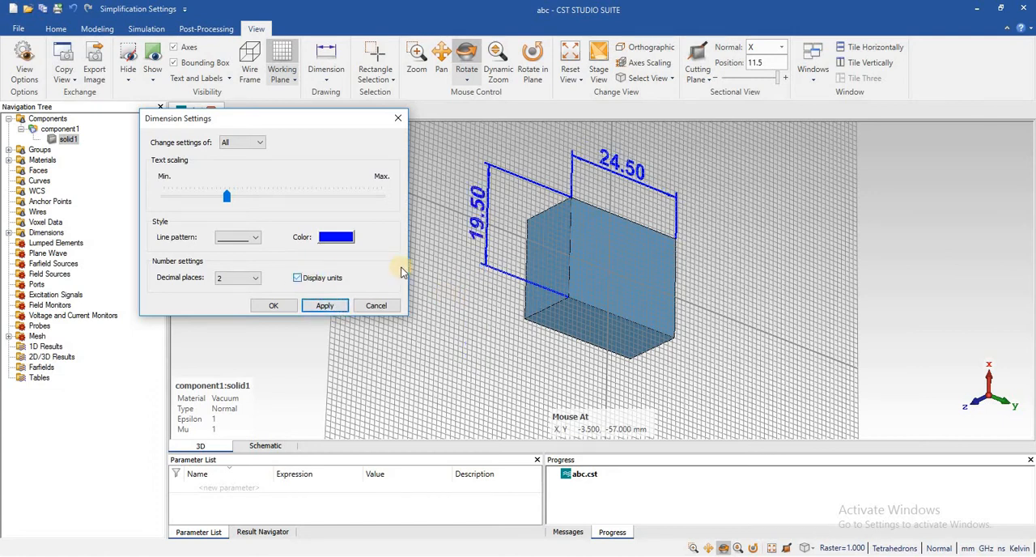
# Step: Keep Display units checked so labels read mm, with settings applying to all dimension types
pyautogui.click(298, 279)
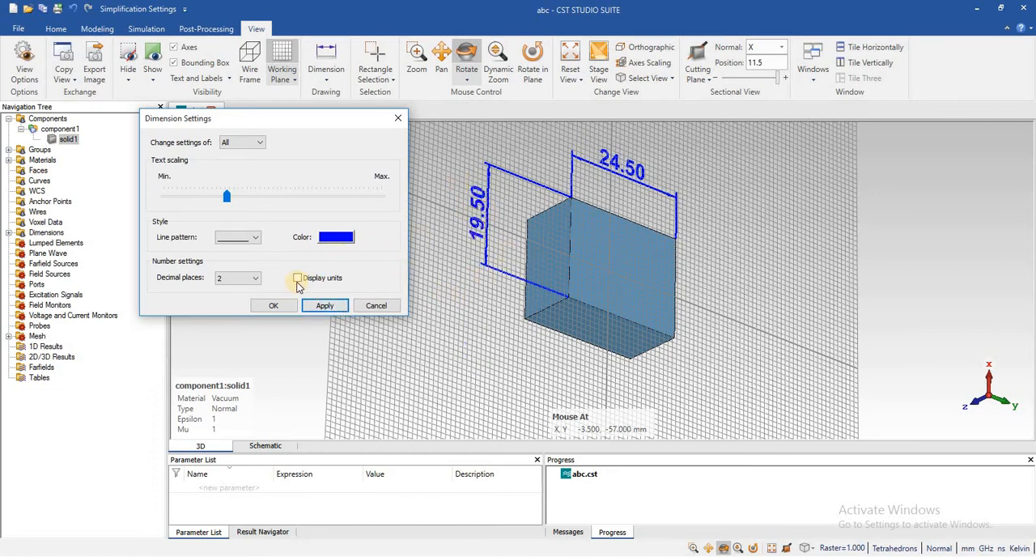
pyautogui.click(298, 278)
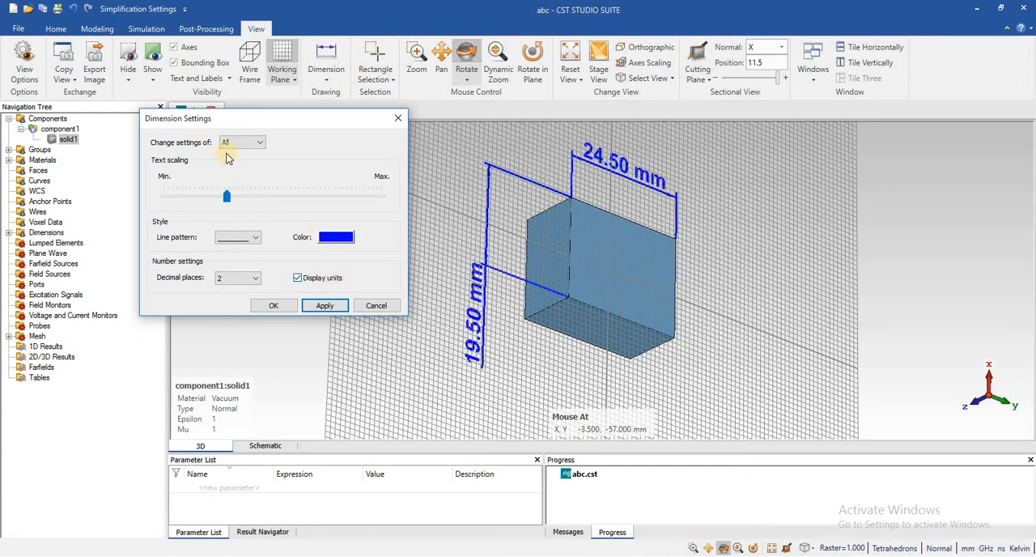
pyautogui.click(259, 142)
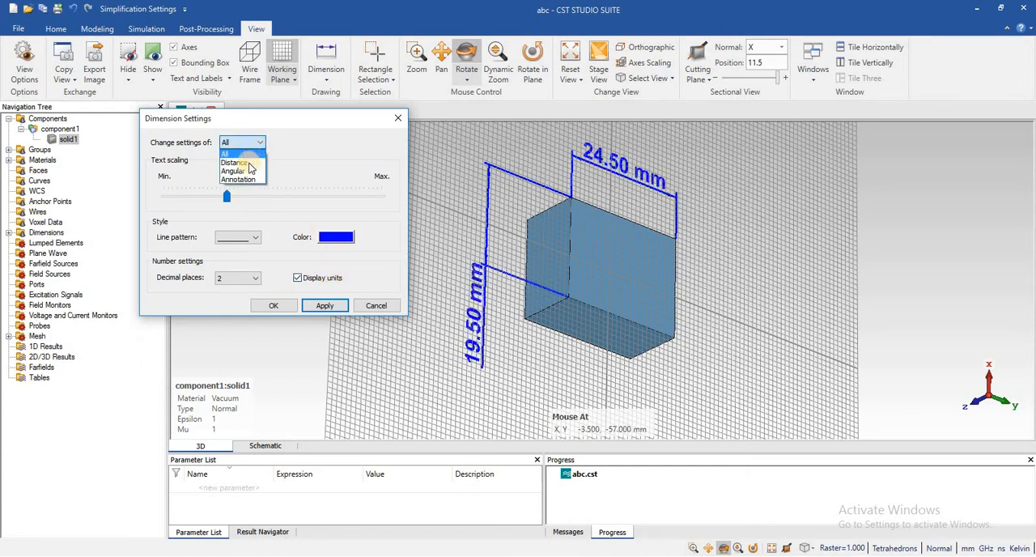
pyautogui.click(235, 161)
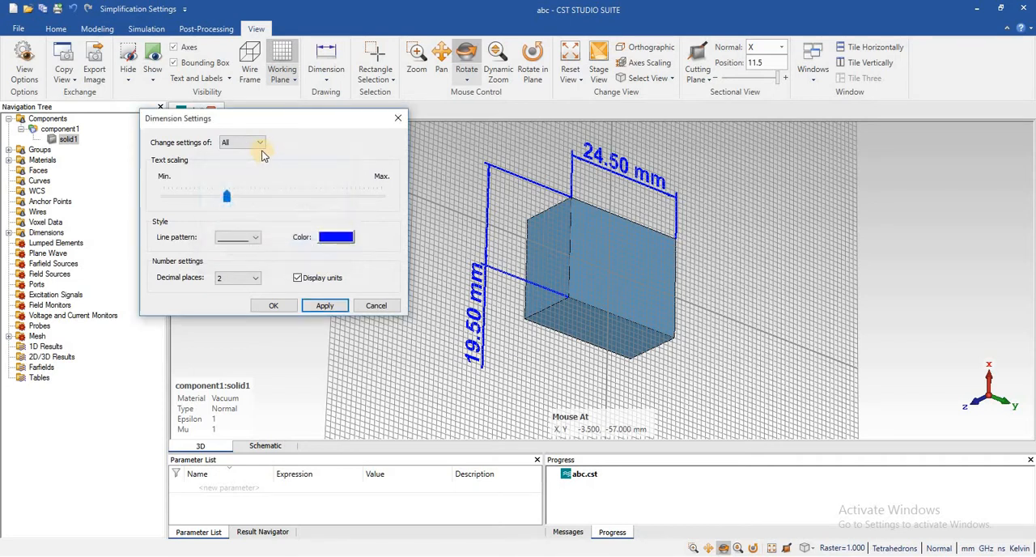
pyautogui.click(259, 142)
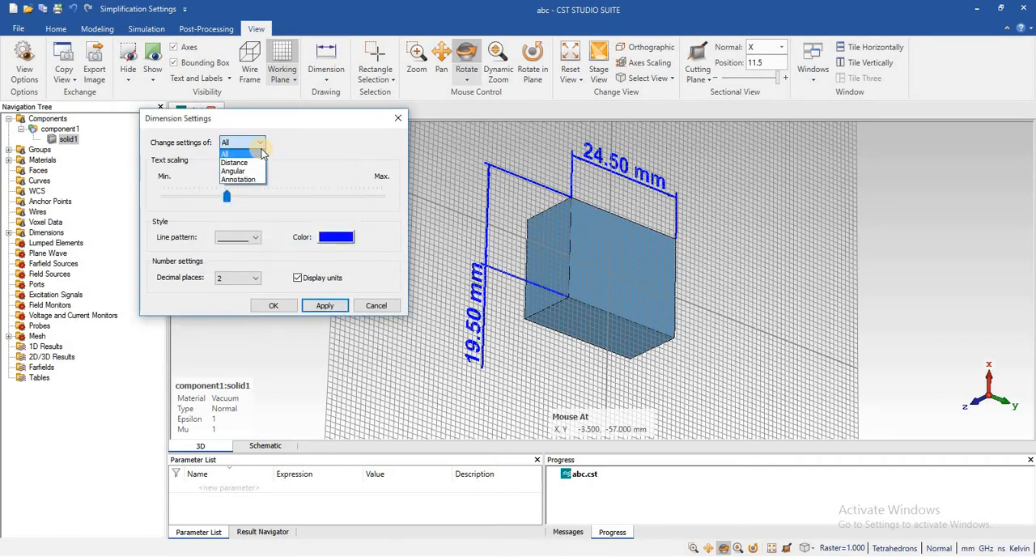
pyautogui.moveTo(236, 162)
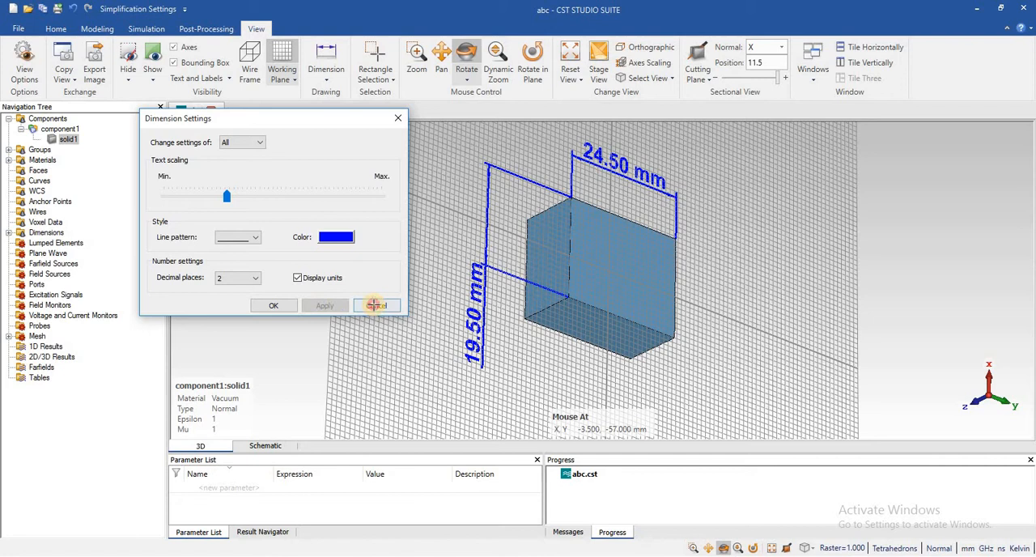
# Step: Place a 90.00° angular dimension between the top and front edges at the near corner
pyautogui.click(377, 305)
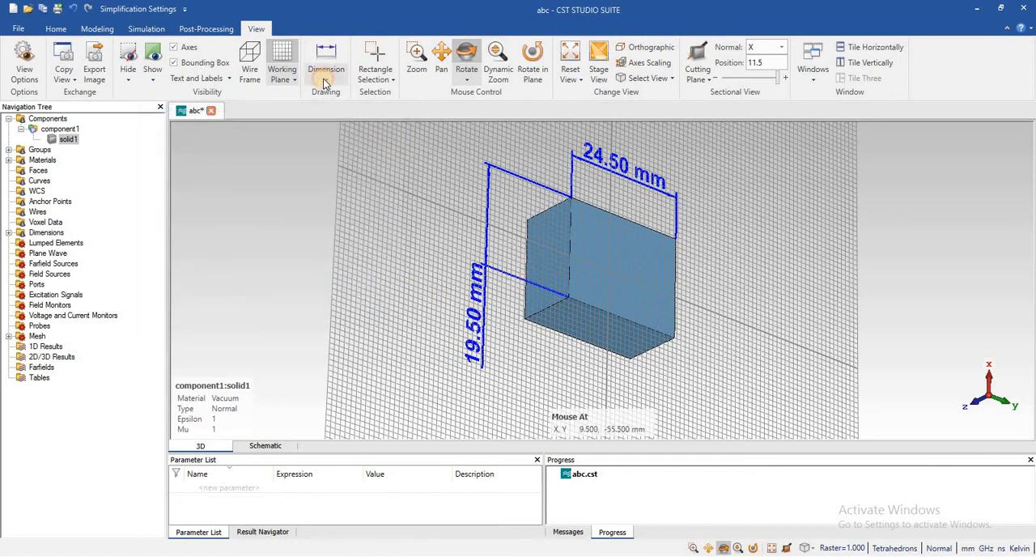
pyautogui.click(326, 68)
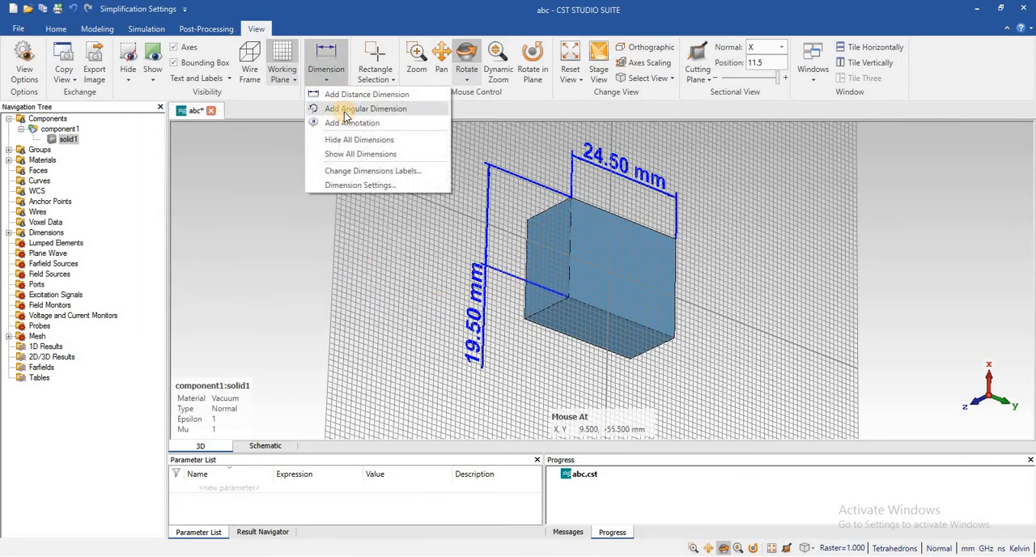
pyautogui.click(366, 109)
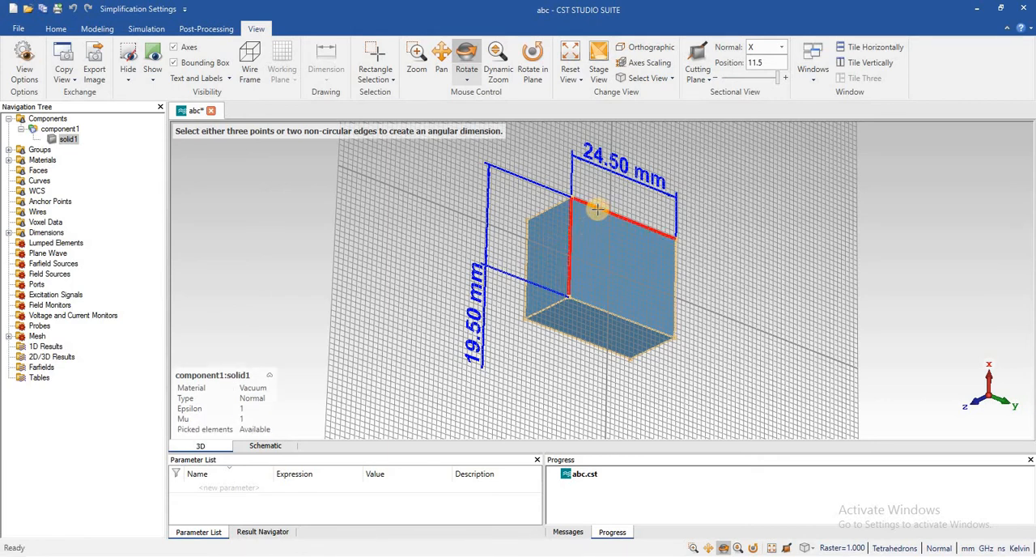
pyautogui.click(596, 220)
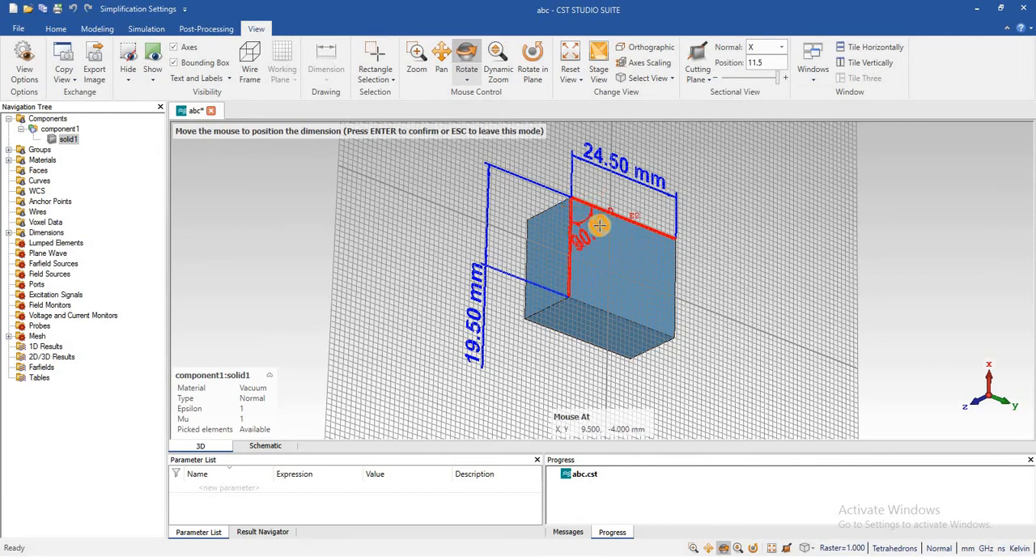
pyautogui.moveTo(721, 334)
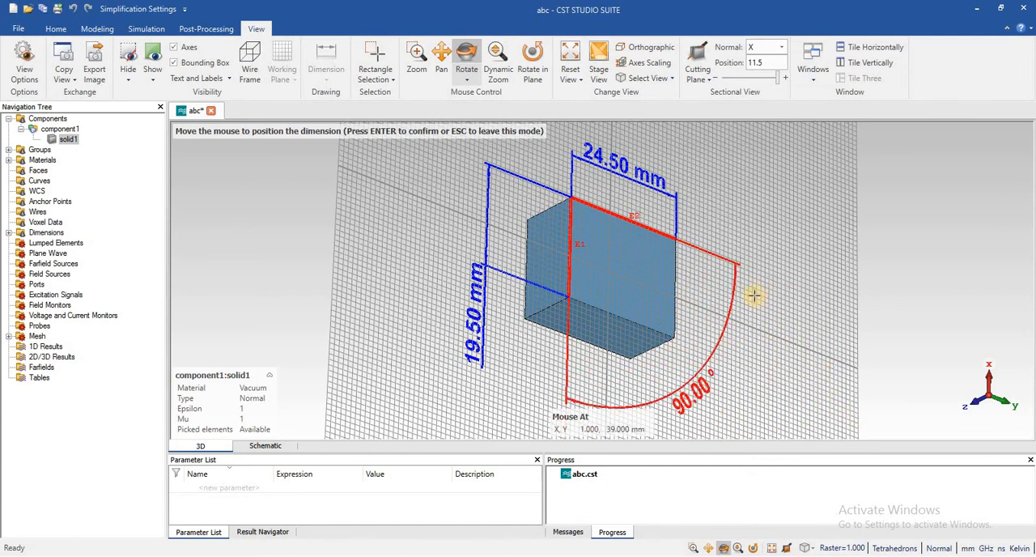
pyautogui.moveTo(677, 220)
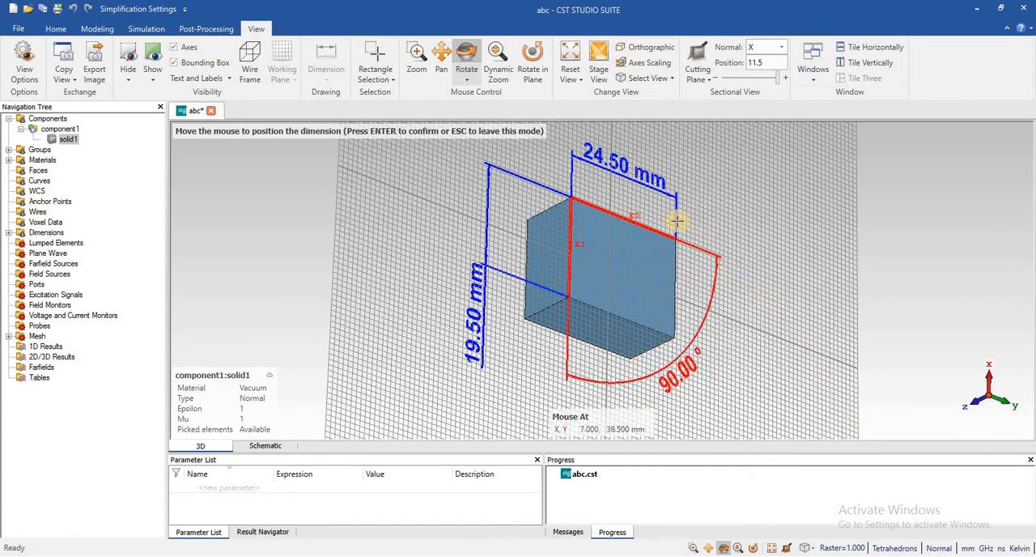
pyautogui.moveTo(651, 217)
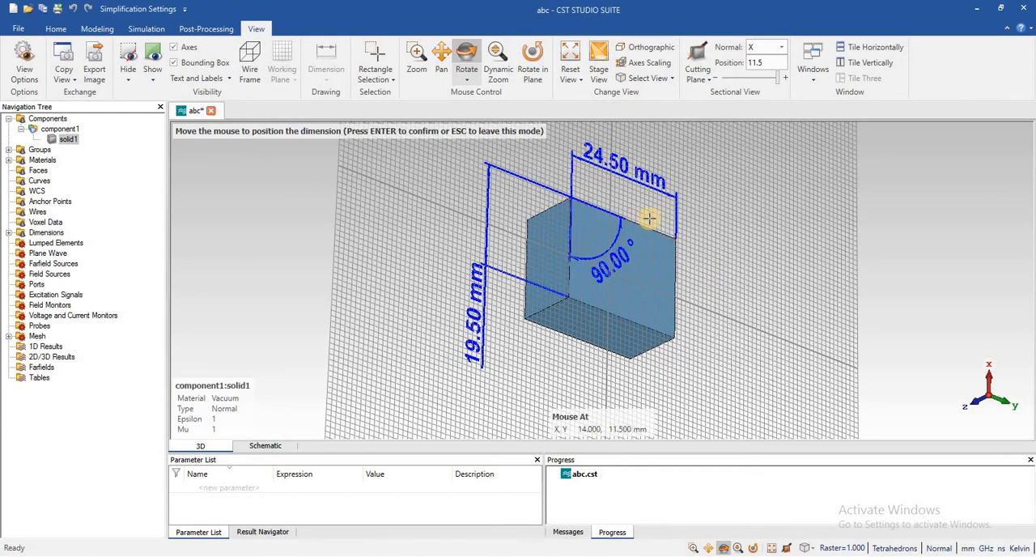
pyautogui.click(325, 61)
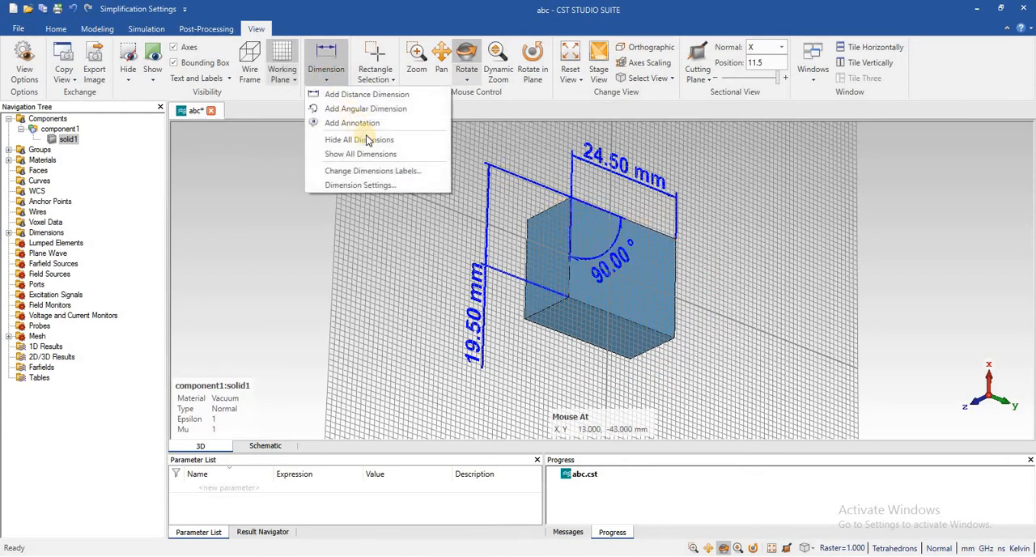
pyautogui.moveTo(384, 184)
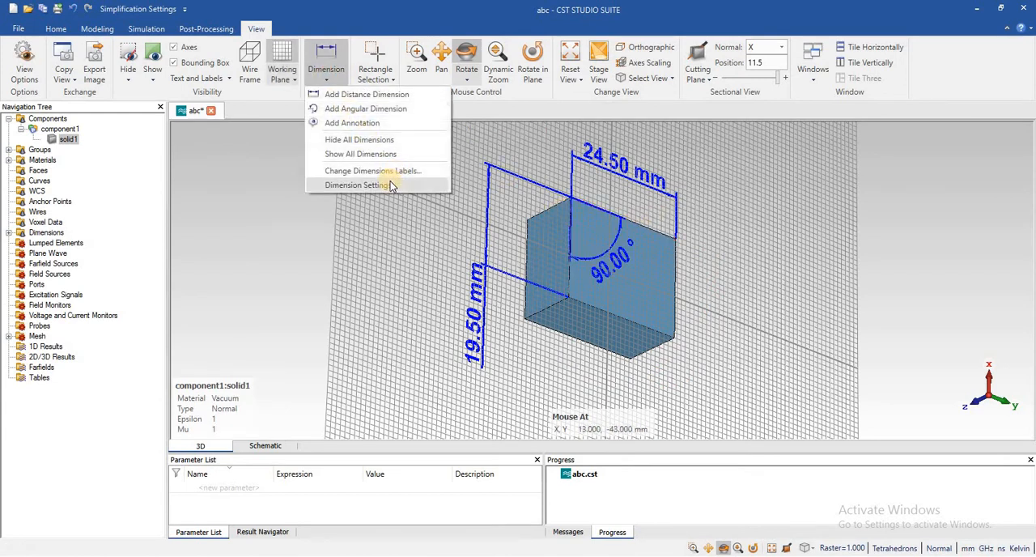
# Step: Restrict Dimension Settings to Angular and colour the 90.00° dimension red
pyautogui.click(354, 184)
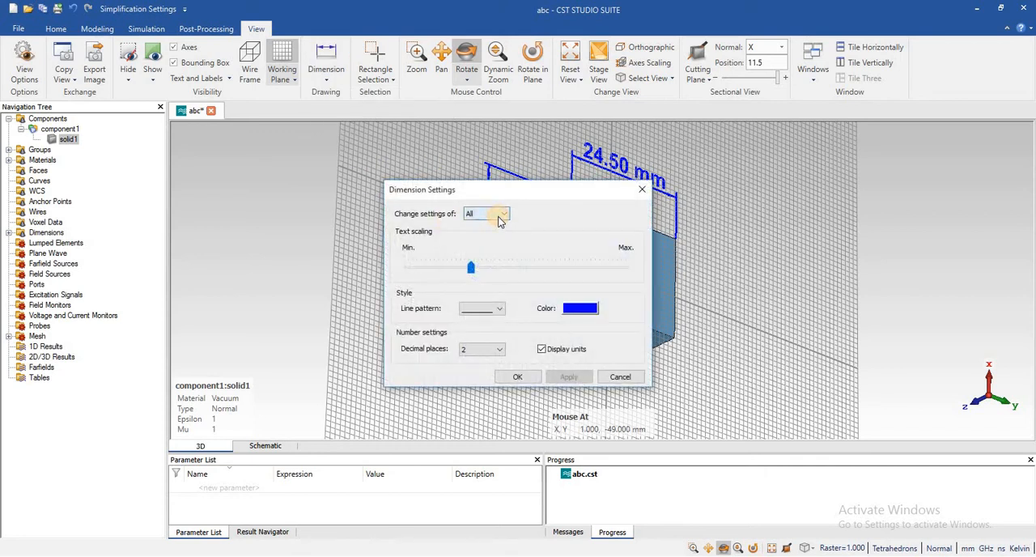
pyautogui.click(500, 214)
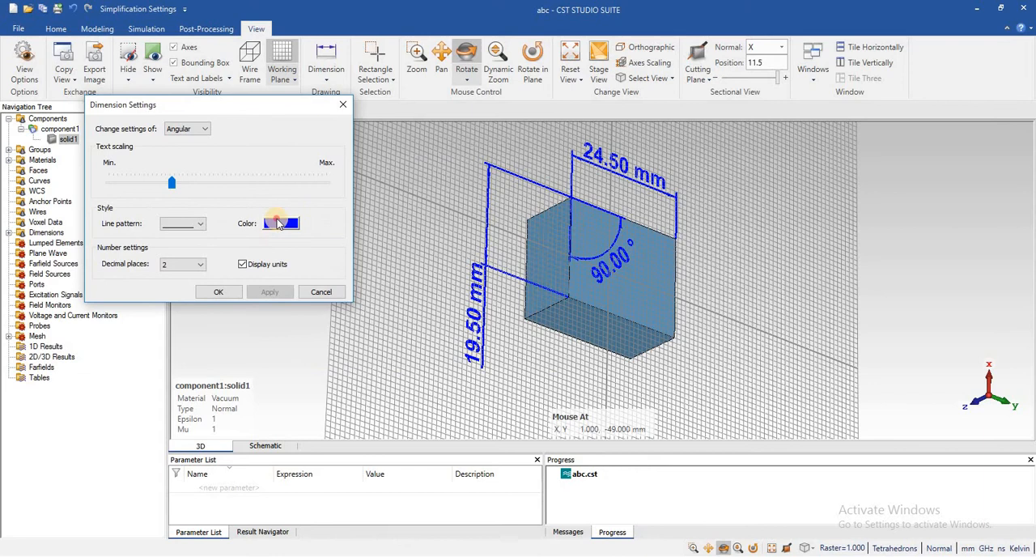
pyautogui.click(282, 223)
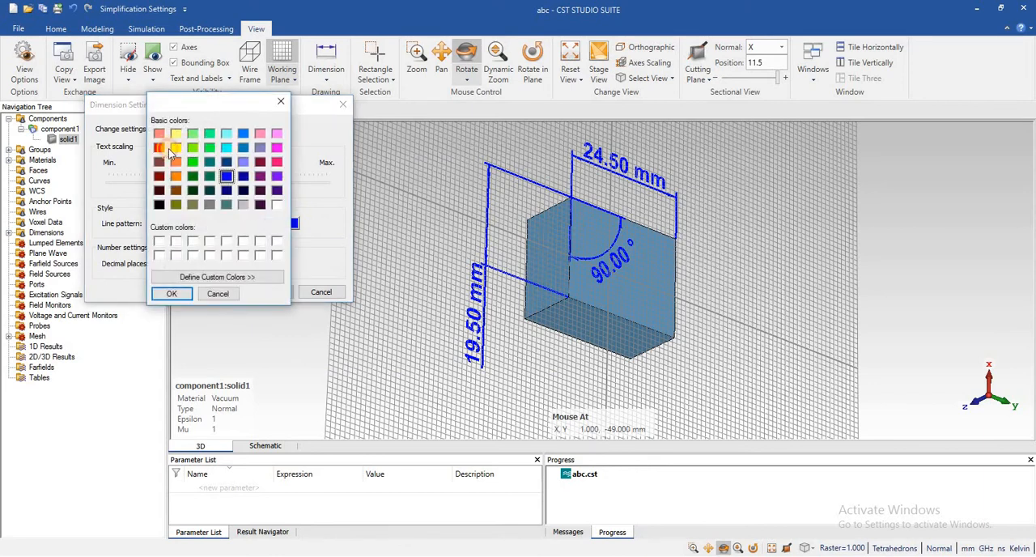
pyautogui.click(159, 147)
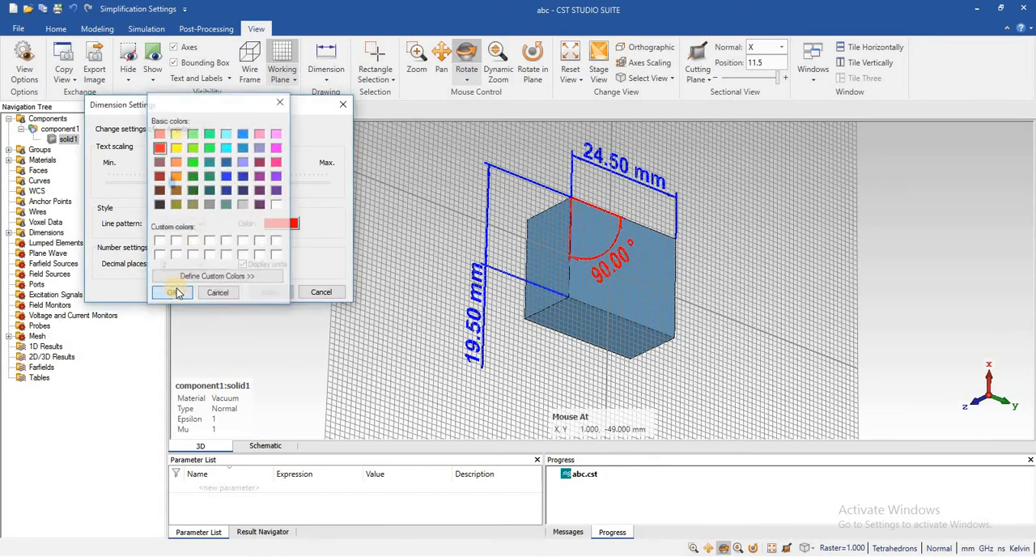
pyautogui.click(171, 293)
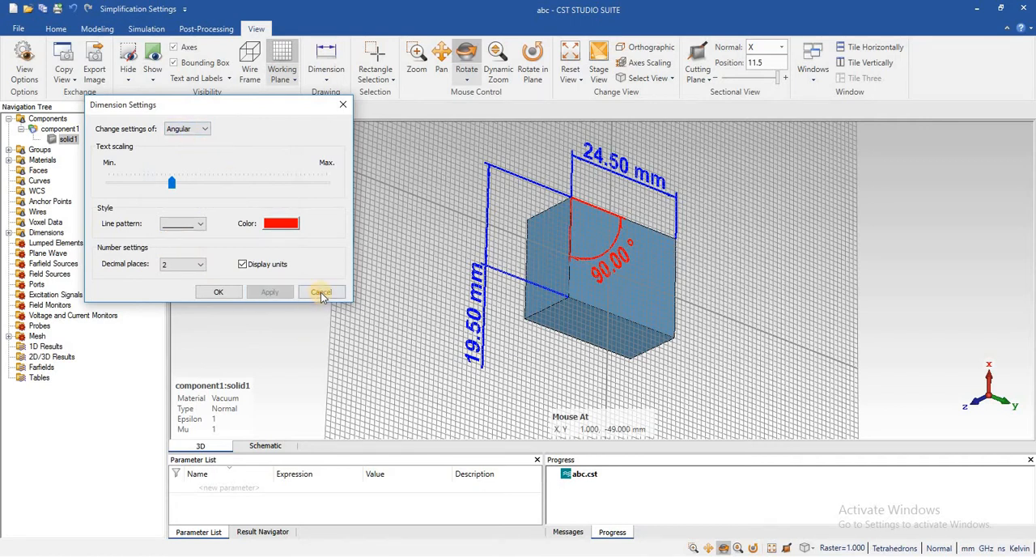
pyautogui.click(321, 292)
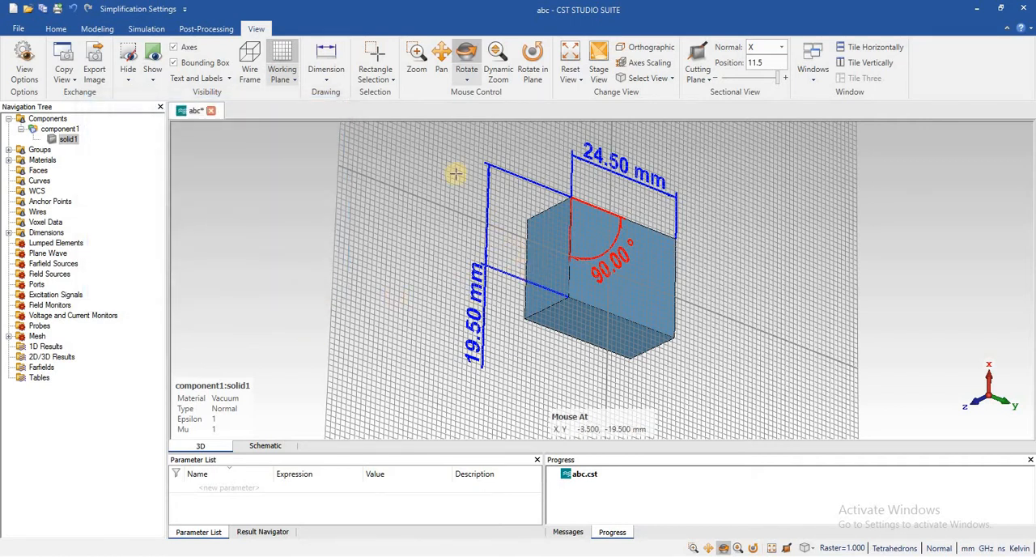
# Step: Inspect the red angular dimension via the Dimension list and a right-click on the brick
pyautogui.click(325, 64)
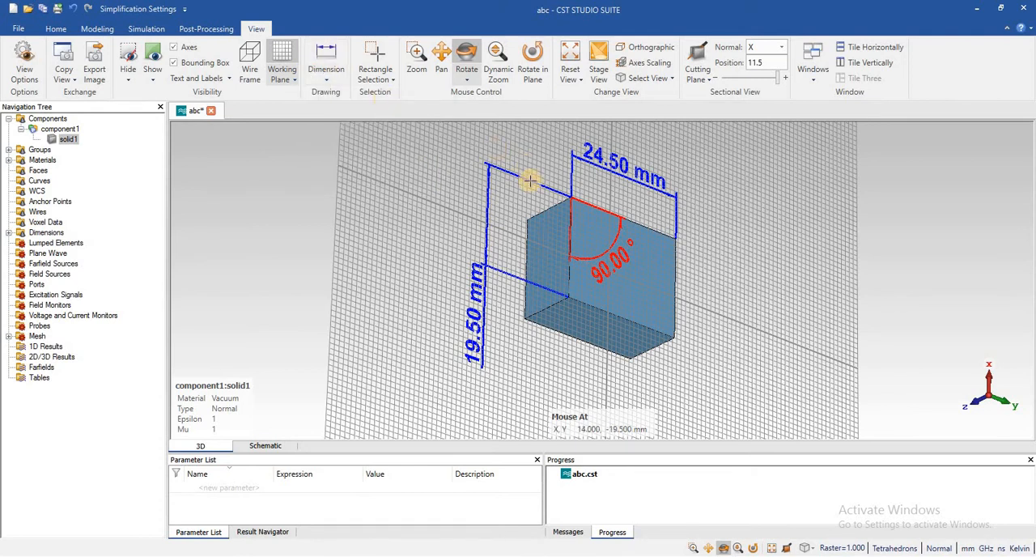
pyautogui.rightClick(603, 212)
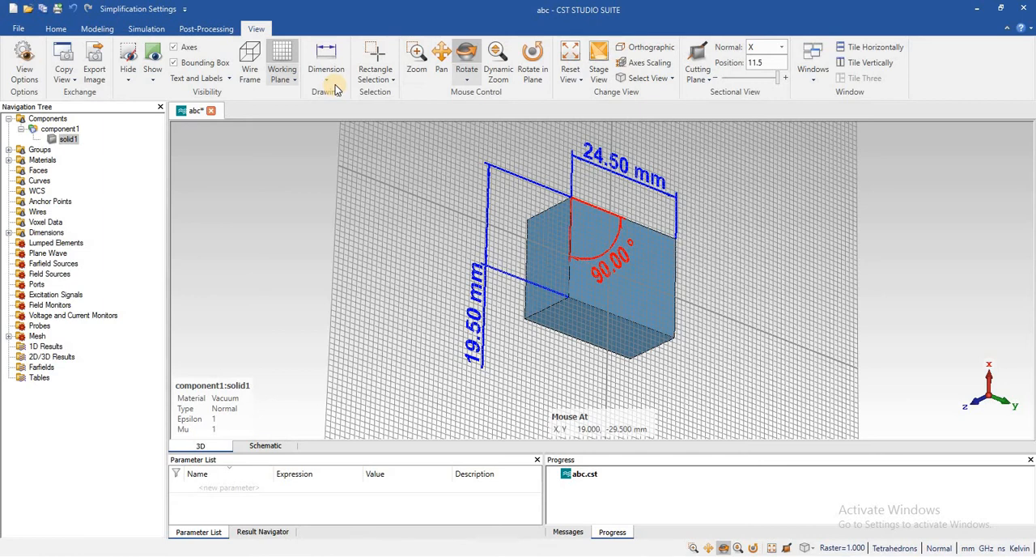
pyautogui.click(326, 57)
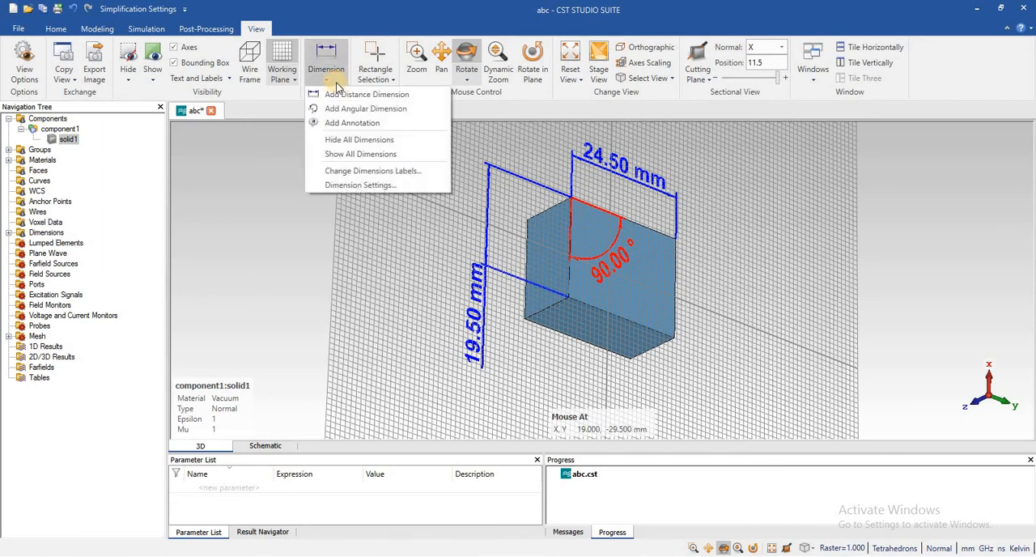
pyautogui.click(327, 61)
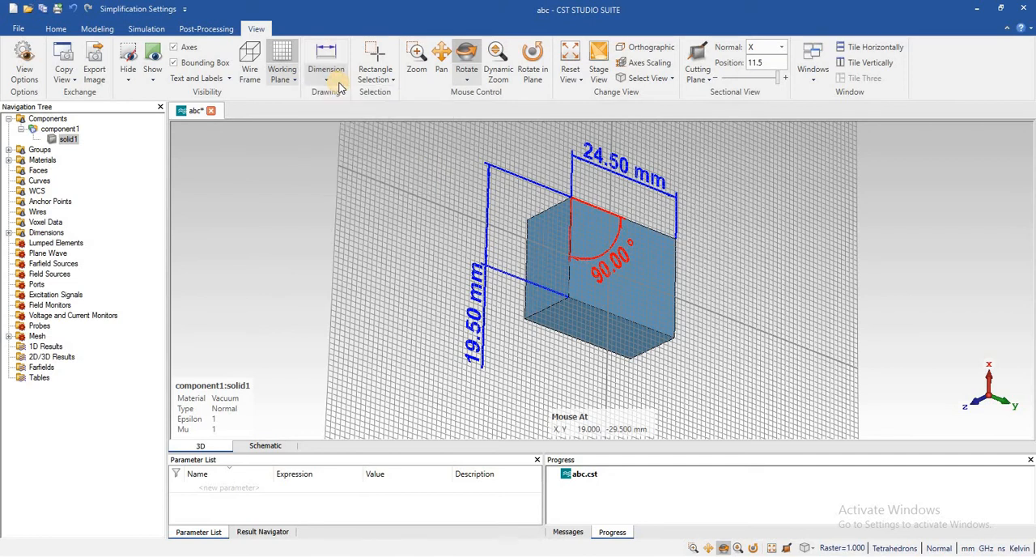
# Step: Attach an annotation to the brick's front face and place its label to the right
pyautogui.click(327, 62)
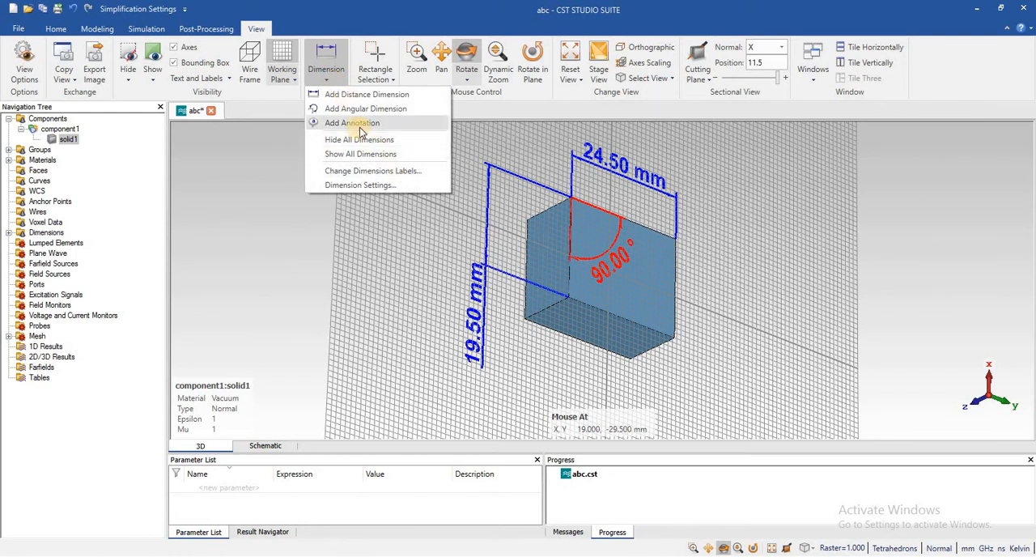
pyautogui.click(351, 123)
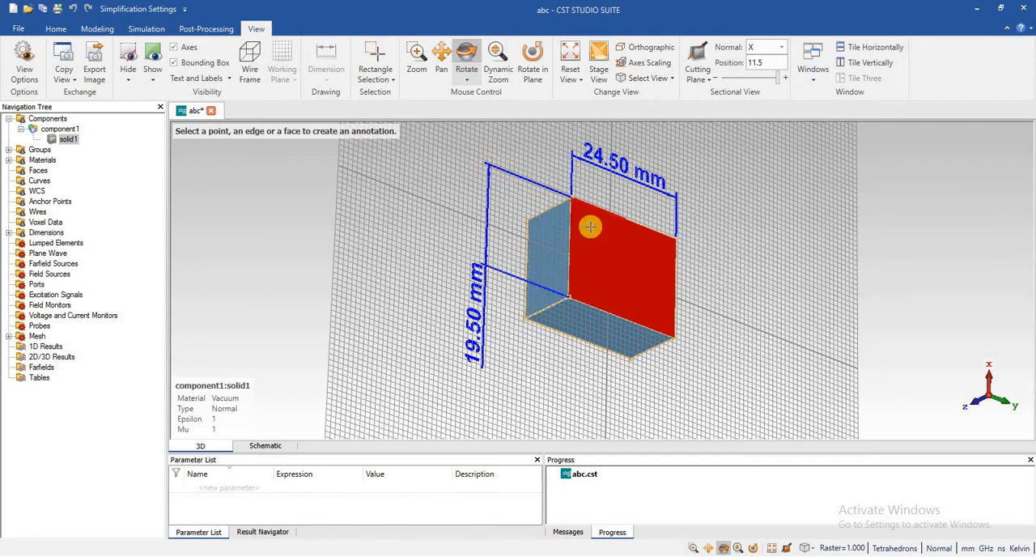
pyautogui.click(589, 226)
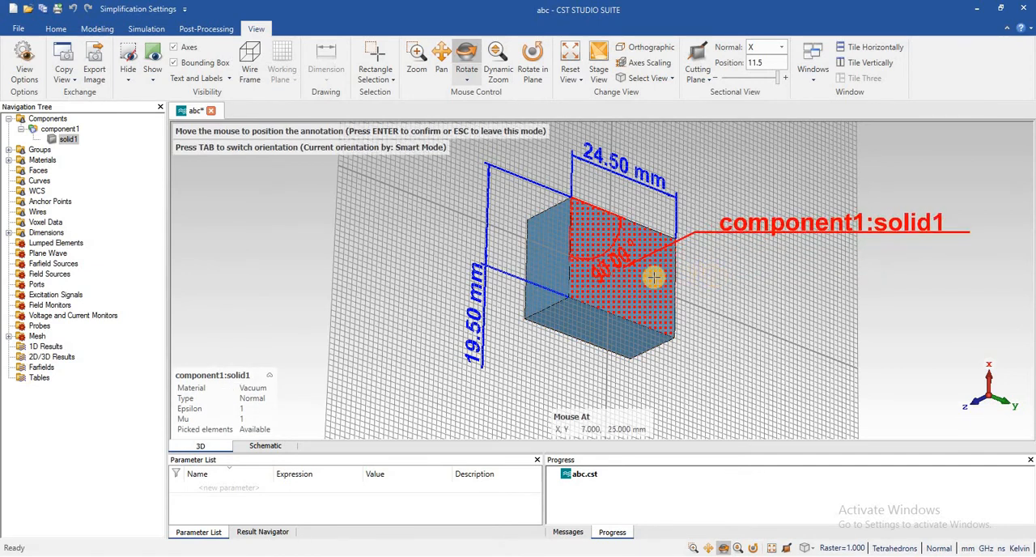
pyautogui.moveTo(765, 263)
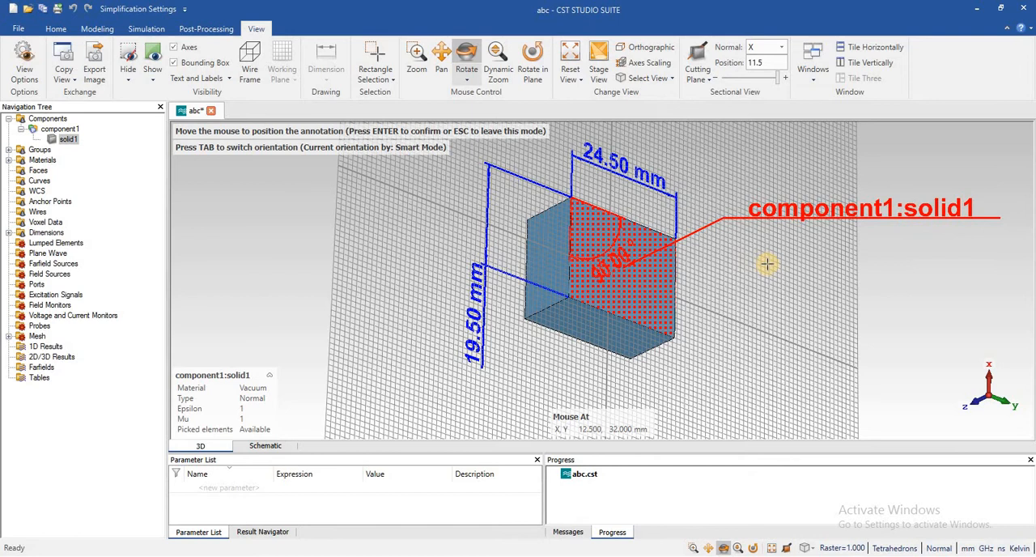
pyautogui.moveTo(765, 262)
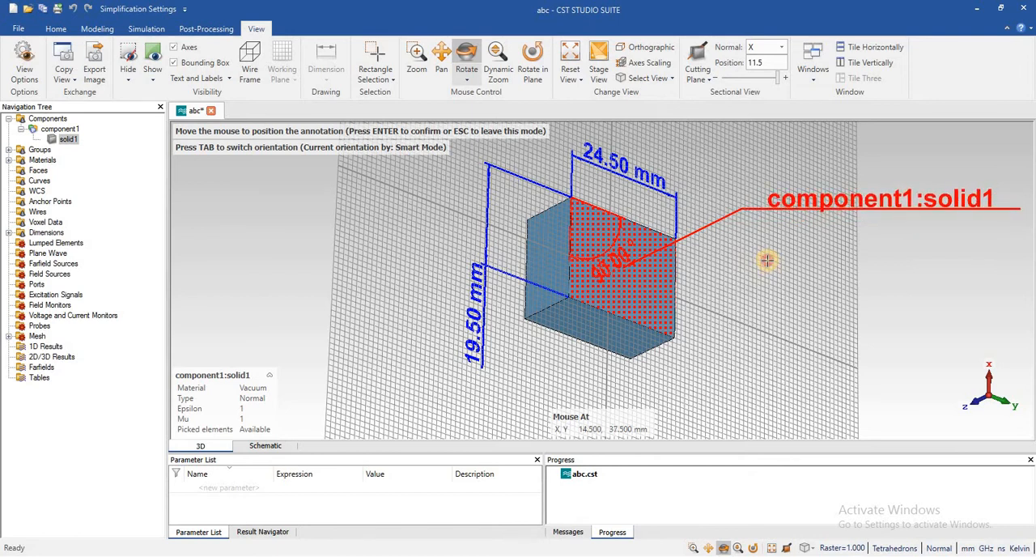
pyautogui.click(764, 261)
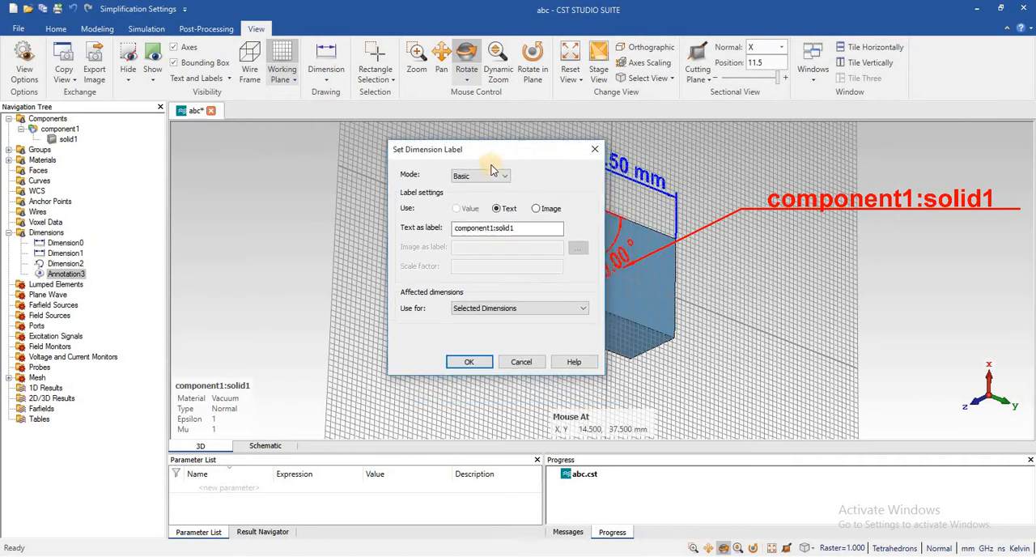
# Step: Try Image as label and the empty Dimension Images browser, returning to Text in Basic mode
pyautogui.click(502, 175)
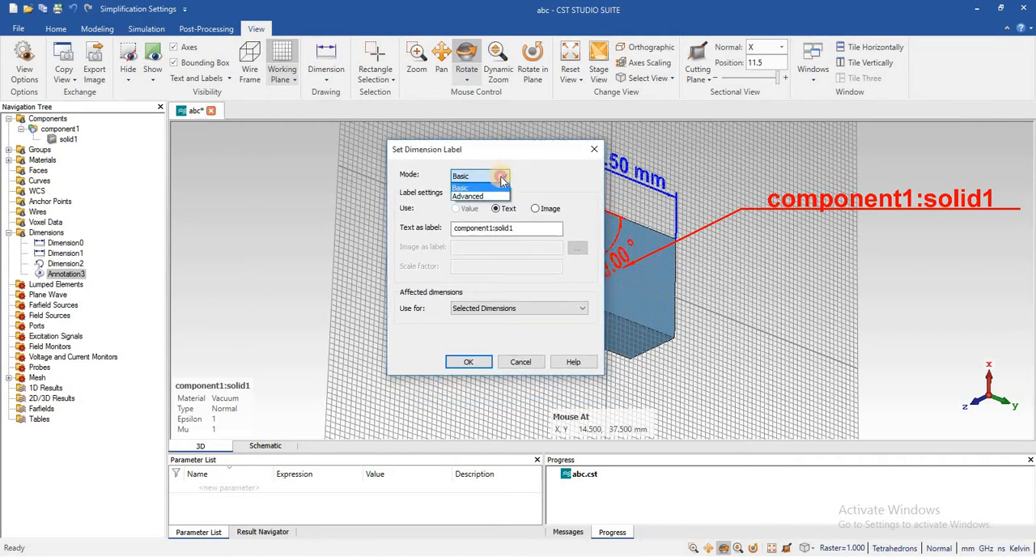
pyautogui.click(462, 176)
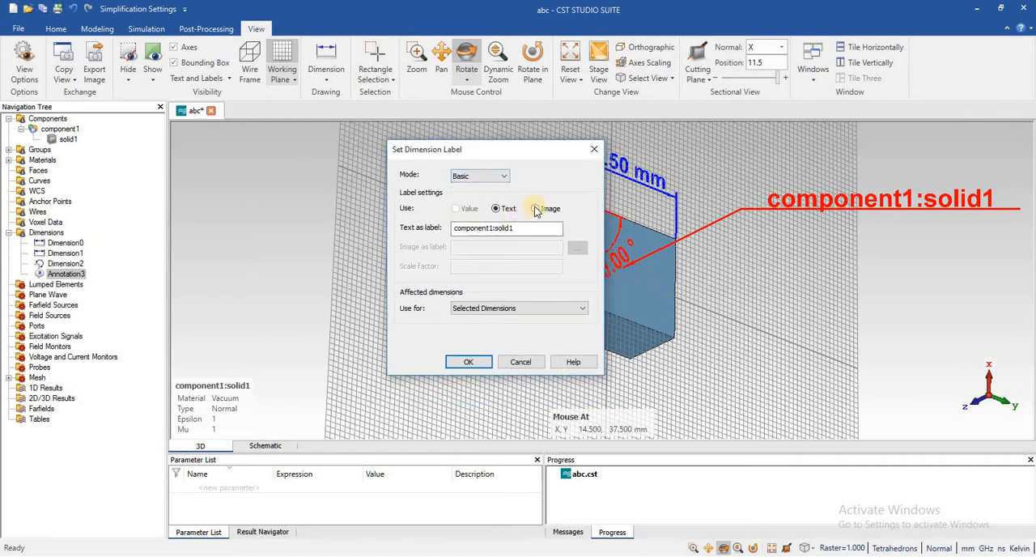
pyautogui.click(531, 207)
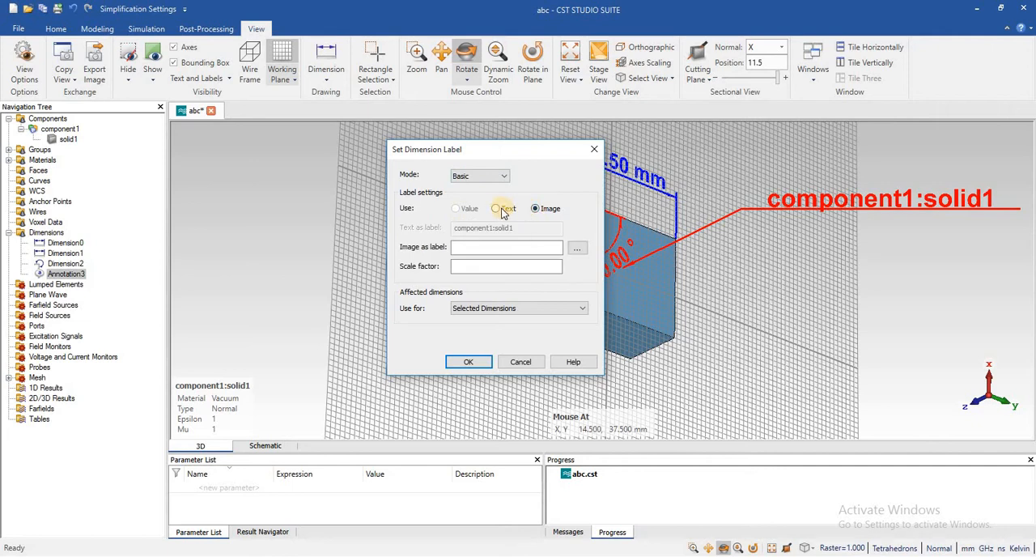
pyautogui.click(495, 207)
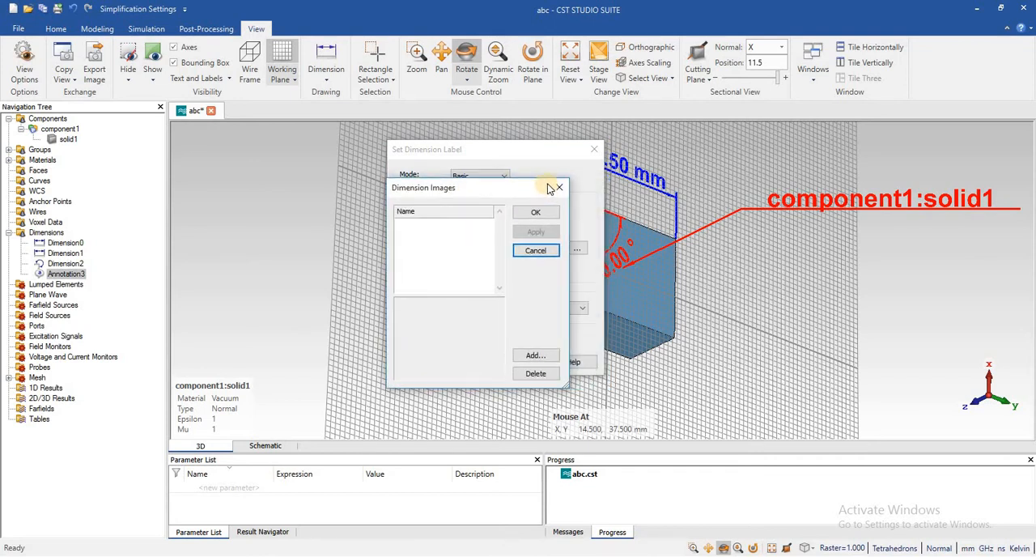
pyautogui.click(558, 188)
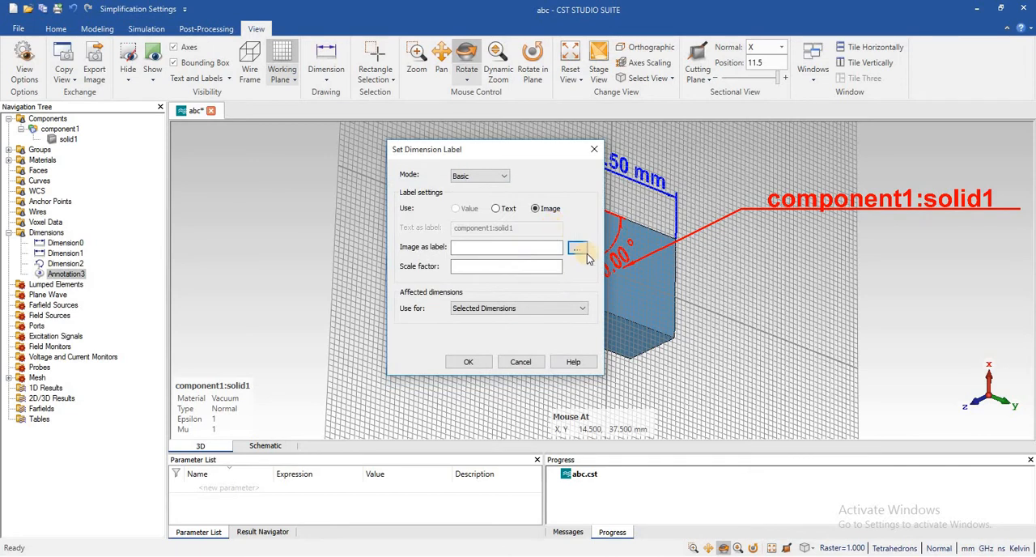
pyautogui.click(576, 246)
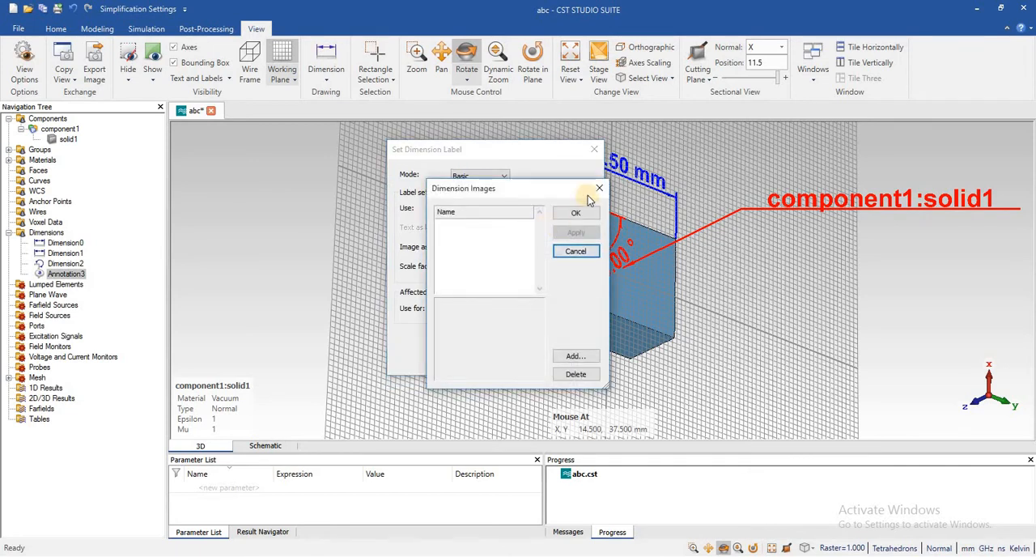
pyautogui.click(599, 187)
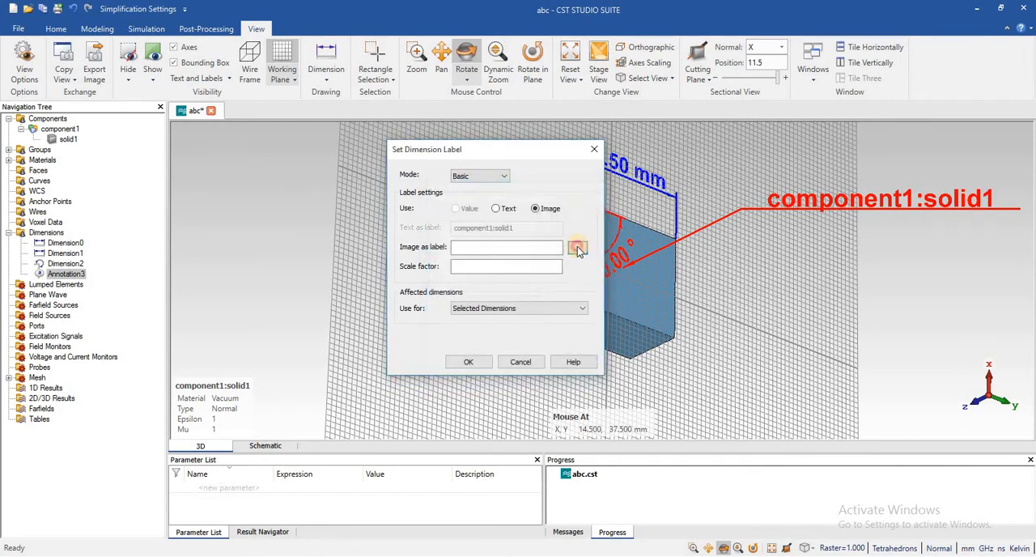
pyautogui.click(576, 246)
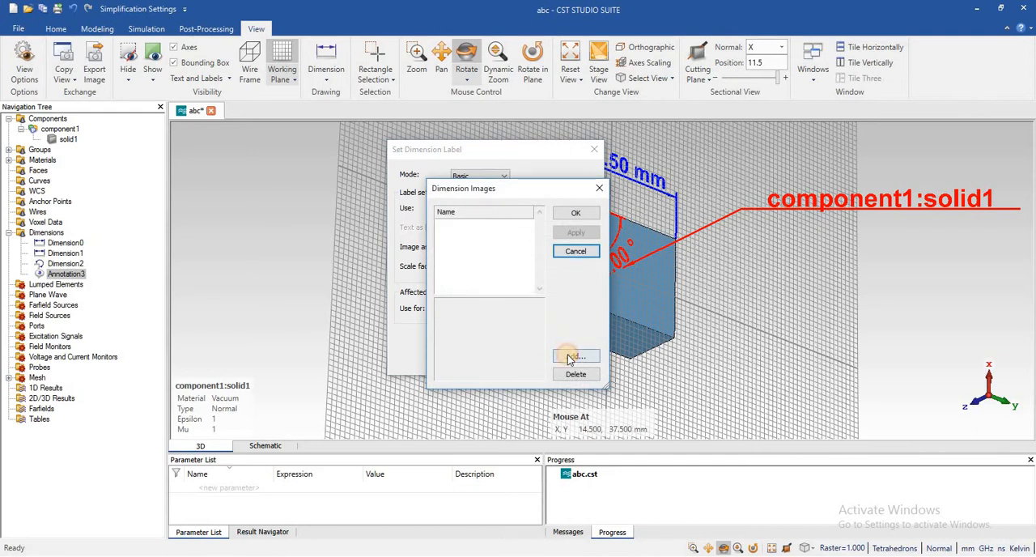
pyautogui.click(575, 356)
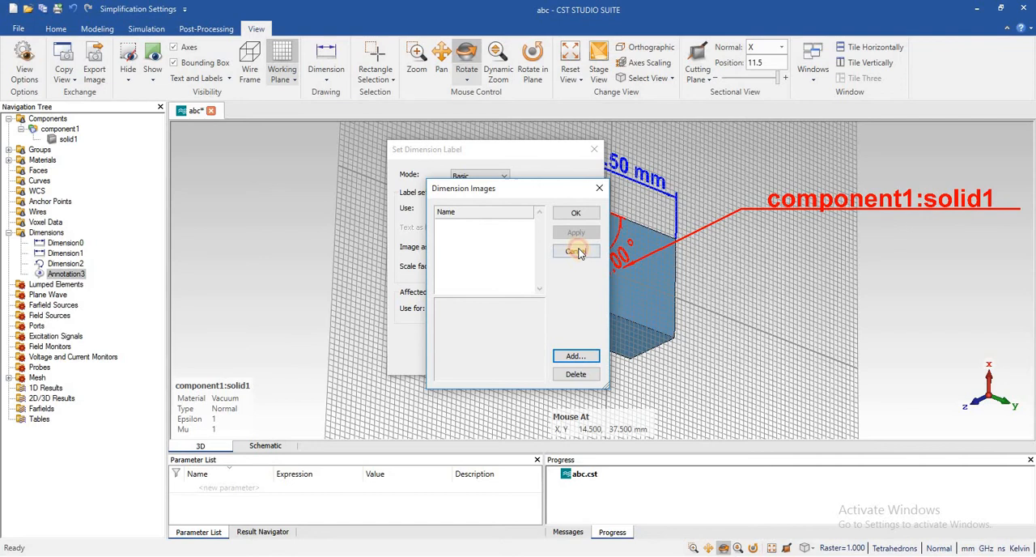
pyautogui.click(576, 251)
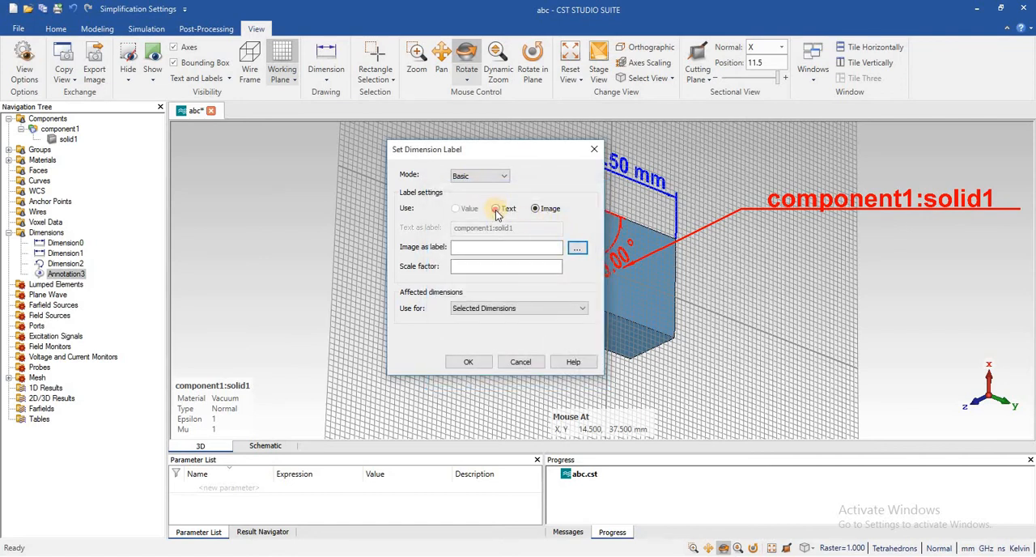
pyautogui.click(495, 207)
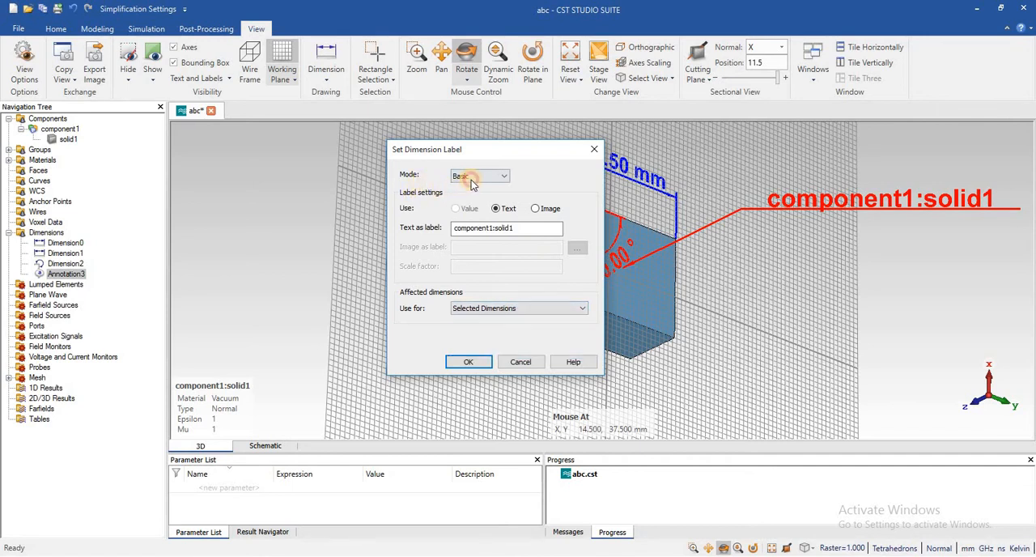
# Step: Try Advanced mode, return to Basic and confirm the label text component1:solid1
pyautogui.click(499, 174)
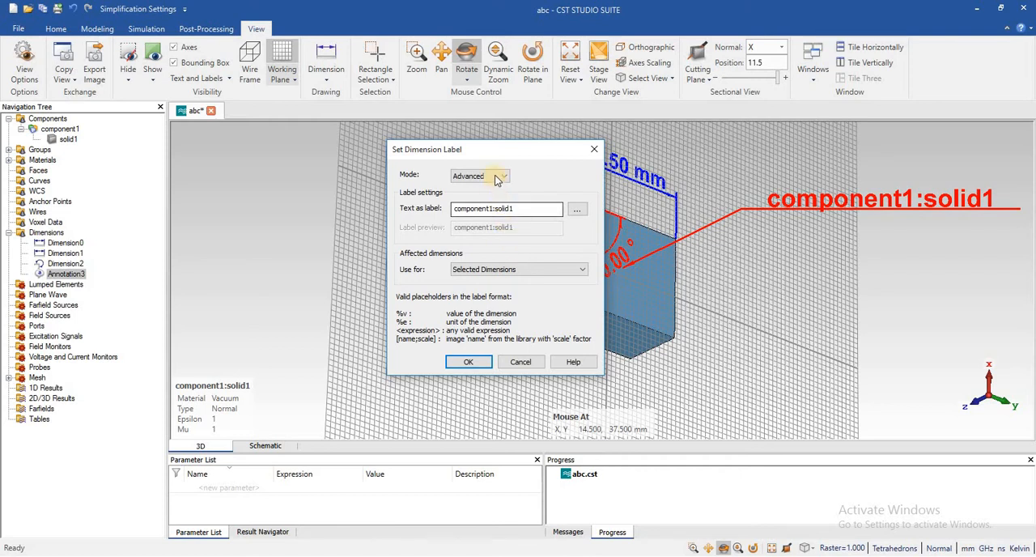
pyautogui.click(505, 175)
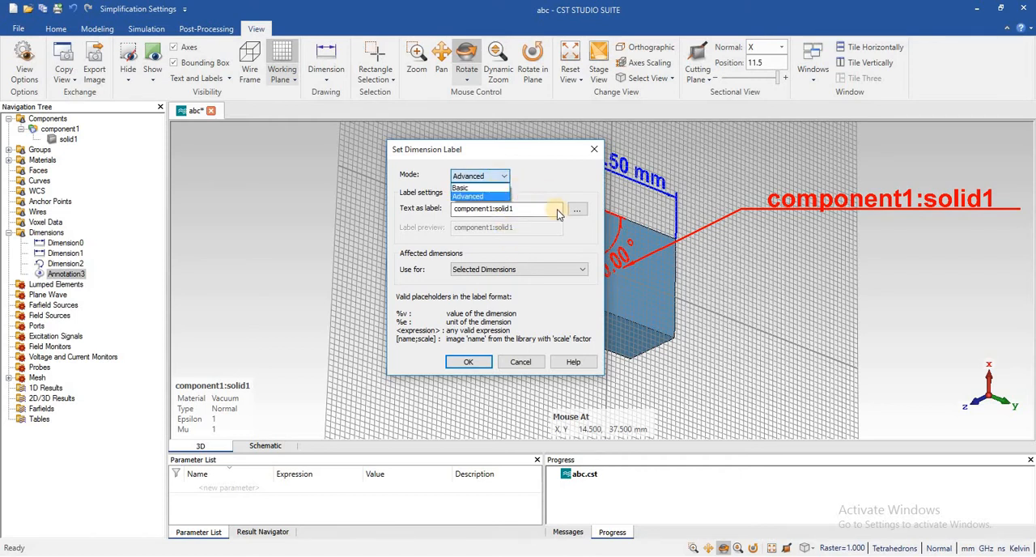
pyautogui.click(479, 174)
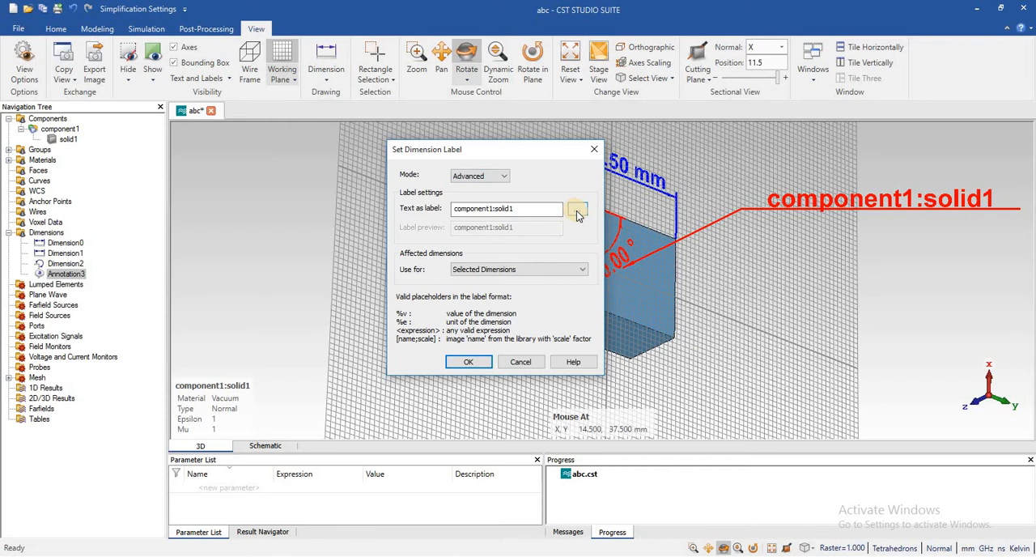
pyautogui.click(576, 209)
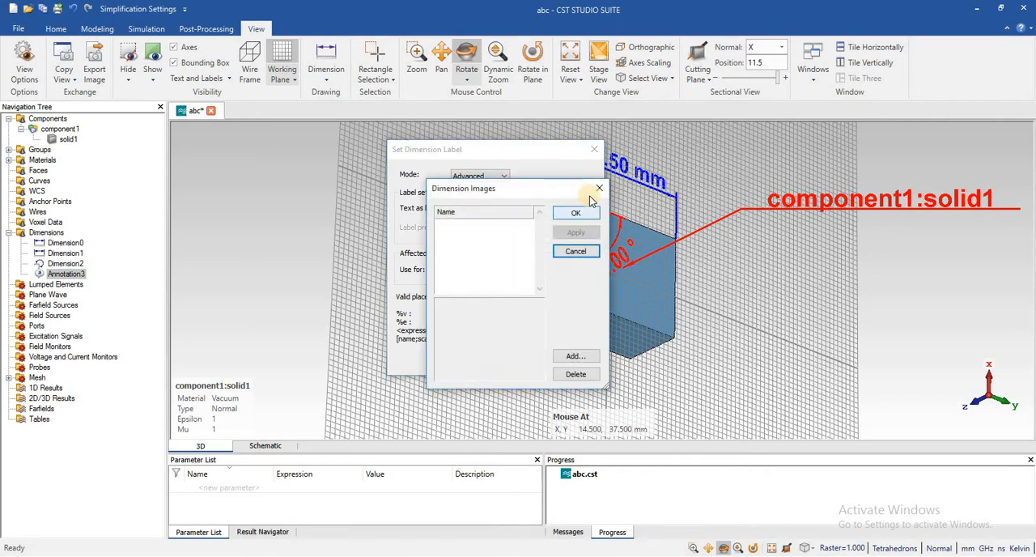
pyautogui.click(599, 188)
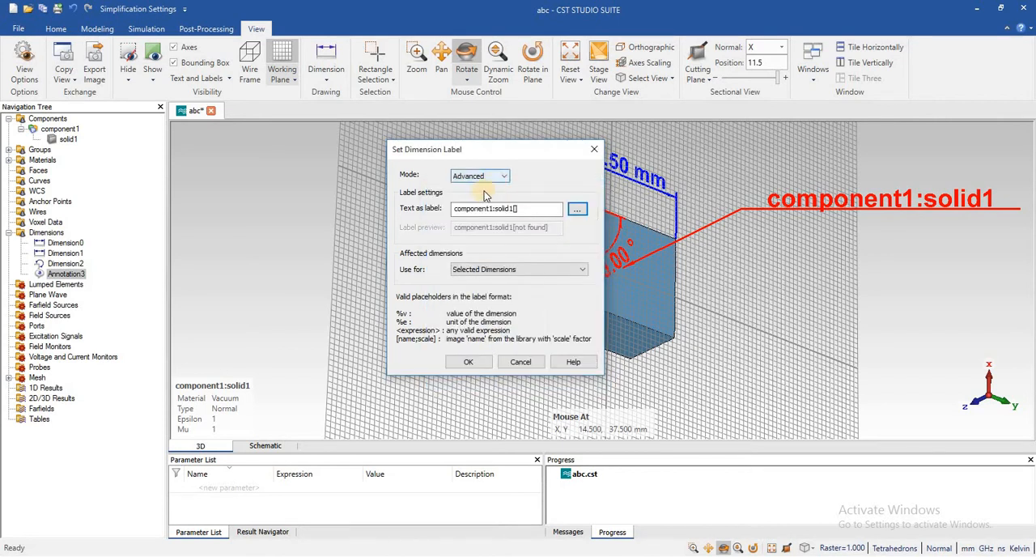
pyautogui.click(502, 175)
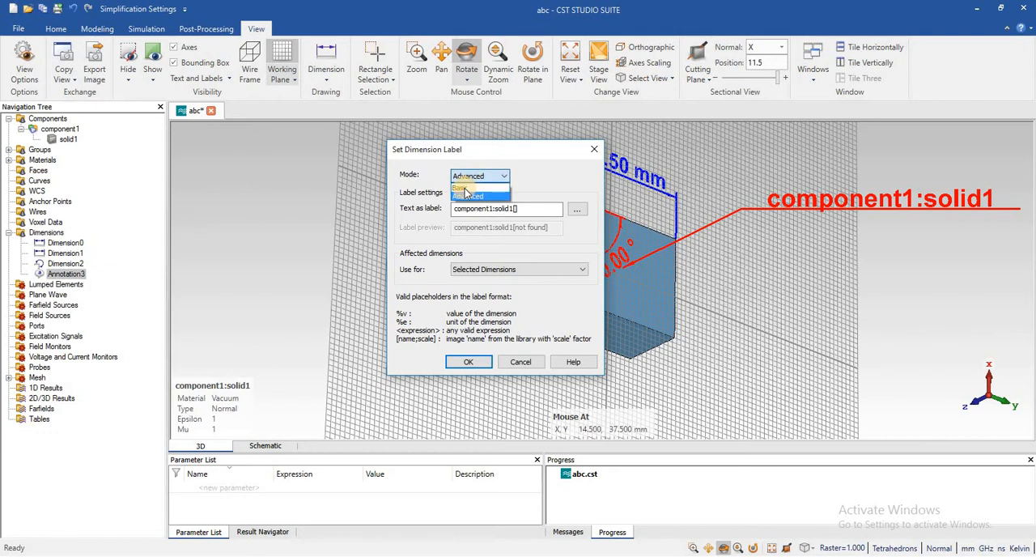
pyautogui.click(467, 188)
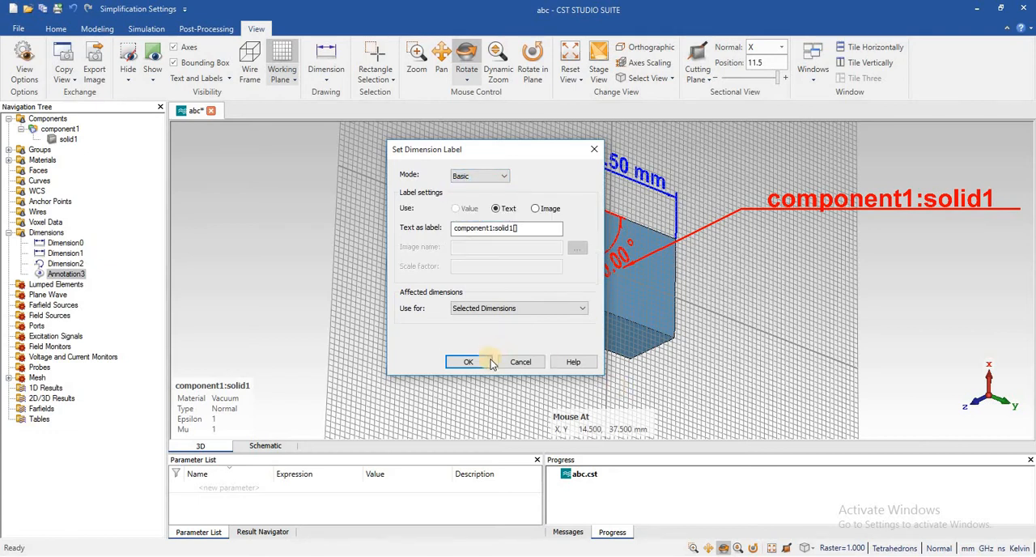
pyautogui.click(470, 363)
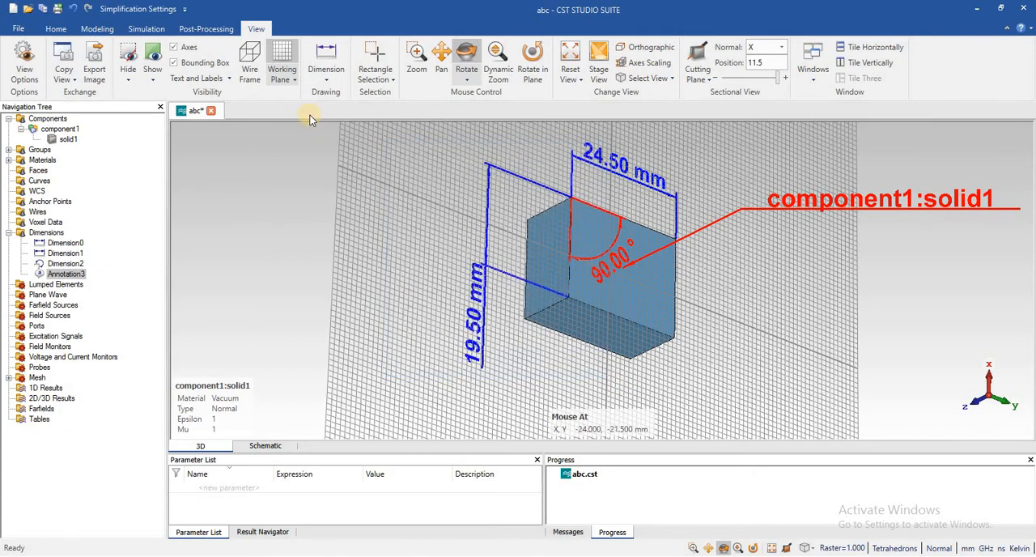
# Step: Restrict Dimension Settings to Annotation and pick green, then magenta, for its colour
pyautogui.click(325, 61)
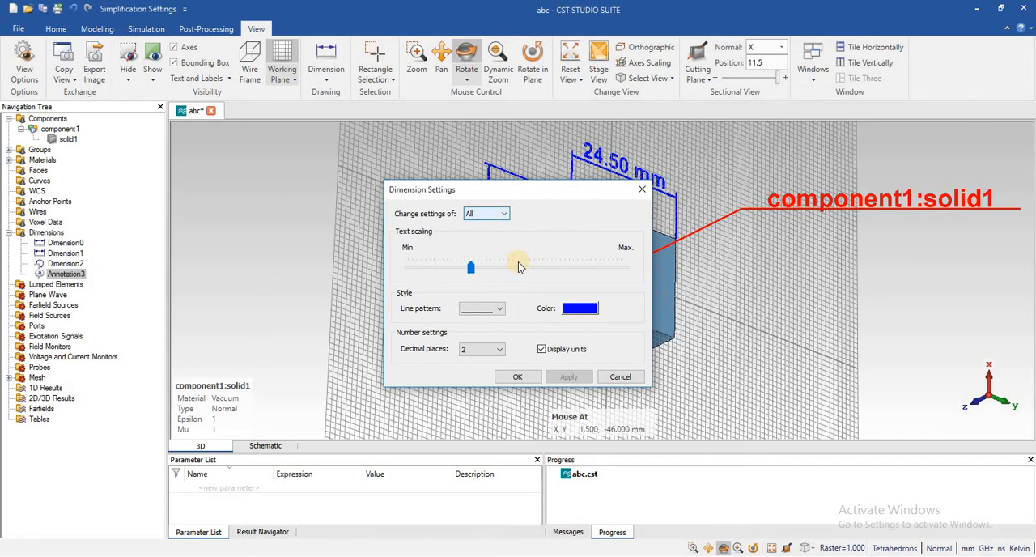
pyautogui.click(500, 214)
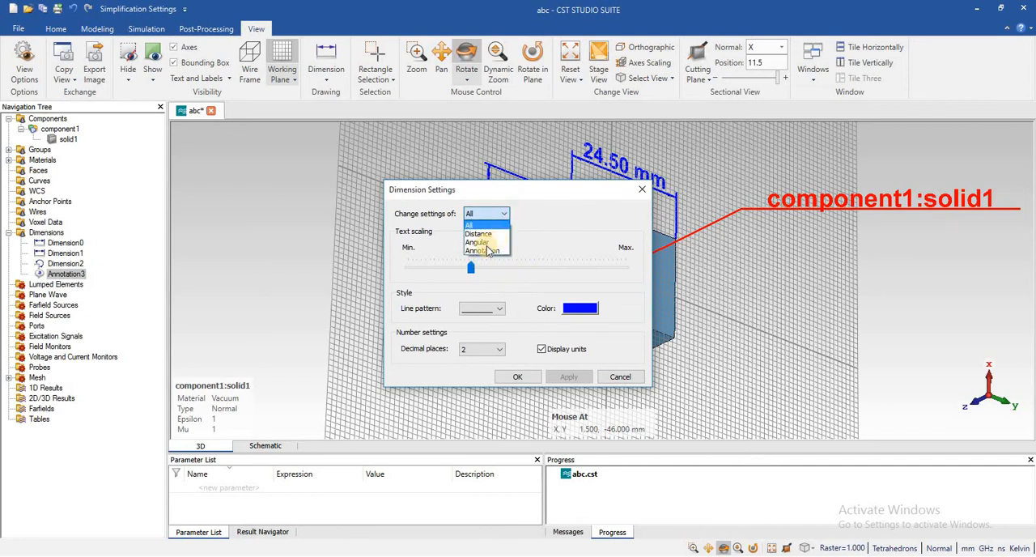
pyautogui.click(482, 251)
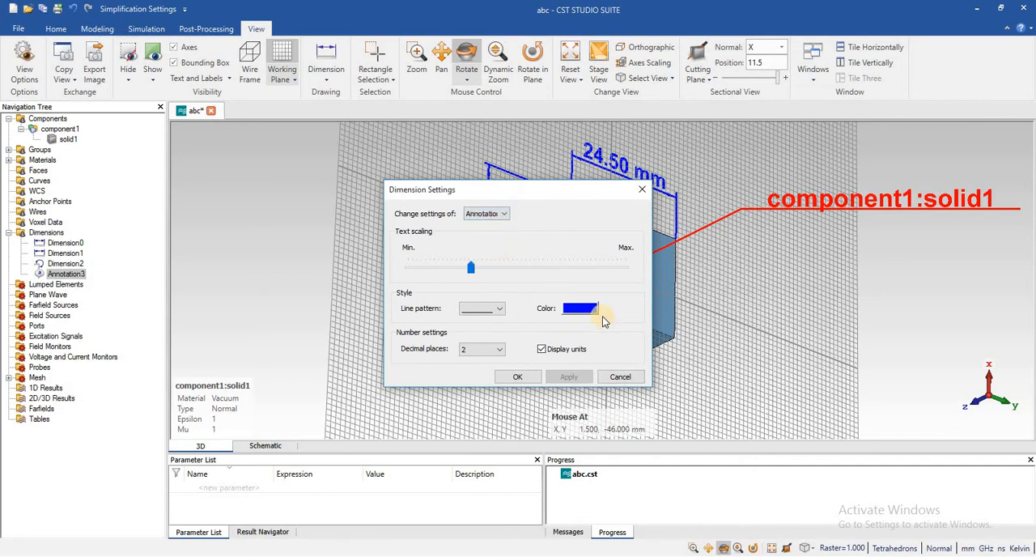
pyautogui.click(579, 307)
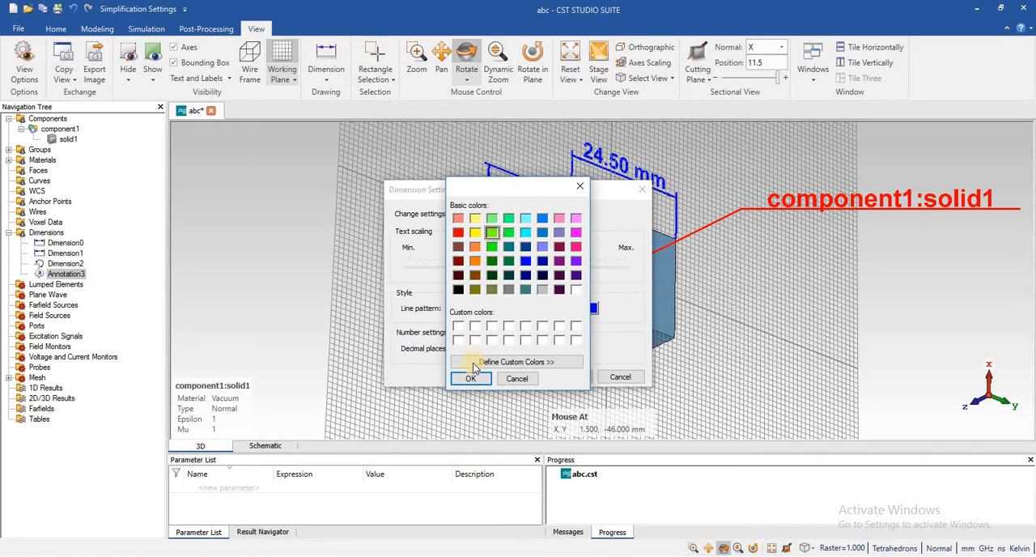
pyautogui.click(471, 379)
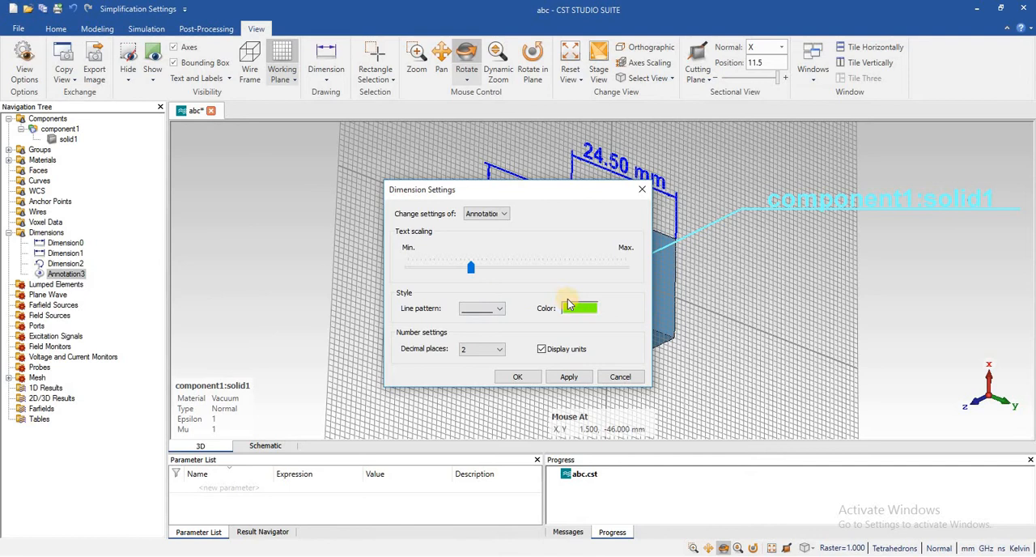
pyautogui.click(580, 307)
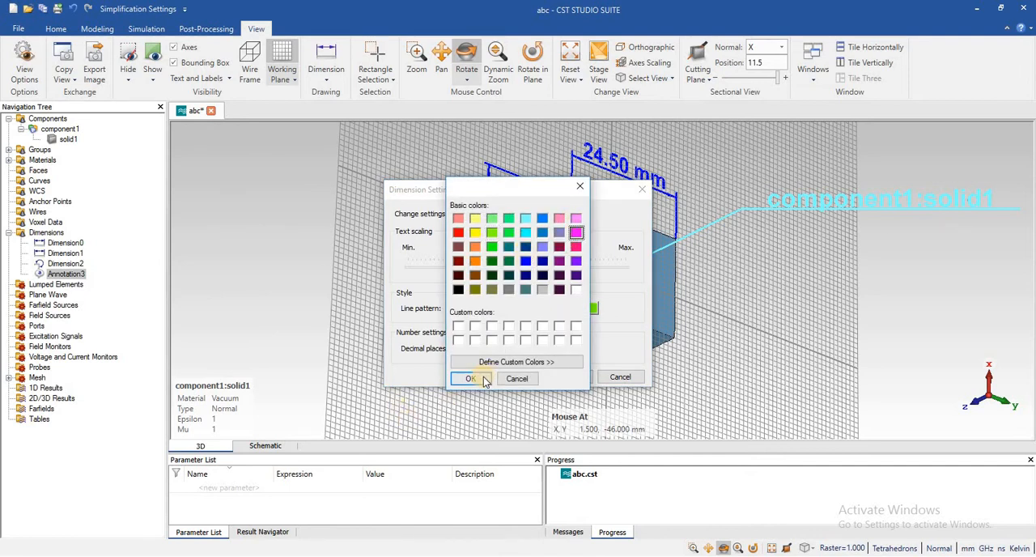
pyautogui.click(471, 378)
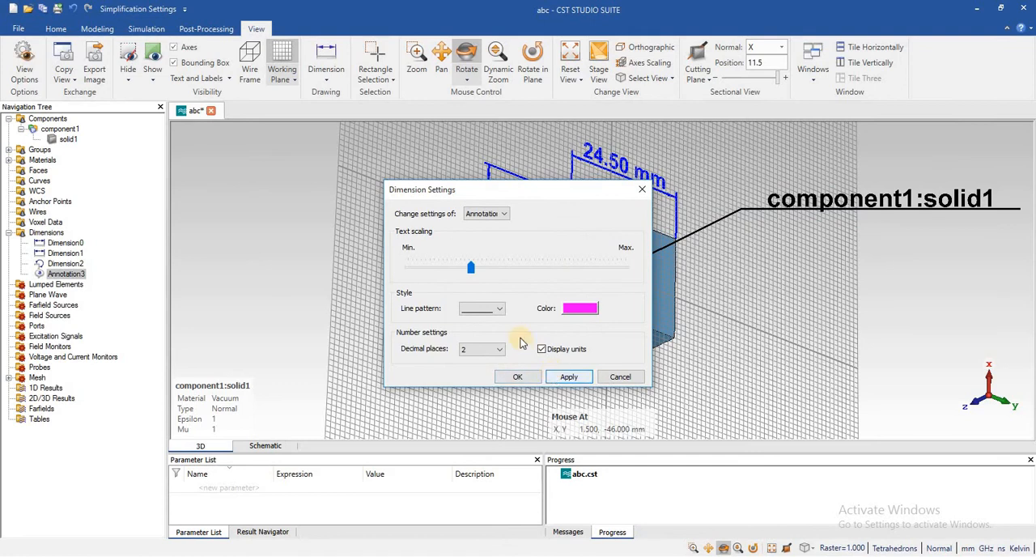
# Step: Shrink the annotation text toward Min, apply it and close the settings
pyautogui.click(568, 375)
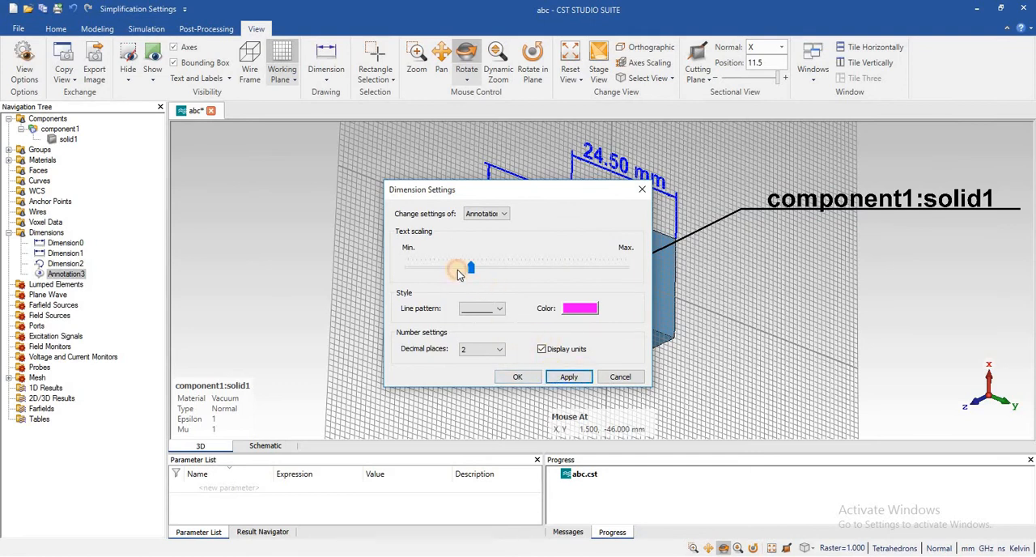
pyautogui.moveTo(469, 269); pyautogui.dragTo(428, 269)
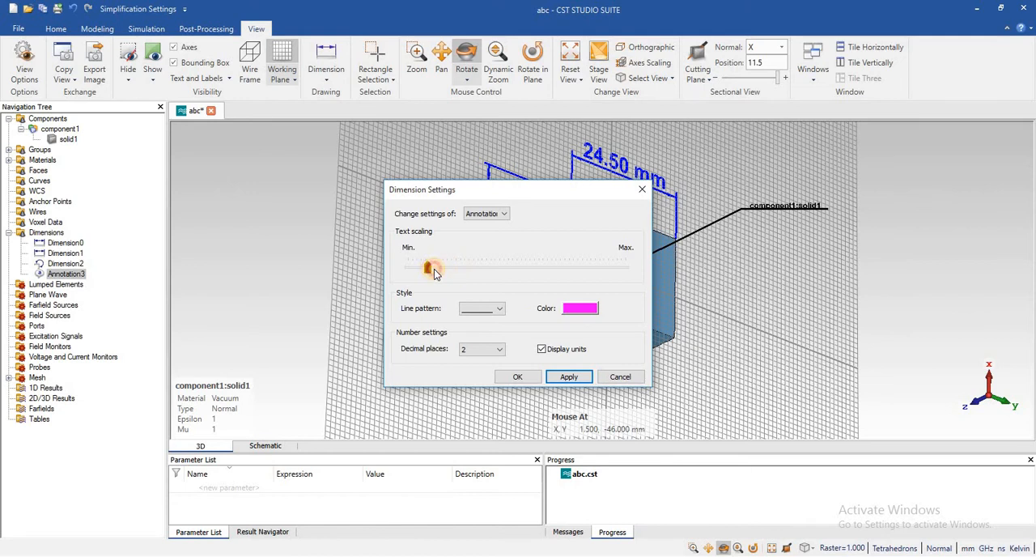
pyautogui.click(568, 375)
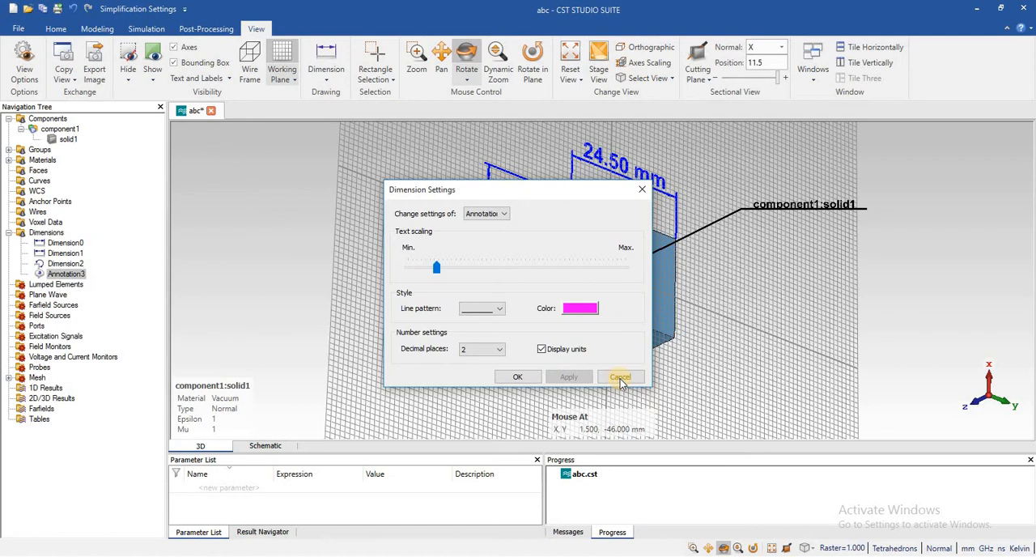
pyautogui.click(620, 376)
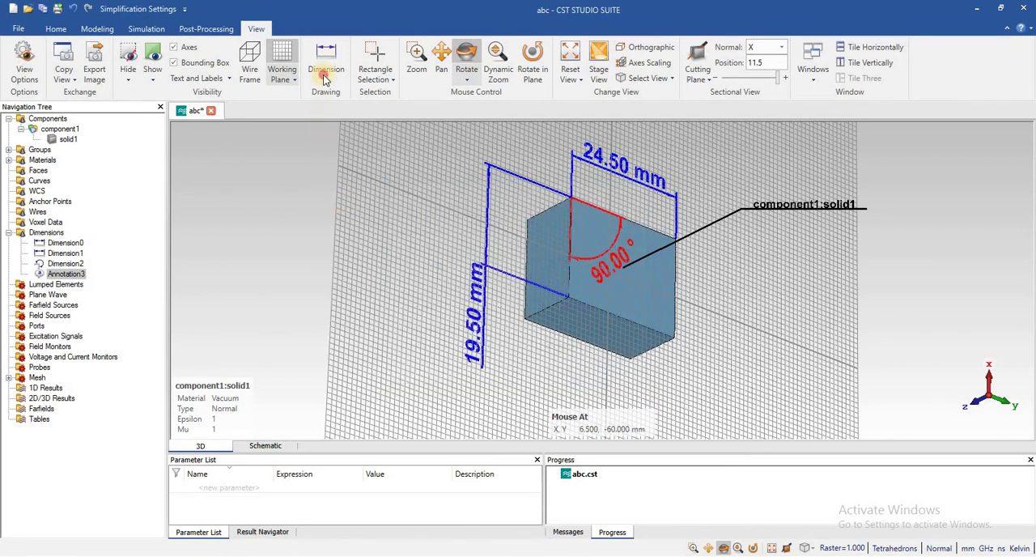
# Step: Reopen the annotation's label settings and confirm component1:solid1 unchanged
pyautogui.click(326, 62)
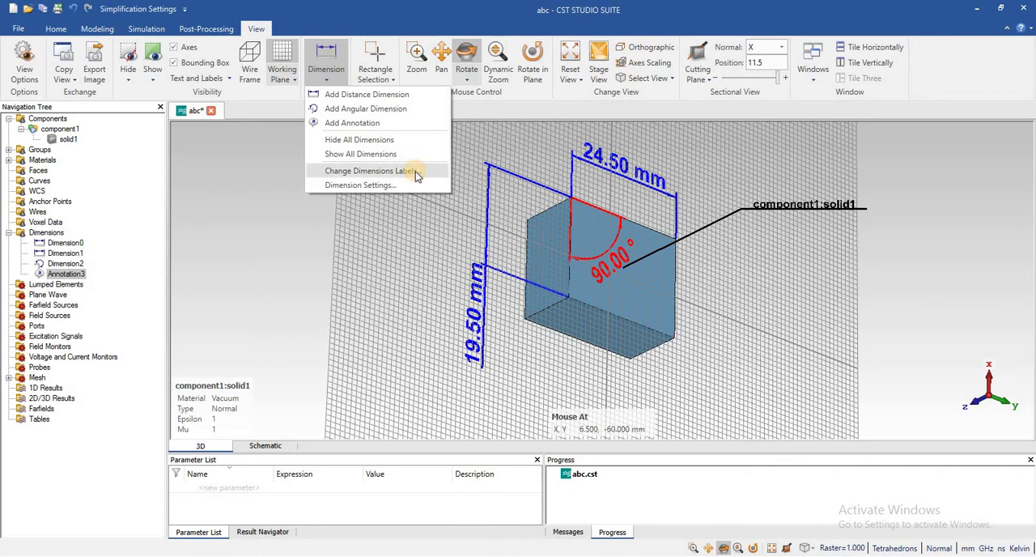
pyautogui.click(362, 172)
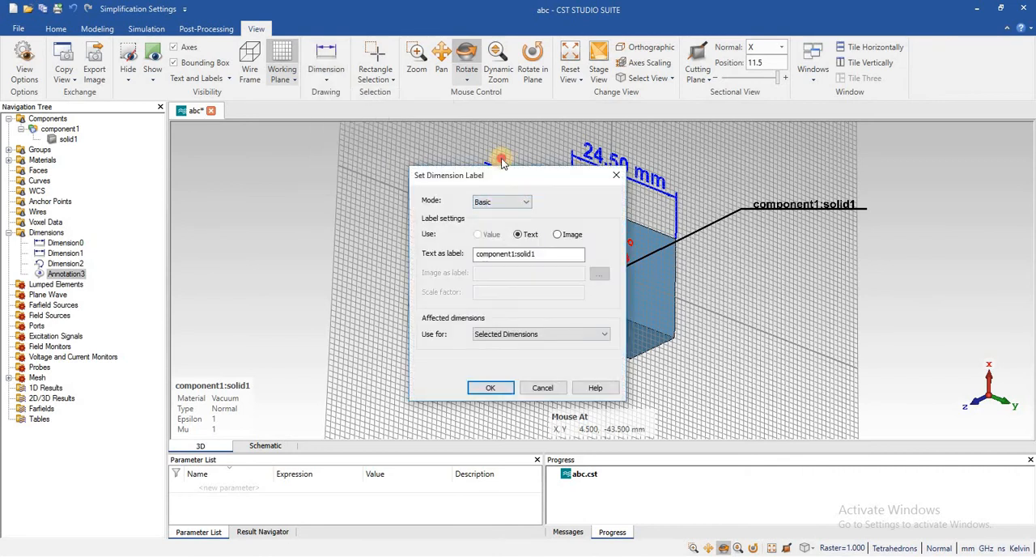
pyautogui.click(490, 388)
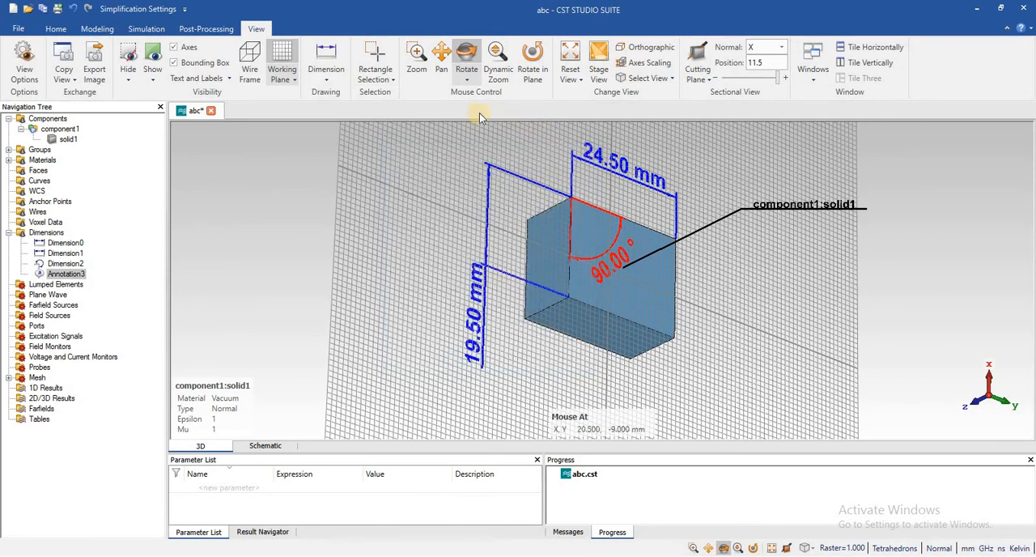
pyautogui.moveTo(459, 112)
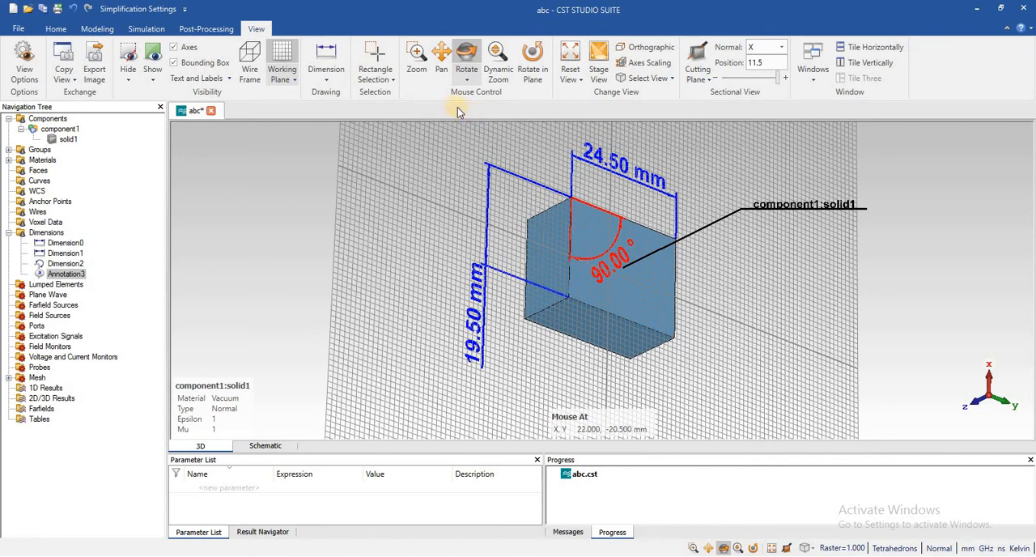
pyautogui.moveTo(581, 216)
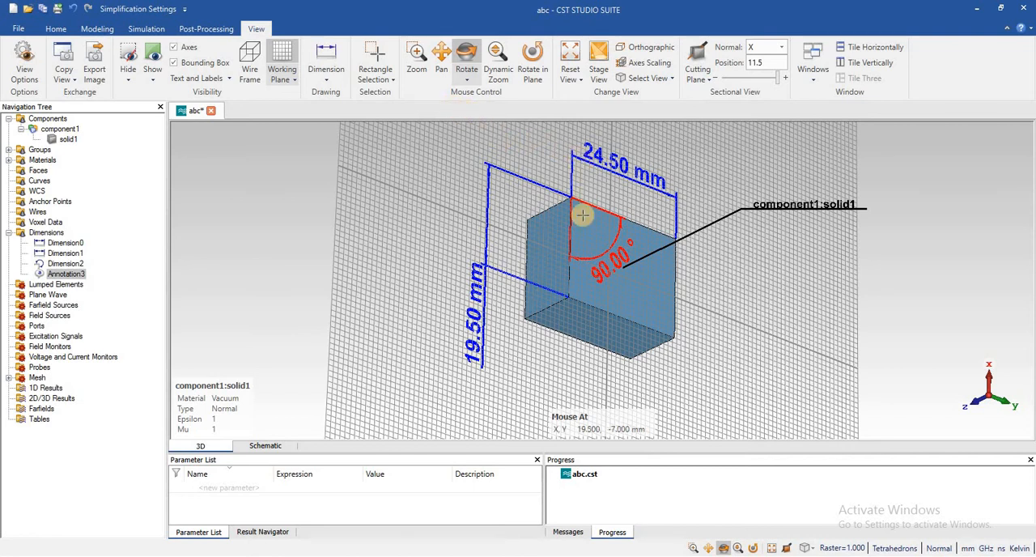
pyautogui.moveTo(613, 239)
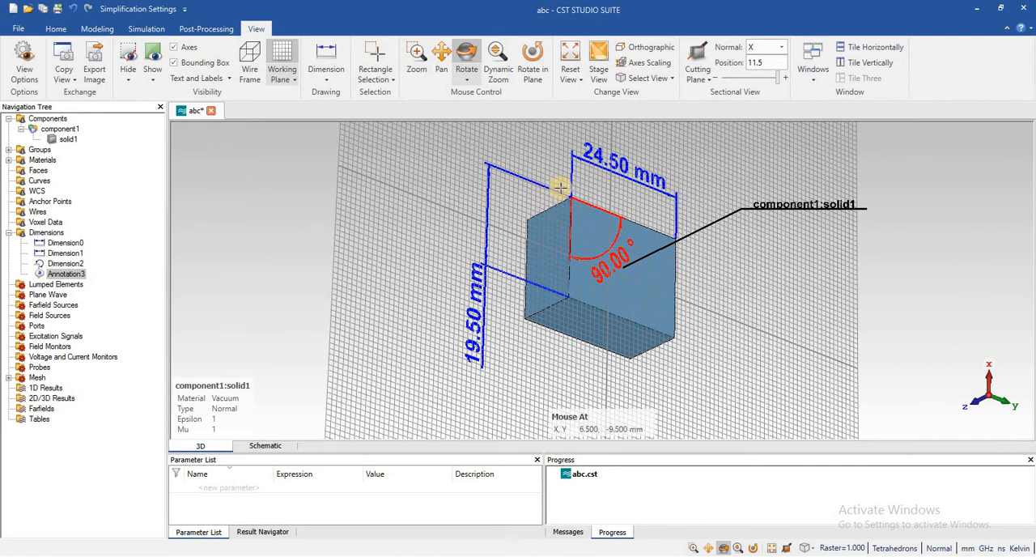
pyautogui.moveTo(599, 219)
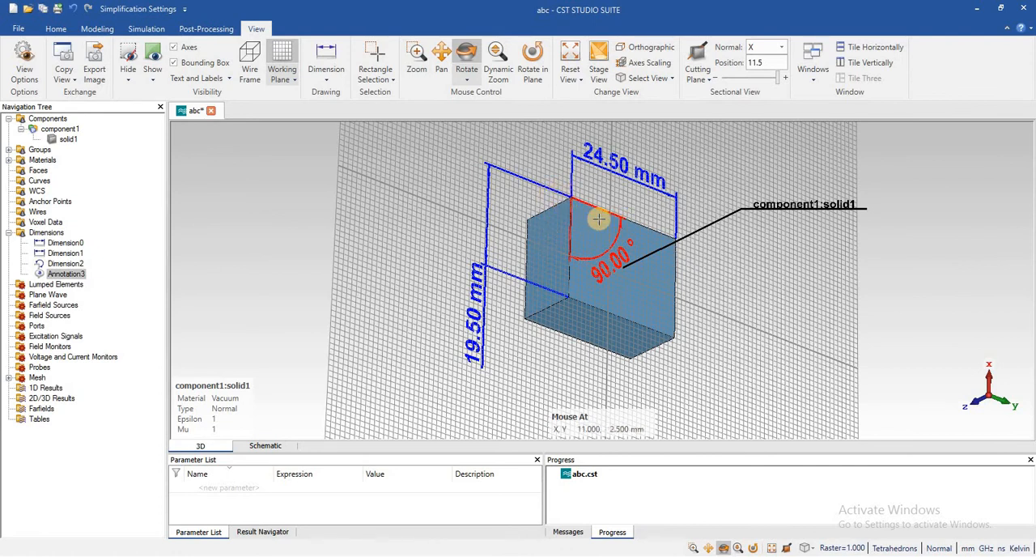
pyautogui.moveTo(586, 235)
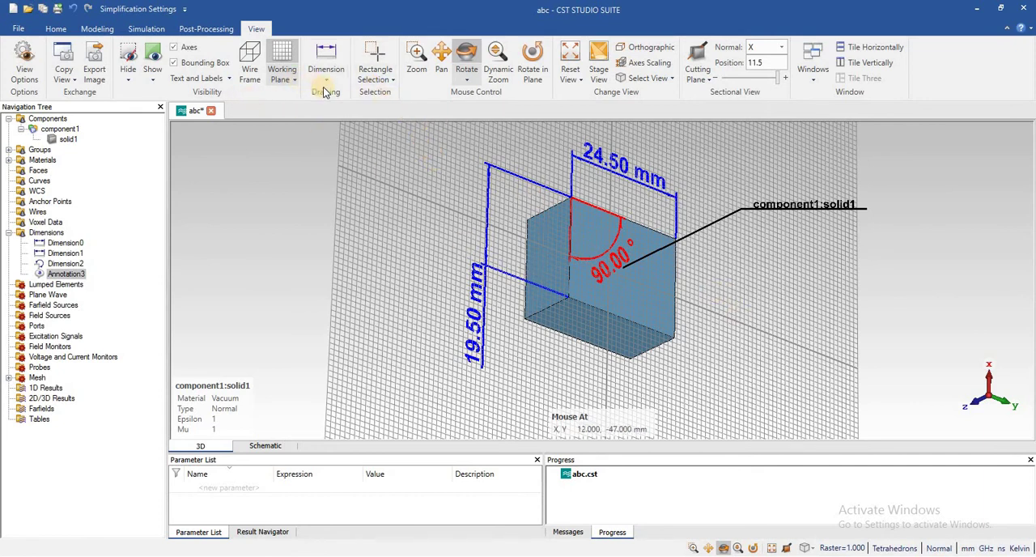
# Step: Hide all of the brick's dimensions, then show them all again from the Dimension menu
pyautogui.click(325, 62)
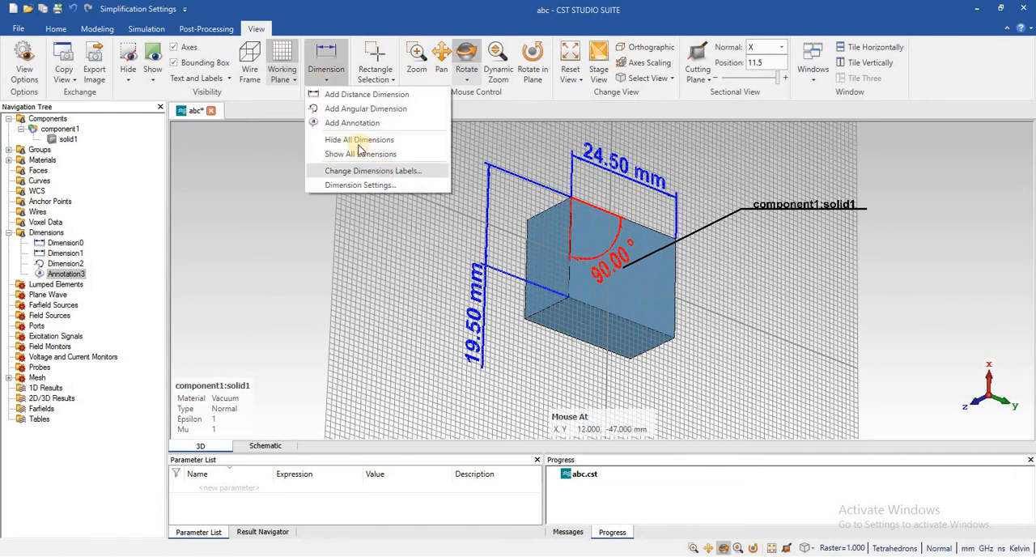
pyautogui.click(356, 140)
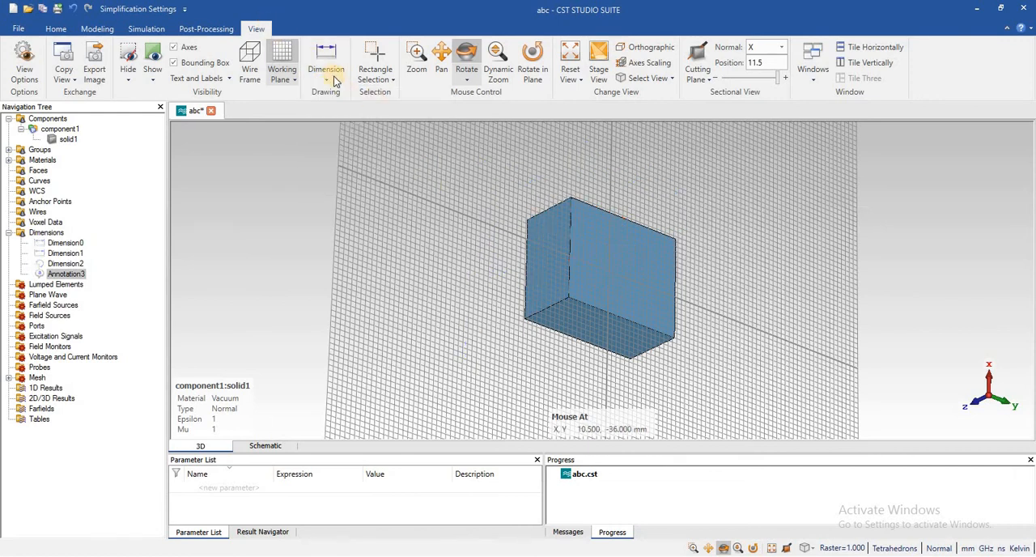
pyautogui.click(327, 61)
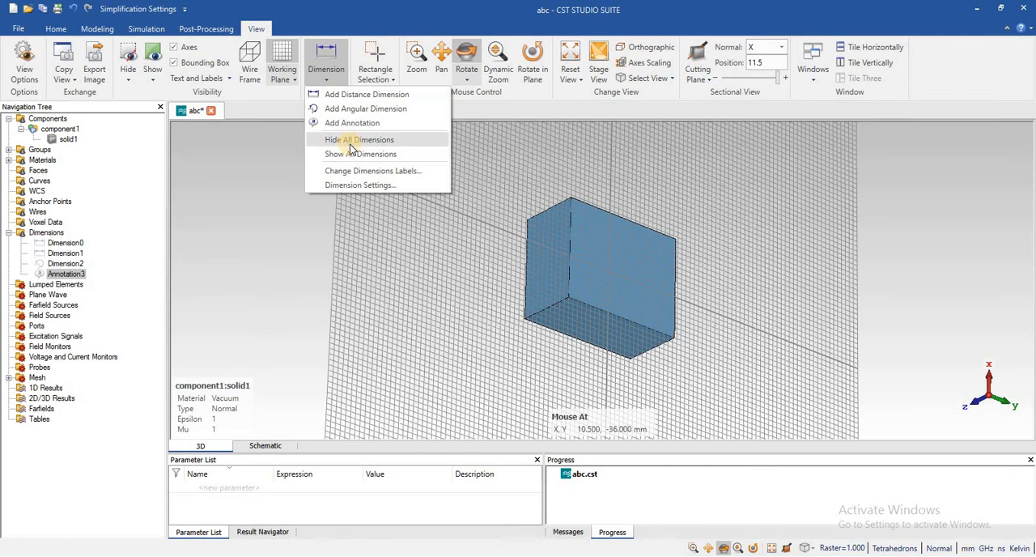
pyautogui.moveTo(350, 154)
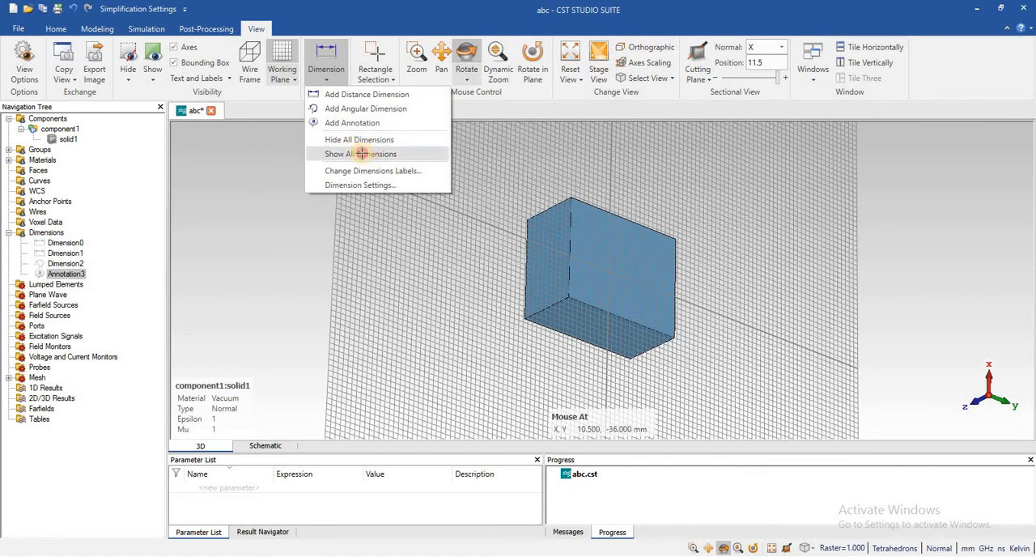
pyautogui.click(359, 154)
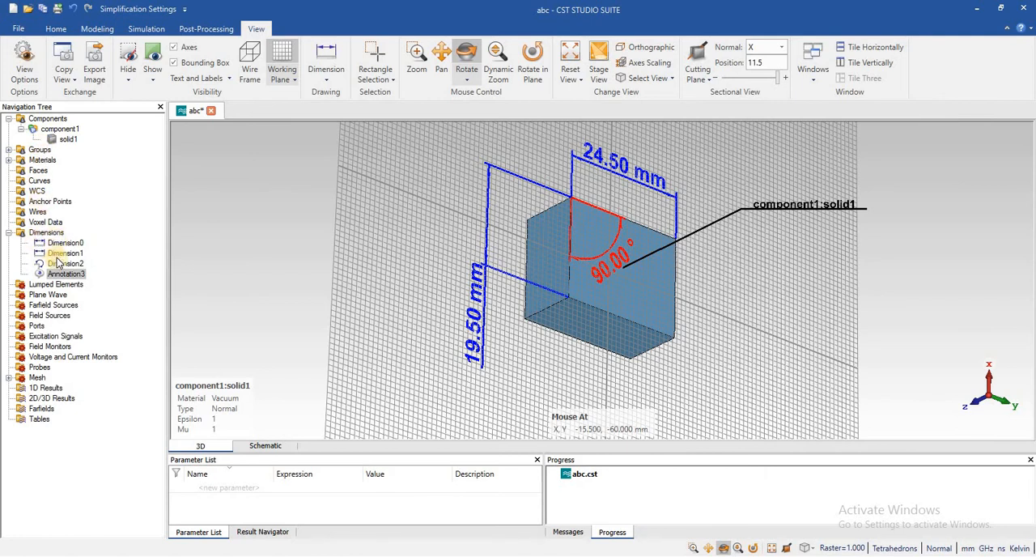
# Step: Select Dimension0, Dimension1 and the angular Dimension2 in the Navigation Tree
pyautogui.click(65, 243)
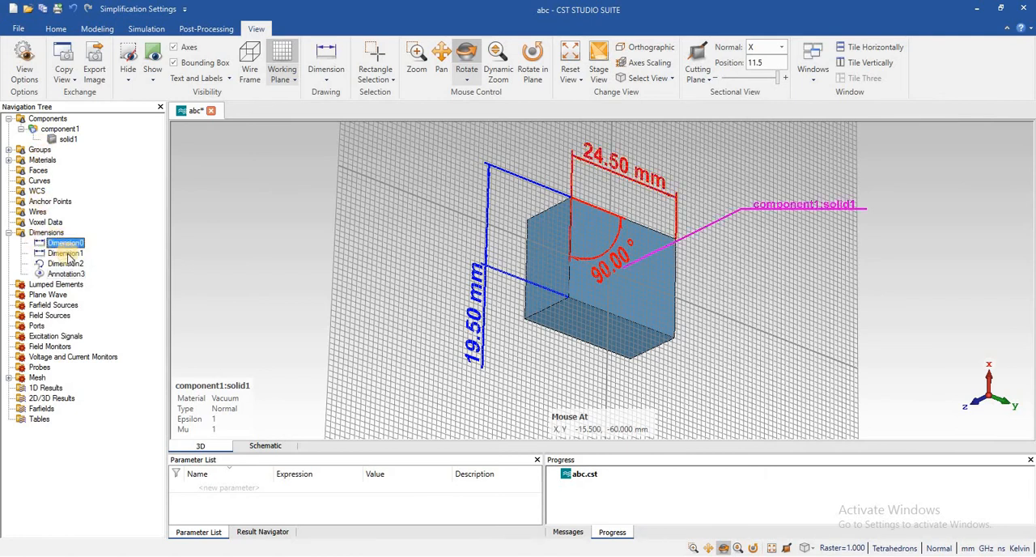
pyautogui.click(65, 252)
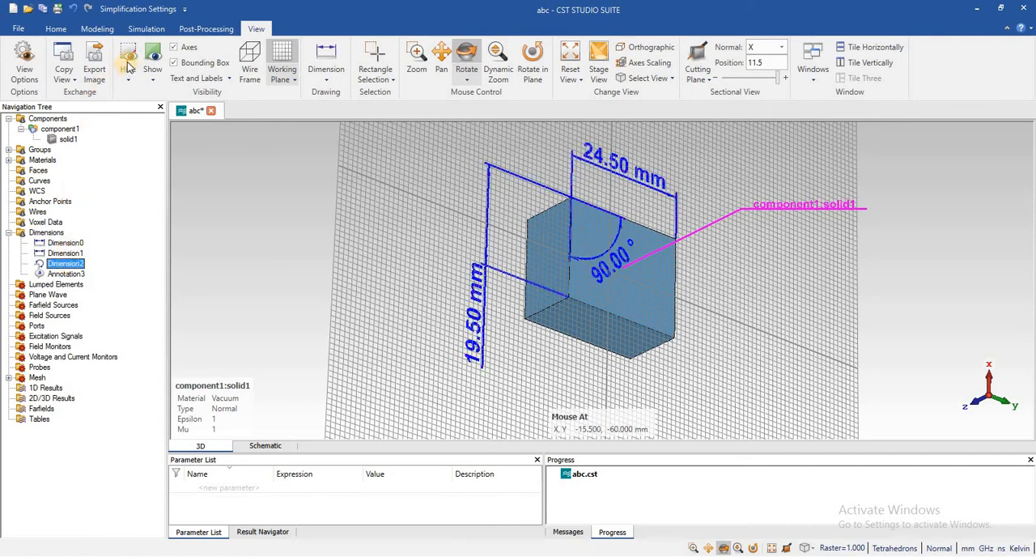
pyautogui.click(130, 66)
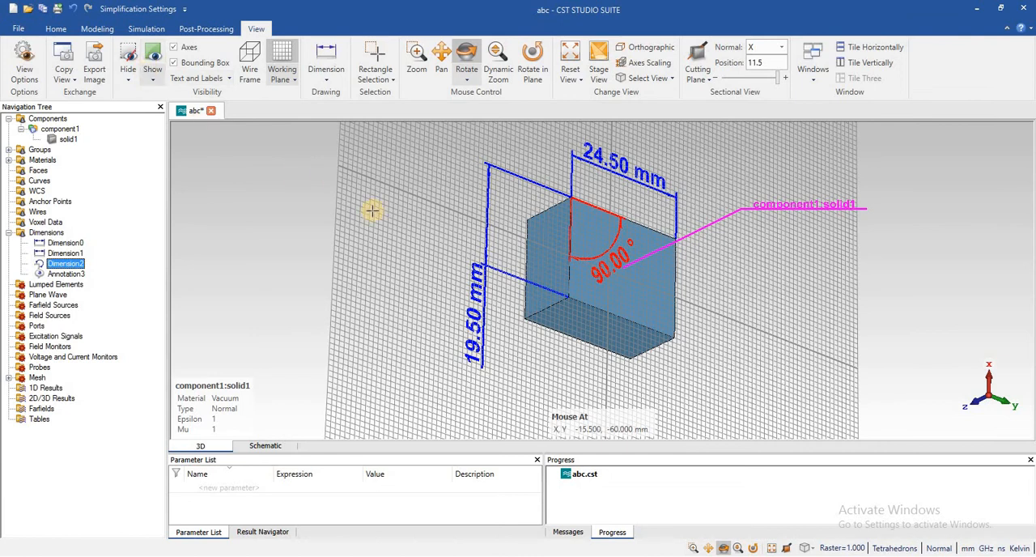
pyautogui.moveTo(327, 78)
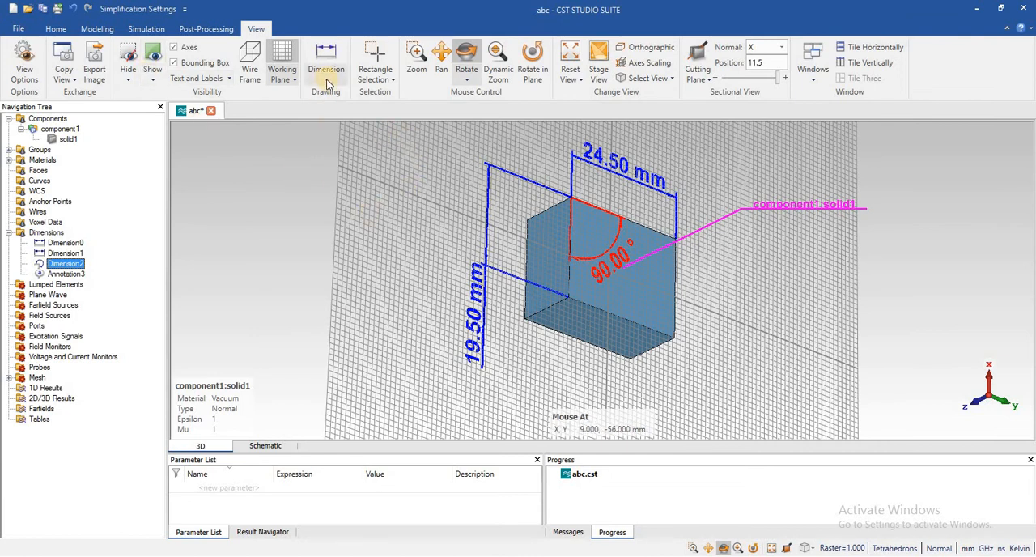
pyautogui.moveTo(337, 82)
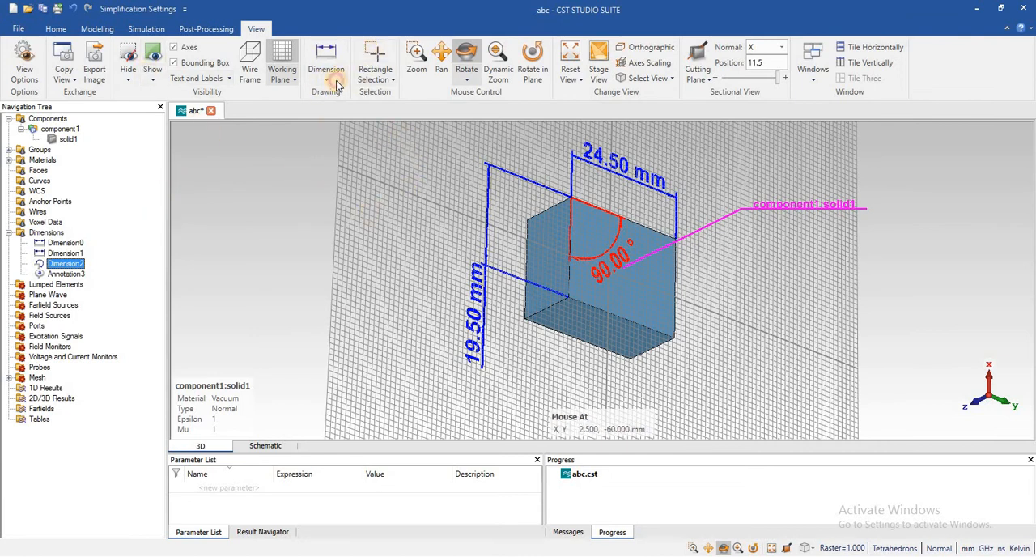
pyautogui.click(323, 62)
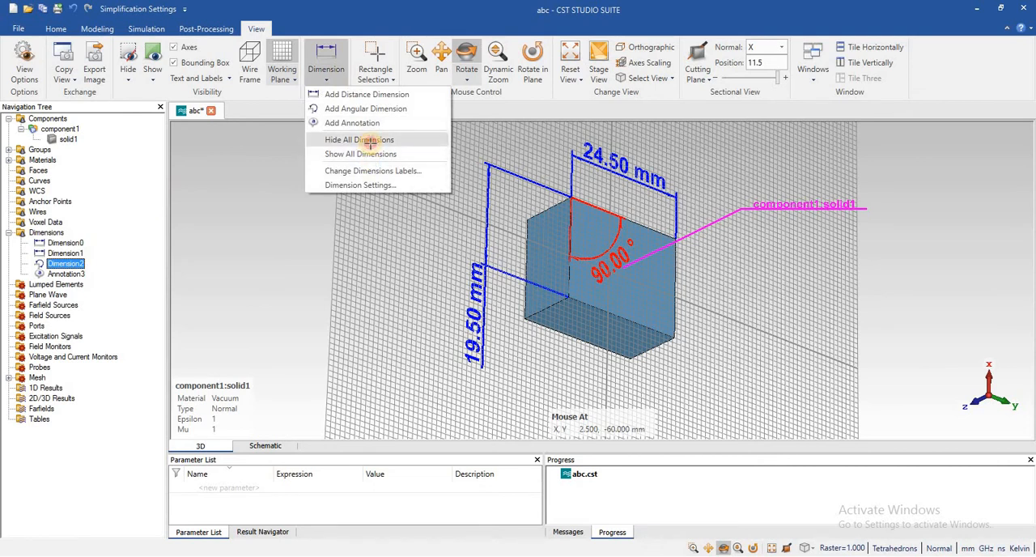
pyautogui.click(359, 140)
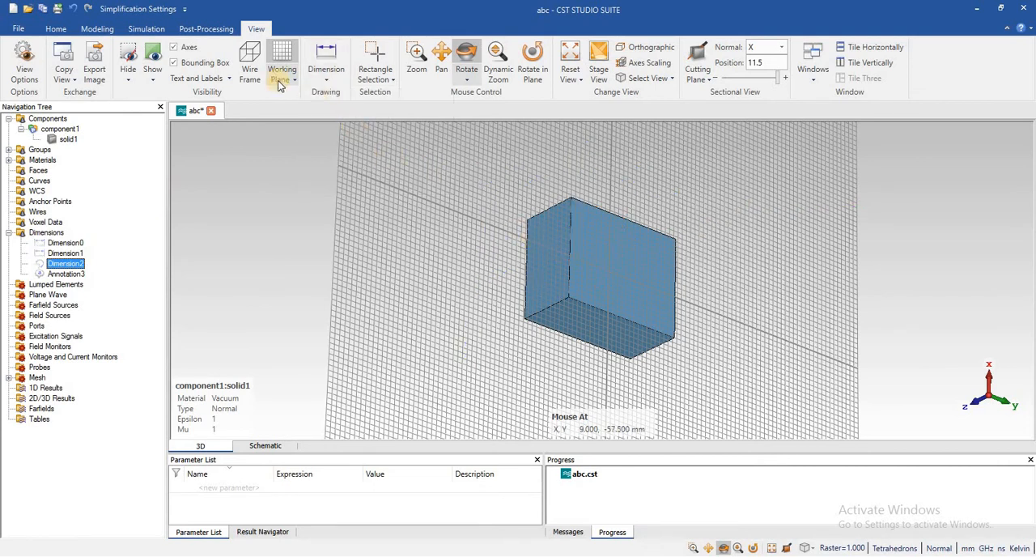
pyautogui.moveTo(100, 199)
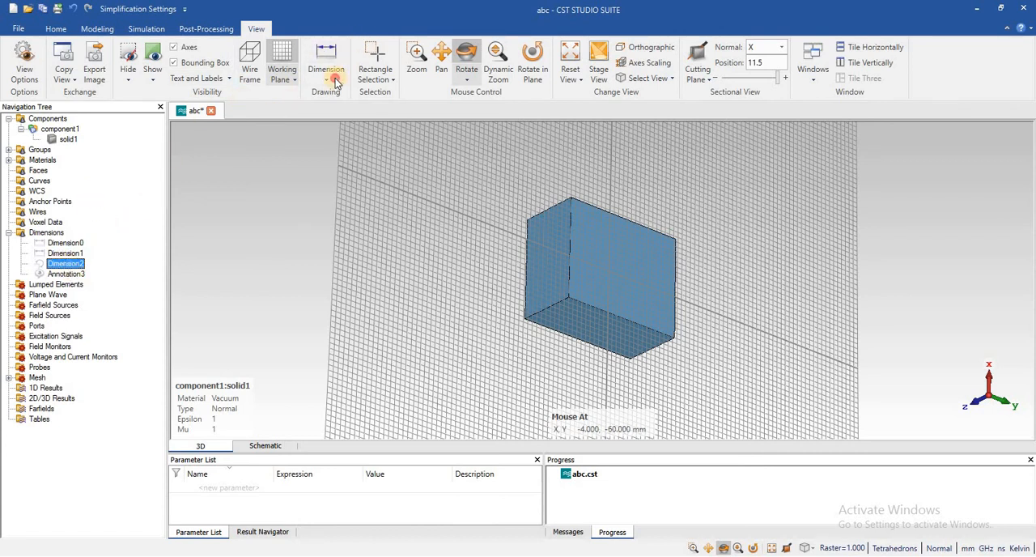
pyautogui.click(324, 62)
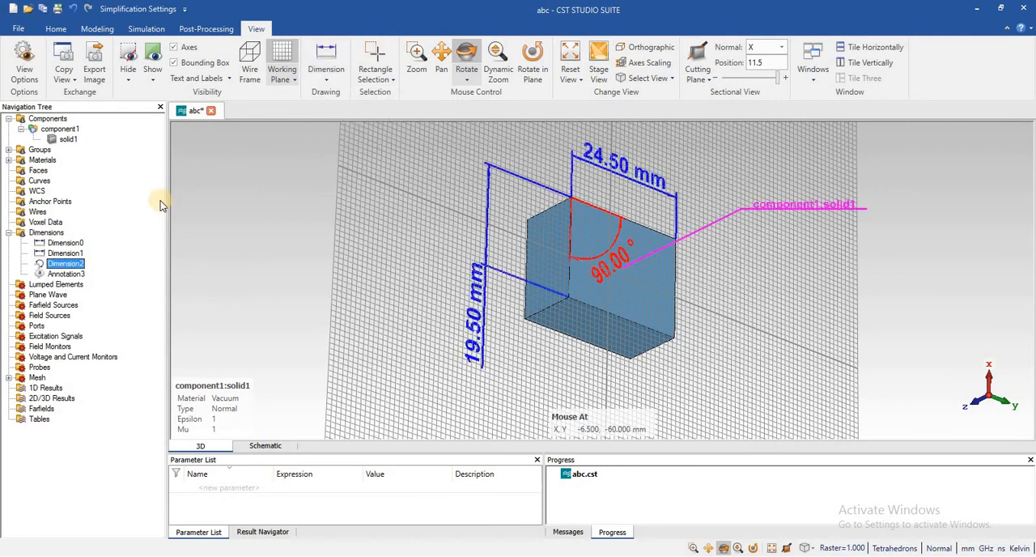
pyautogui.moveTo(65, 243)
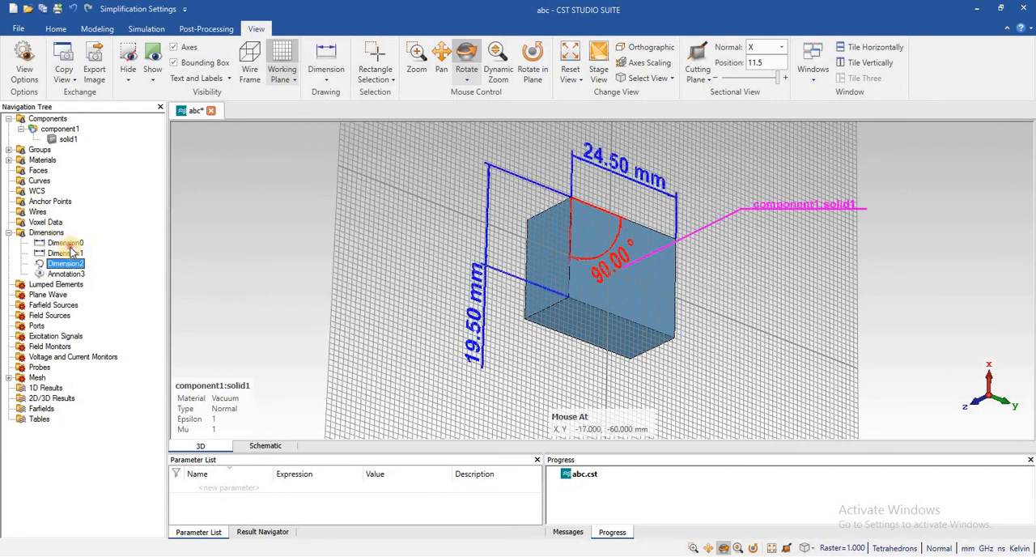
pyautogui.click(65, 243)
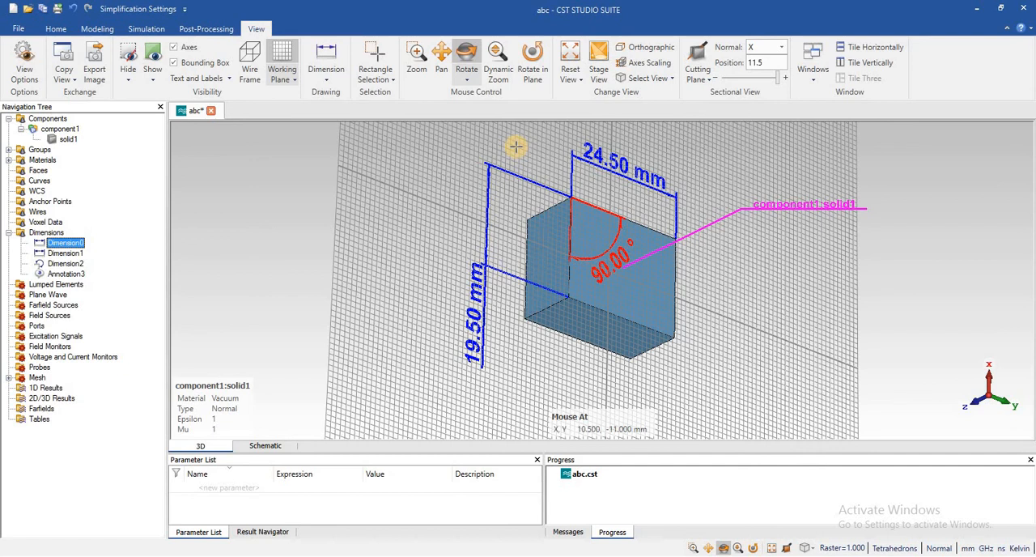
pyautogui.moveTo(438, 107)
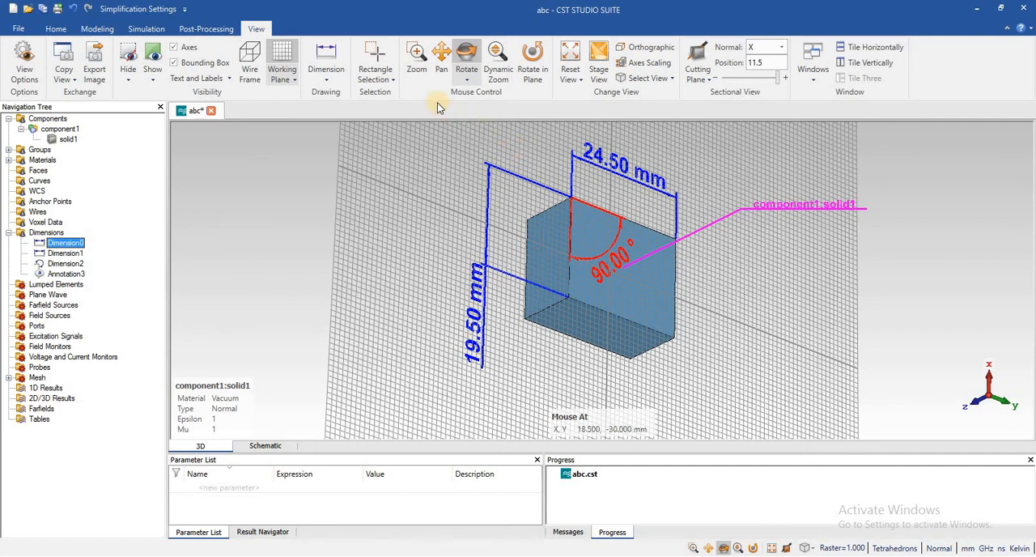